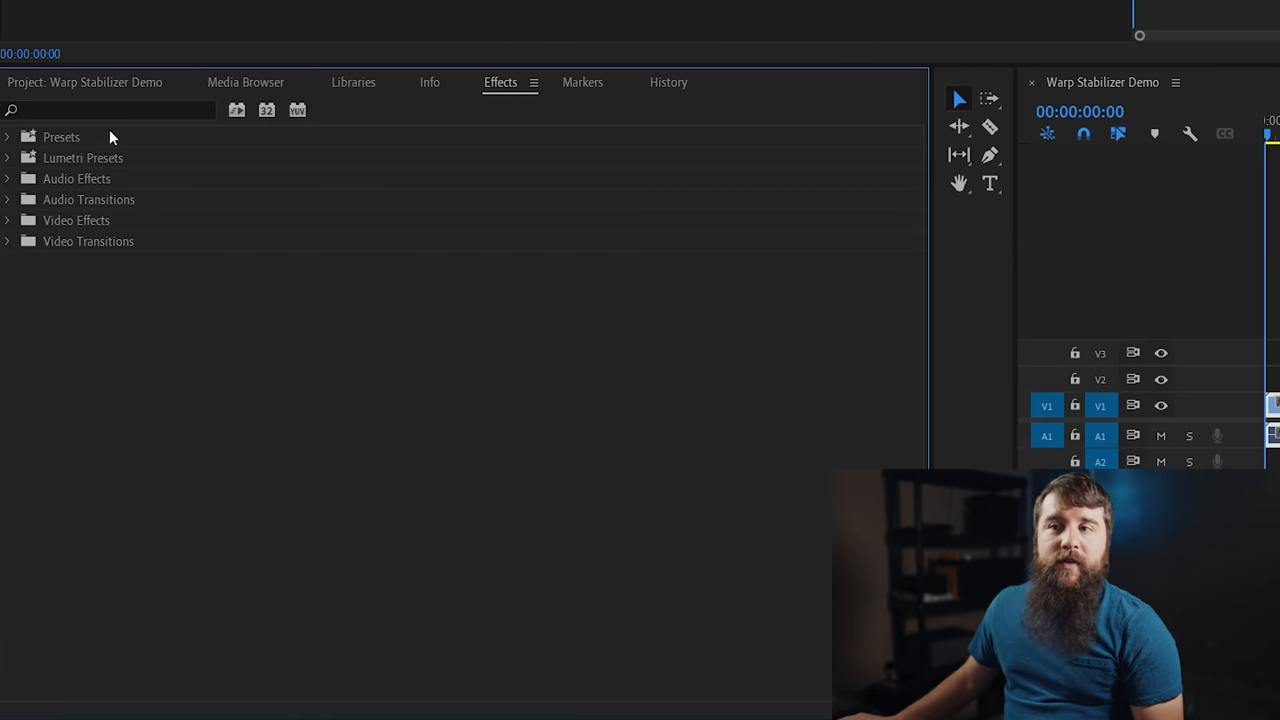
Search 'warp' in Effects and apply Warp Stabilizer to the clip.
text(w)
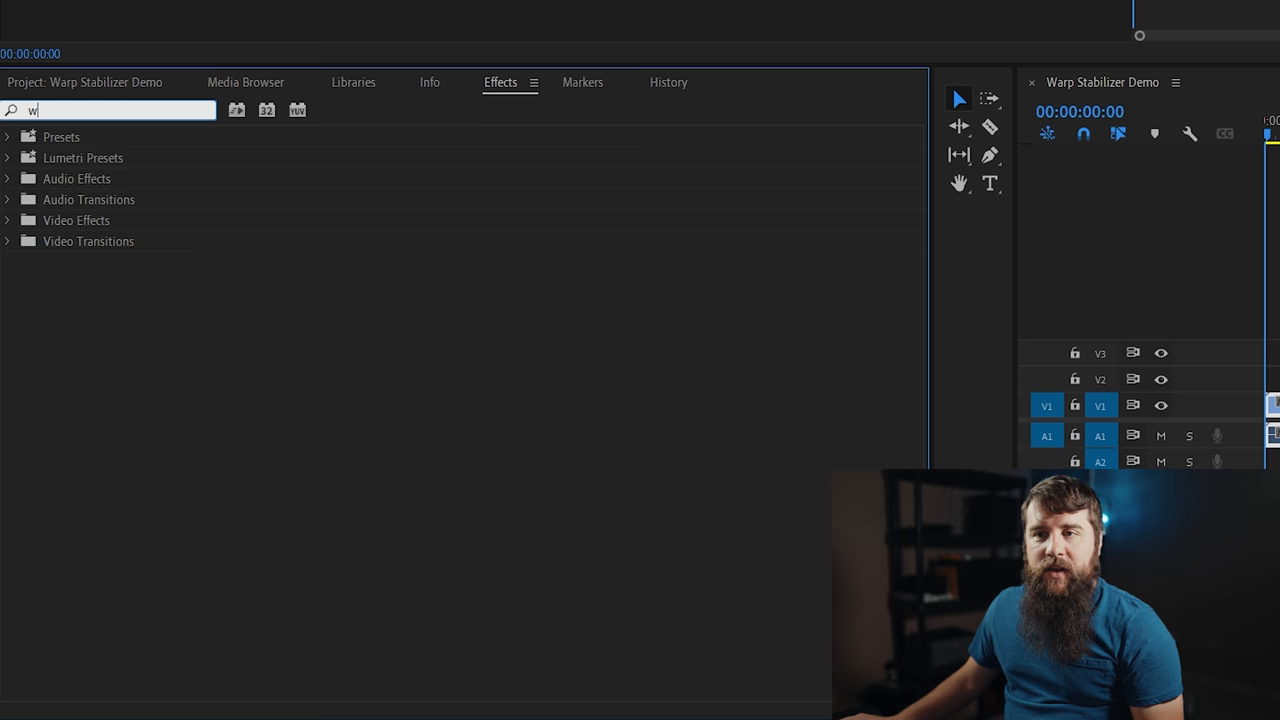
text(arp)
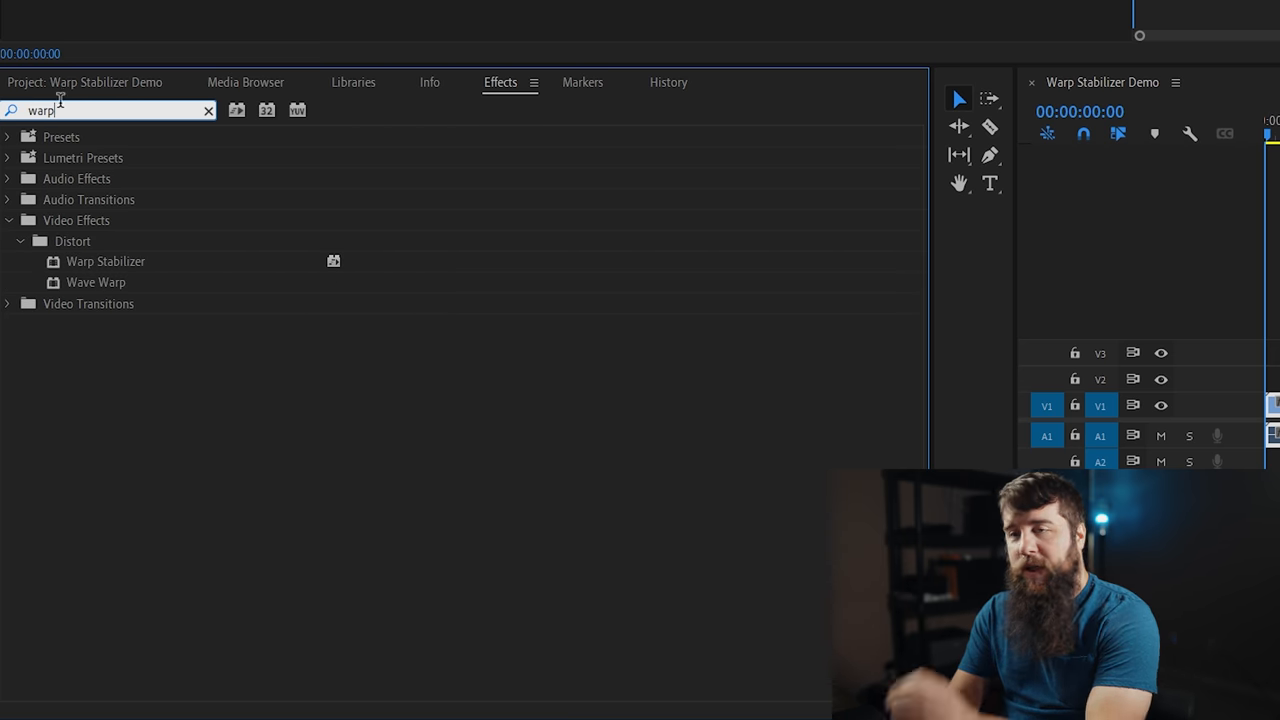
click(104, 260)
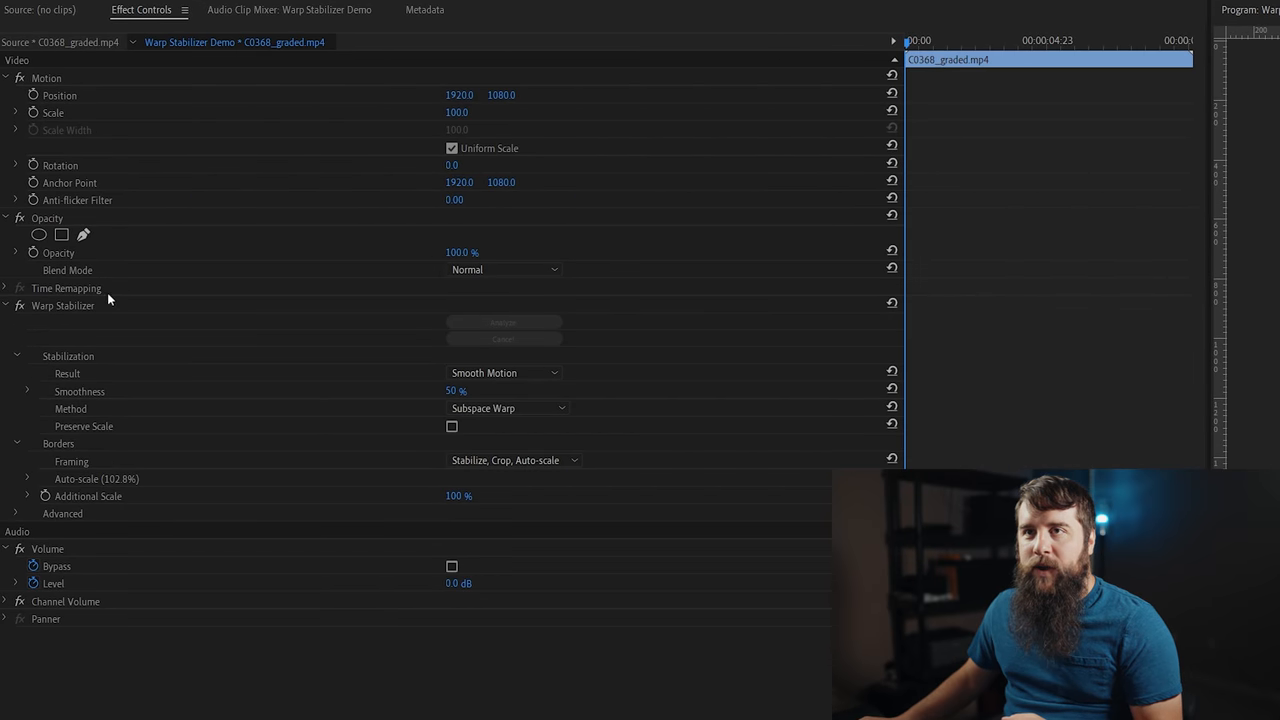
Expand the Advanced section of Warp Stabilizer in Effect Controls.
click(6, 306)
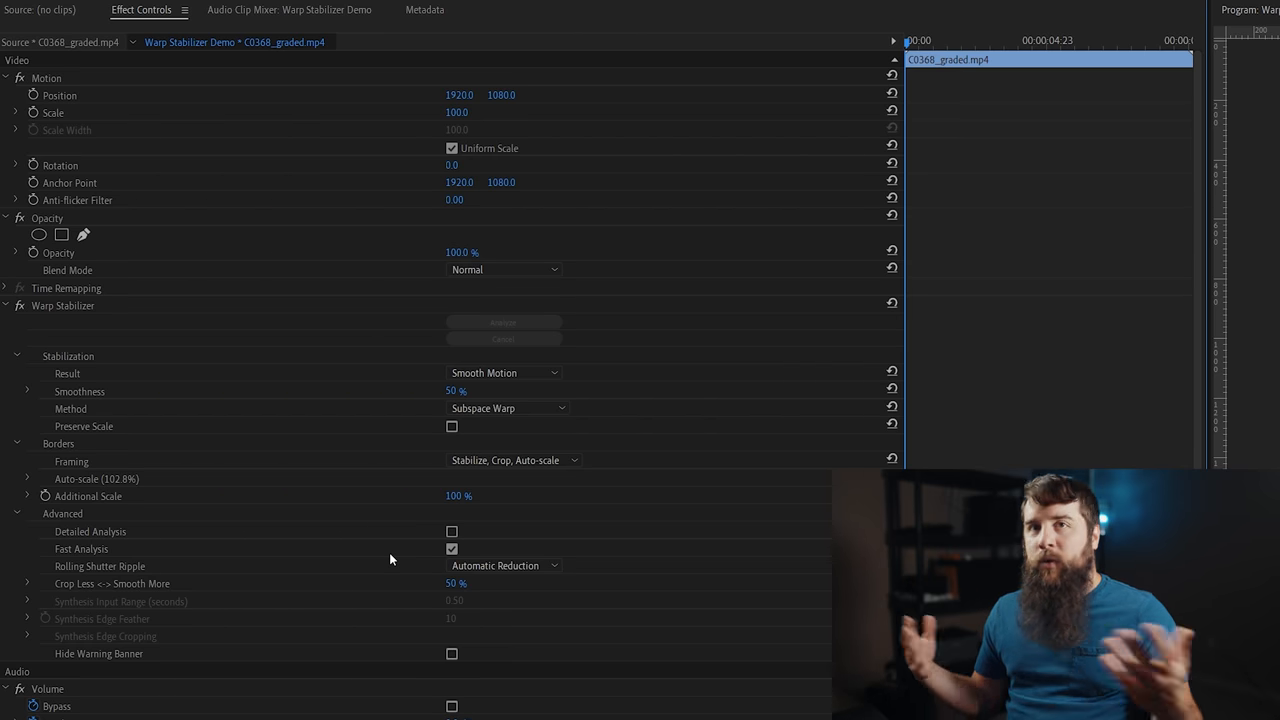
mouse_move(192, 378)
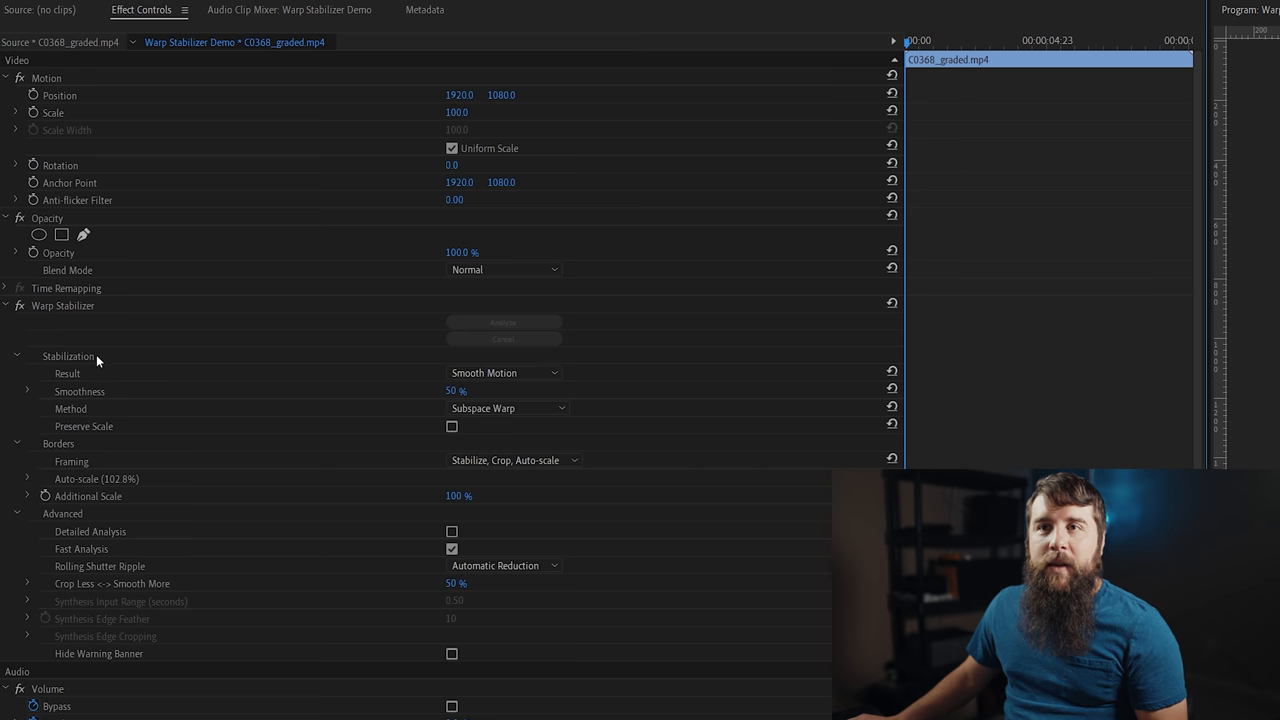
mouse_move(108, 370)
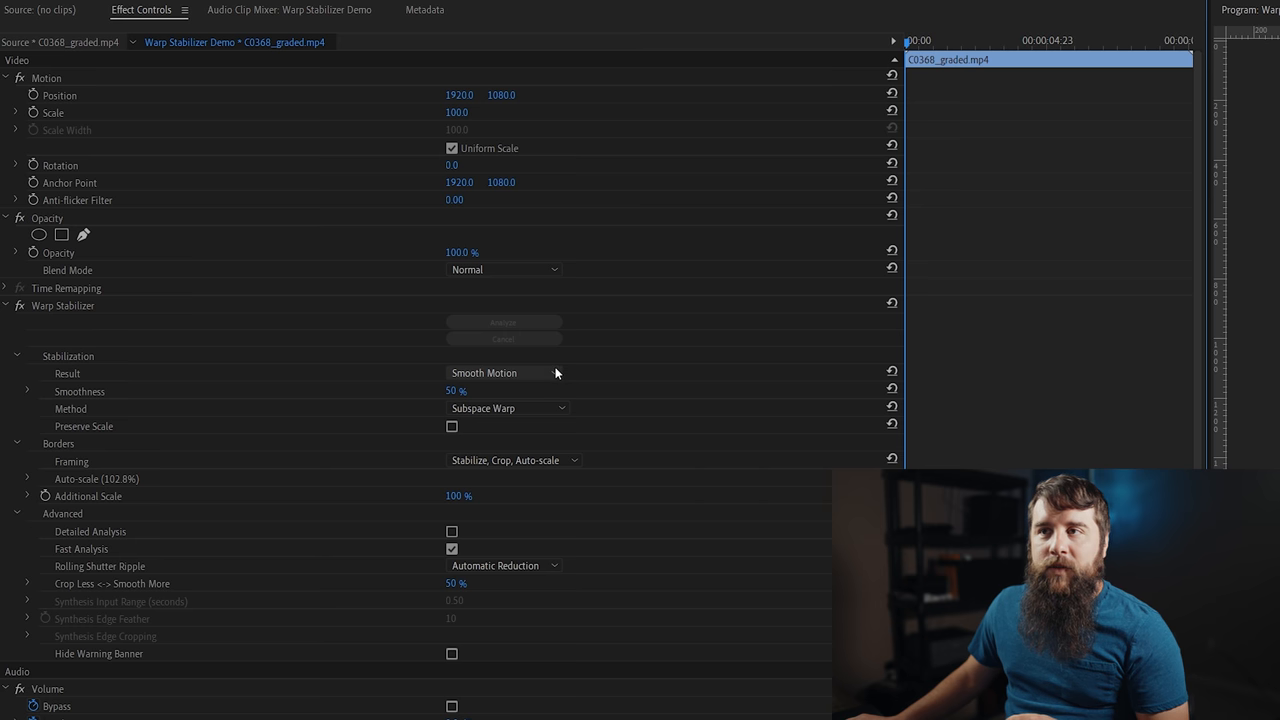
click(504, 372)
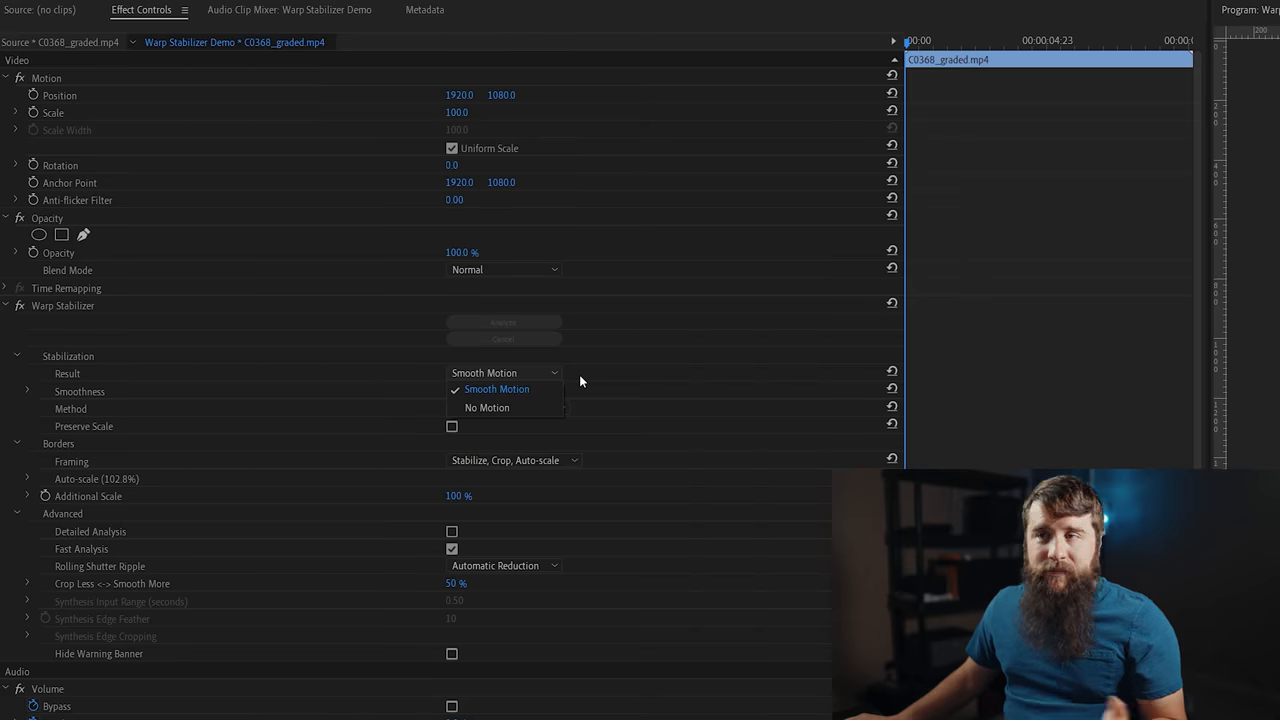
mouse_move(620, 412)
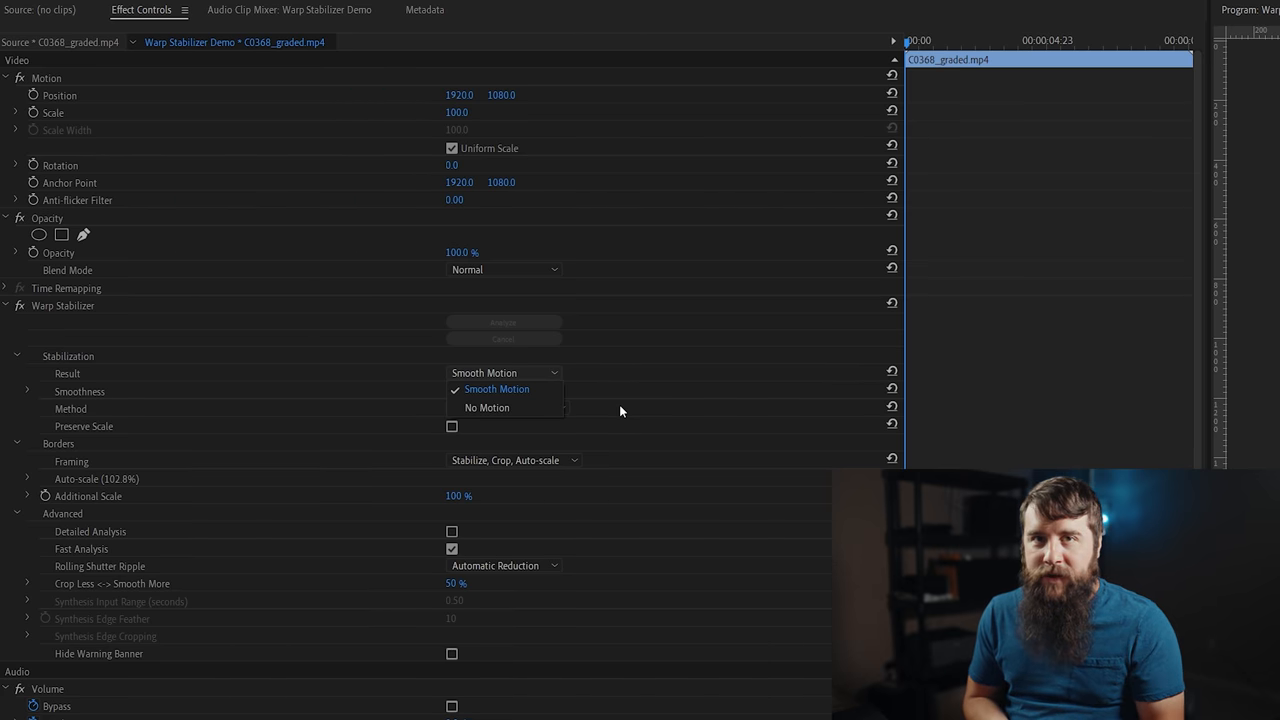
click(496, 388)
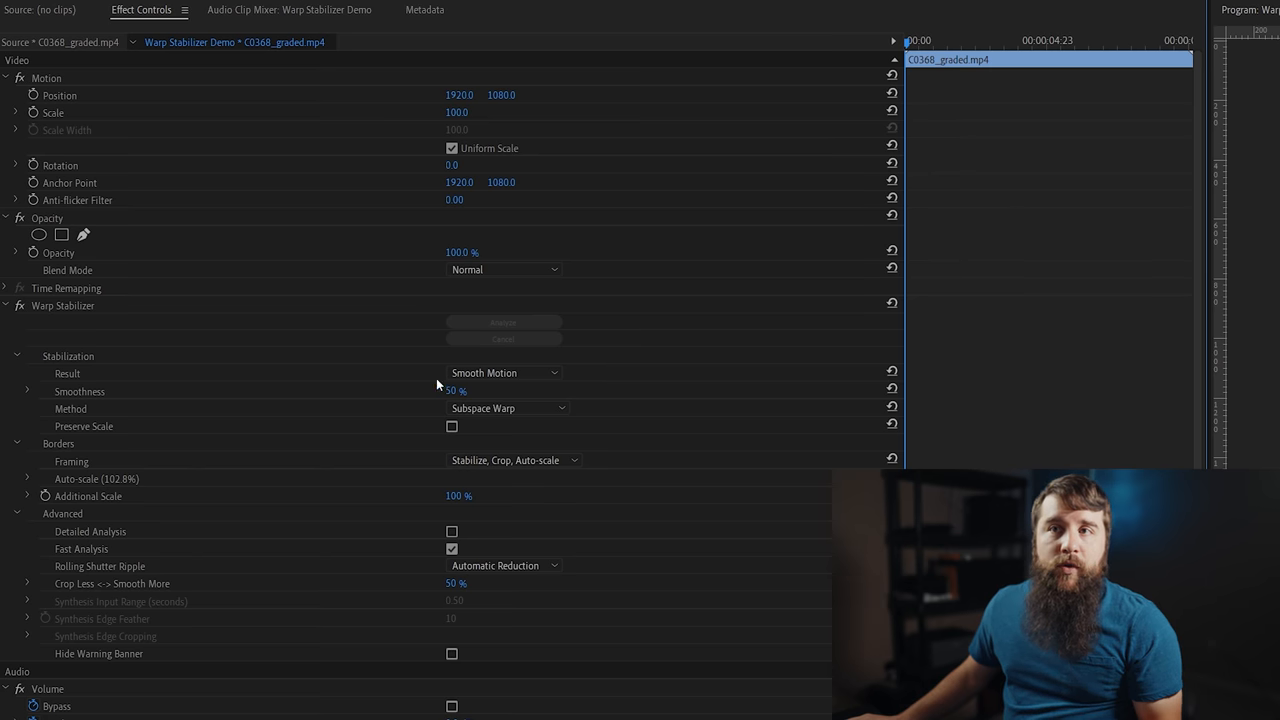
mouse_move(110, 408)
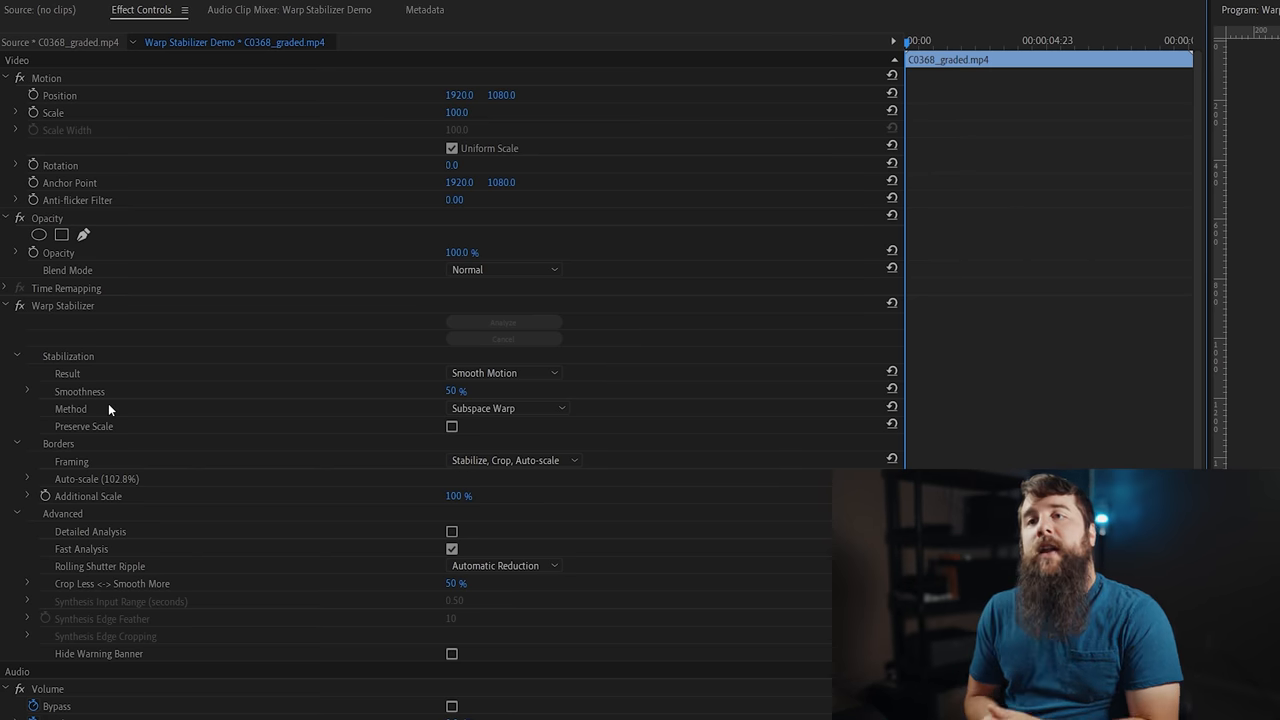
mouse_move(388, 392)
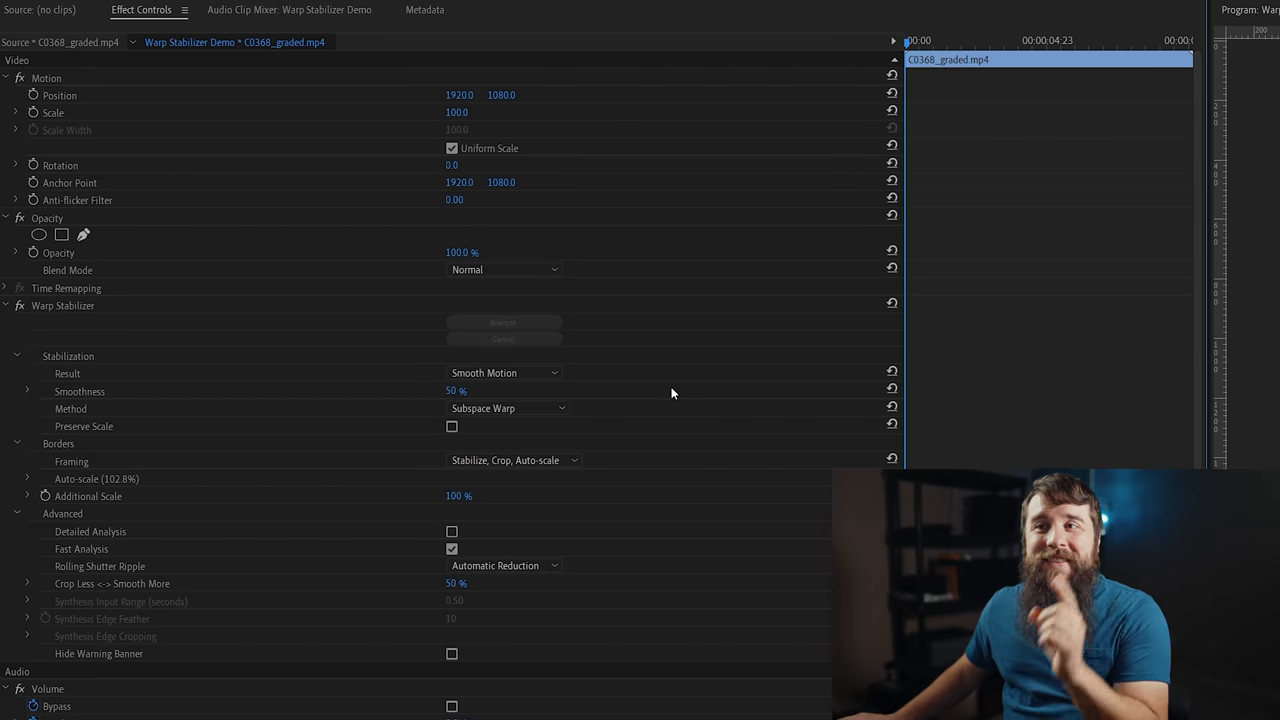
mouse_move(656, 418)
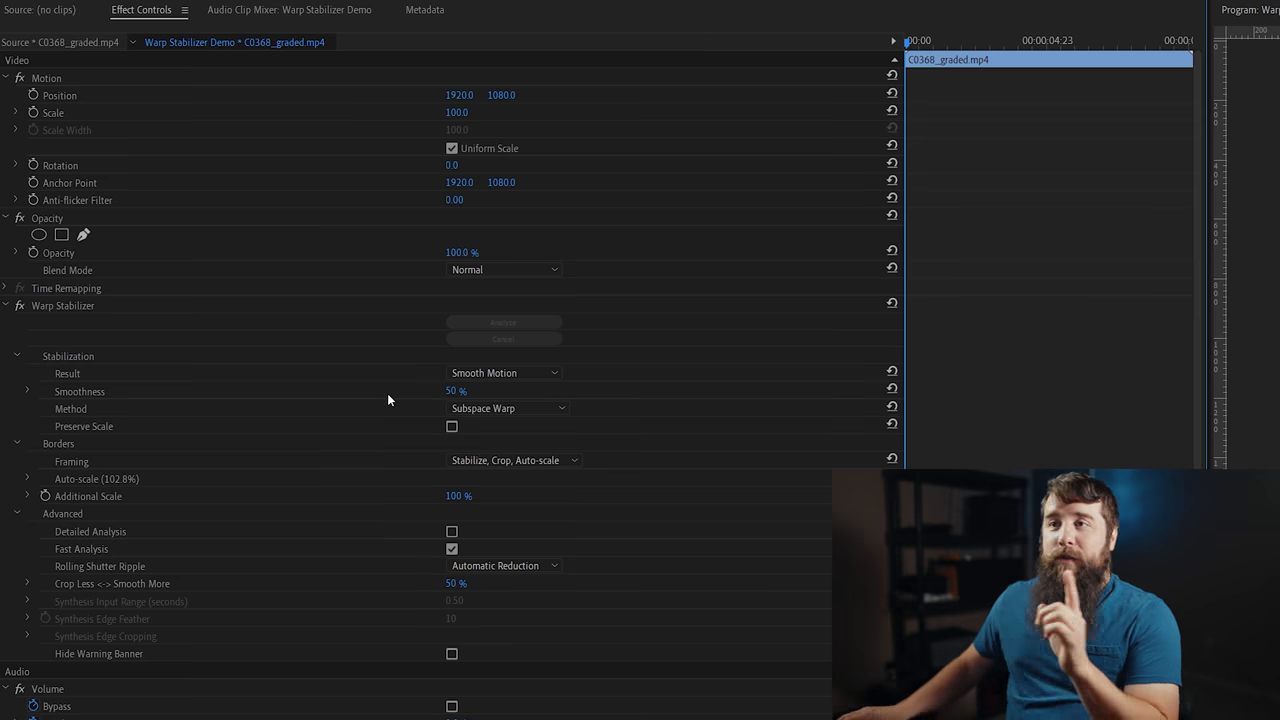
mouse_move(500, 400)
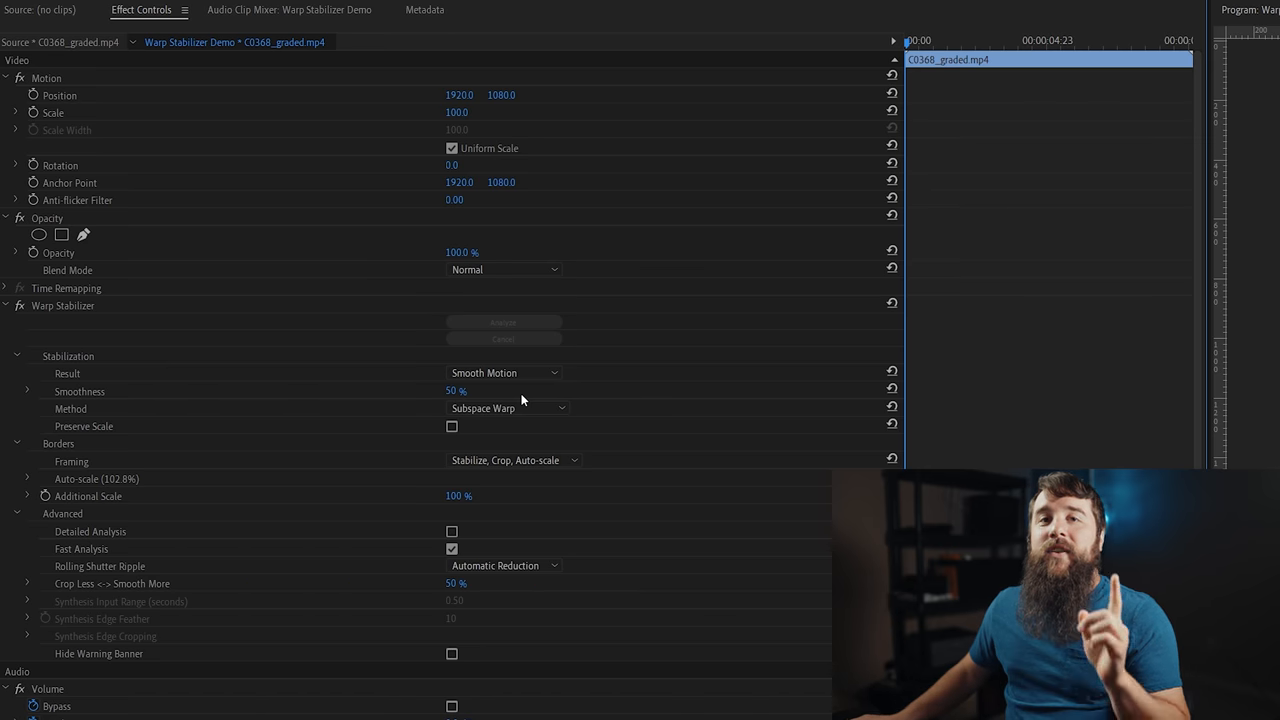
Set Warp Stabilizer Smoothness to 20%.
double_click(456, 390)
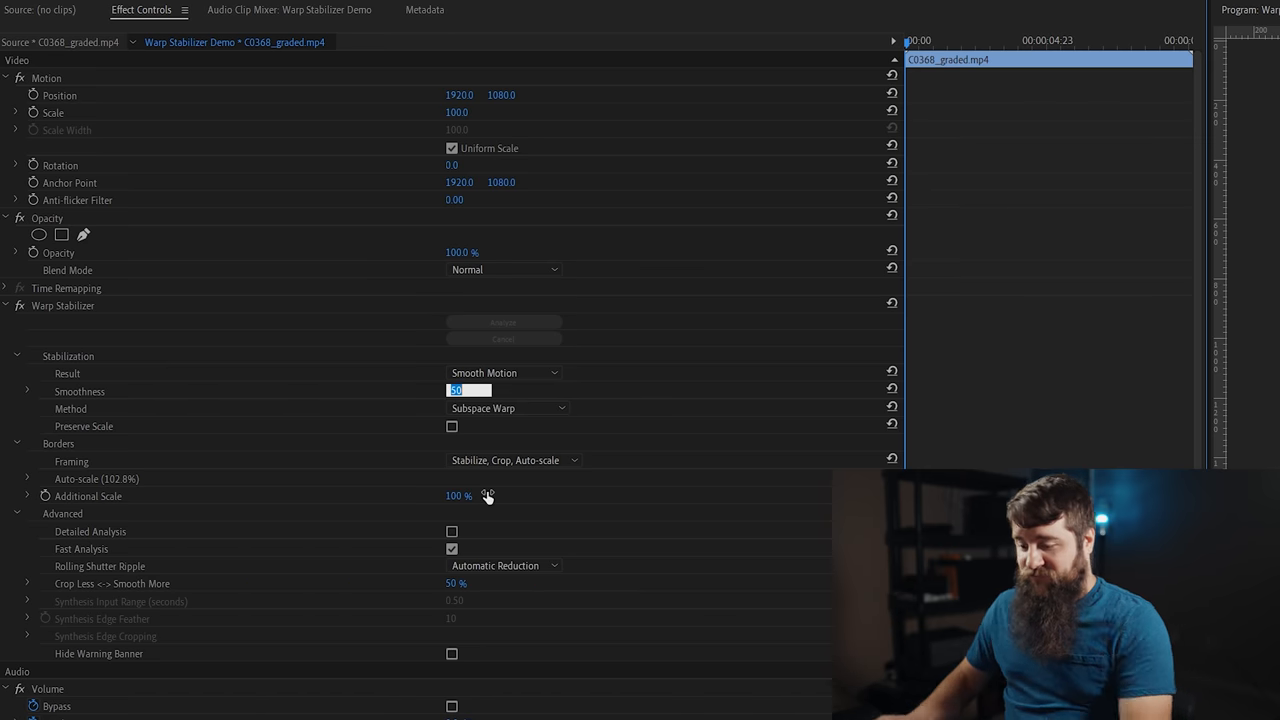
text(20 %)
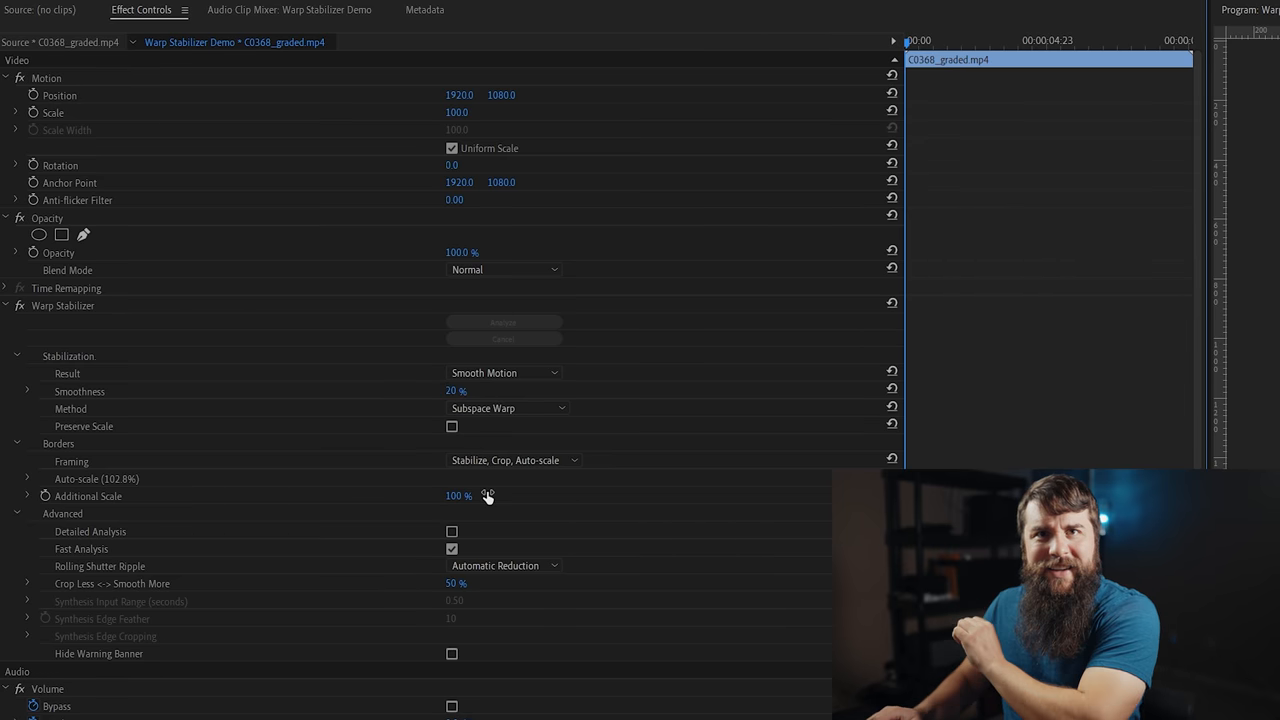
mouse_move(648, 468)
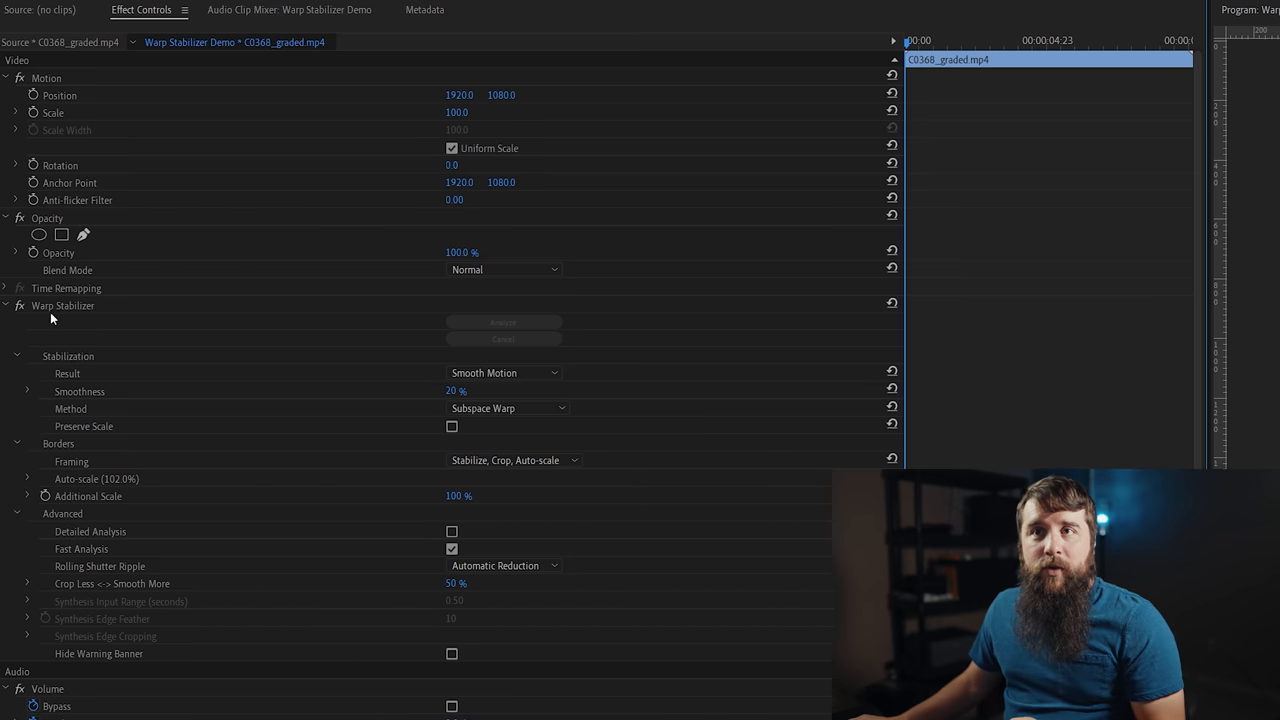
Save the settings as a preset named '20% Warp Stabilizer - who...'.
right_click(62, 304)
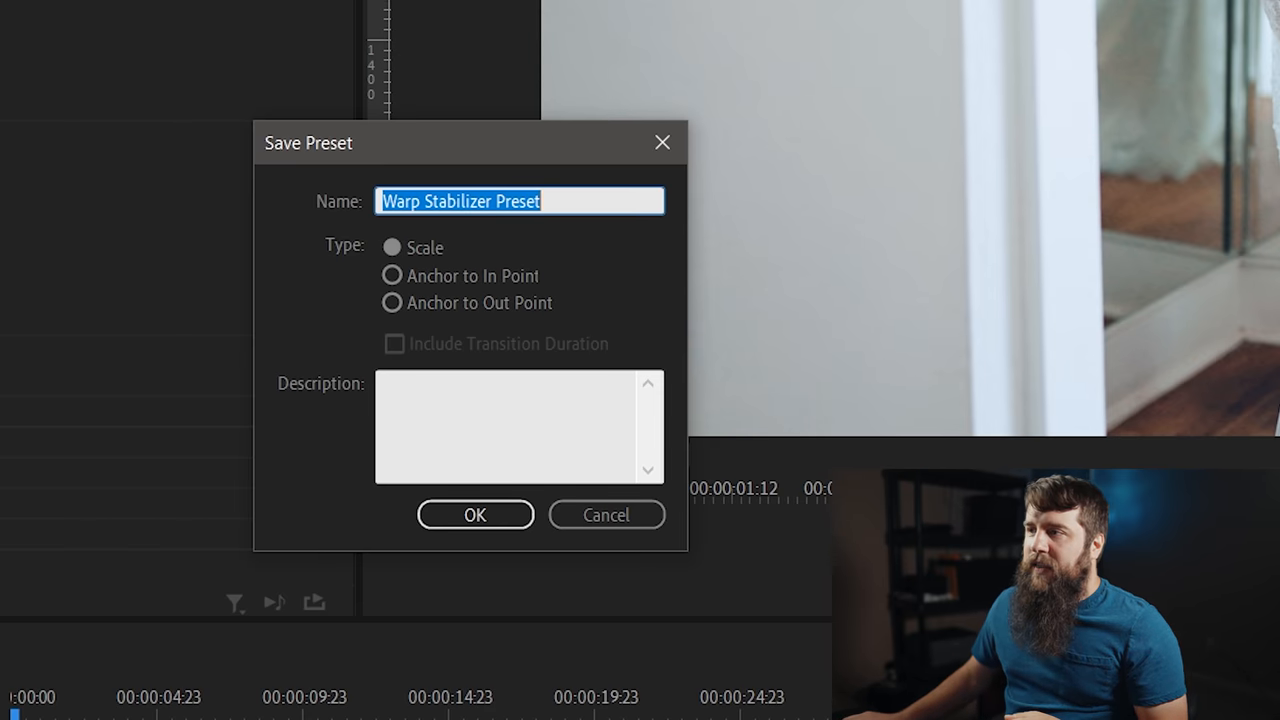
text(20% Warp S)
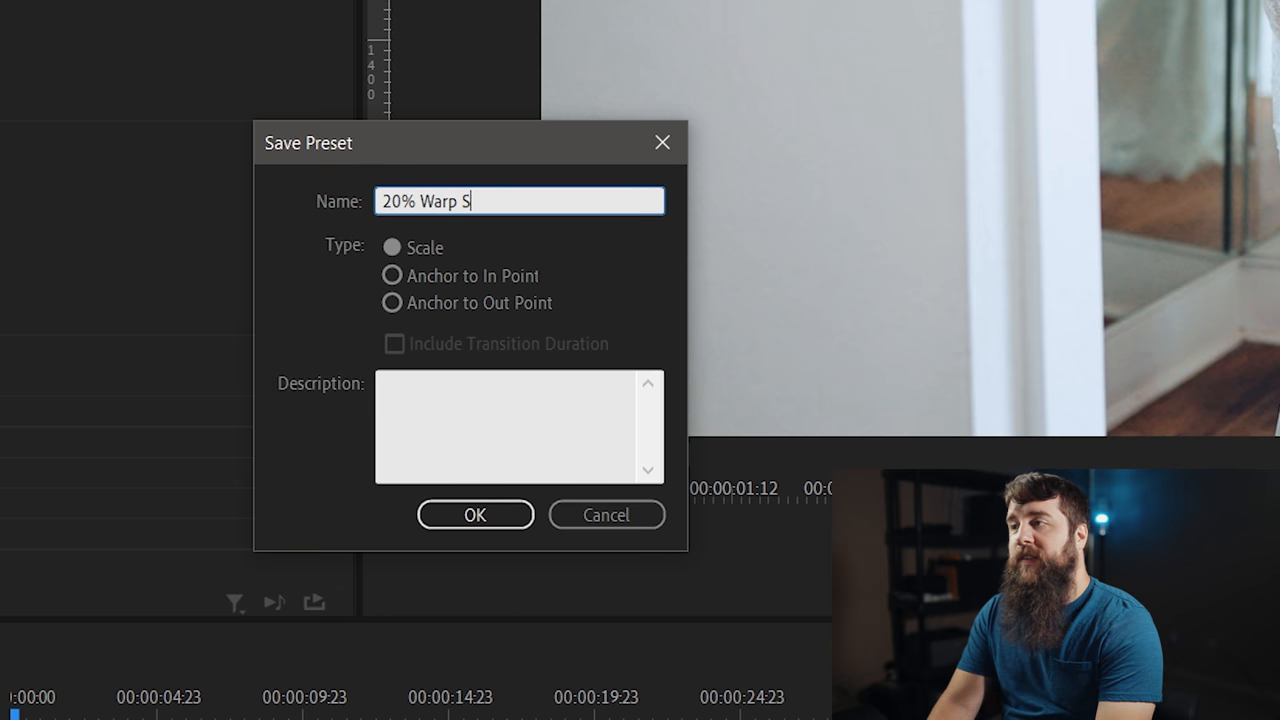
text(tabilizer - who)
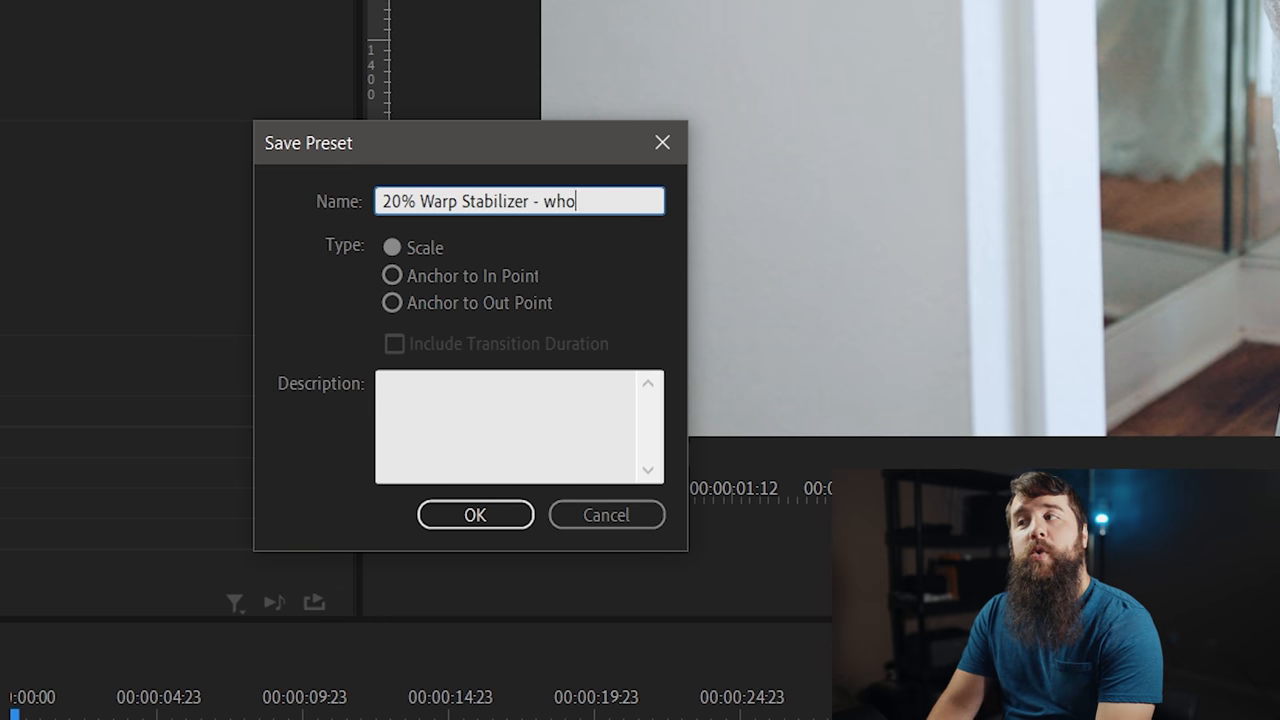
click(474, 514)
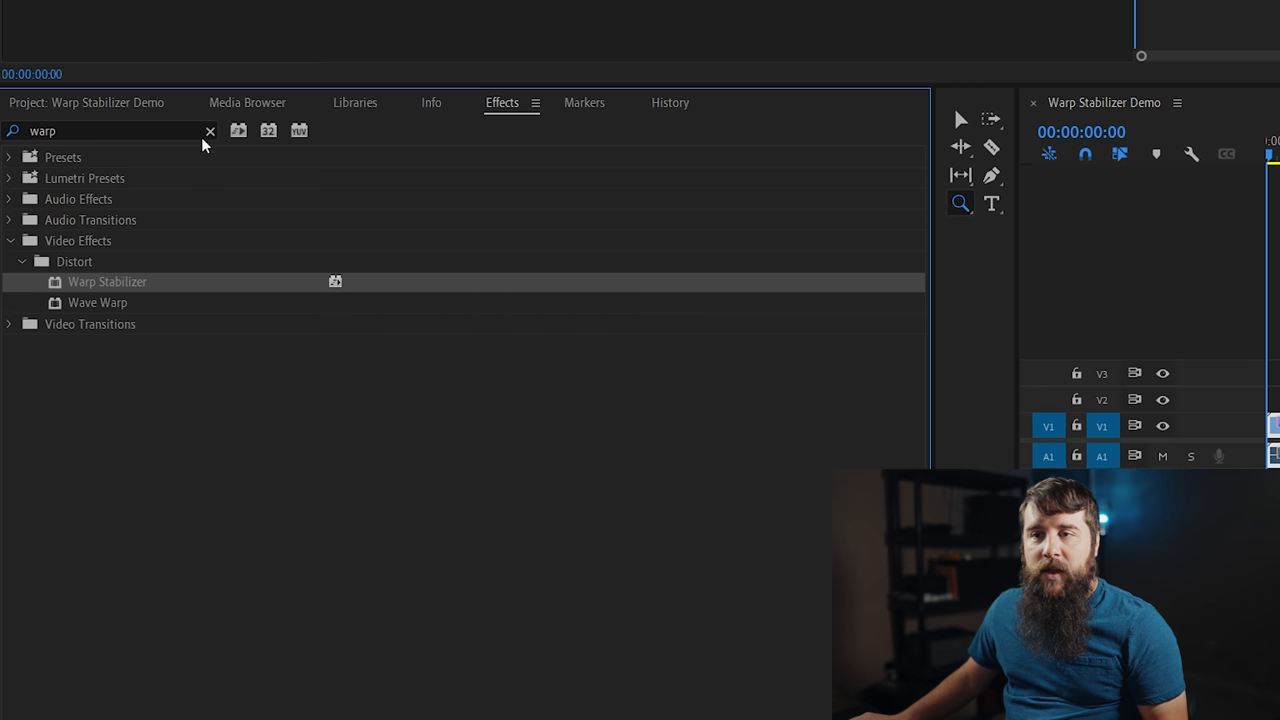
Clear the Effects search and expand the Presets folder to locate the saved preset.
click(210, 132)
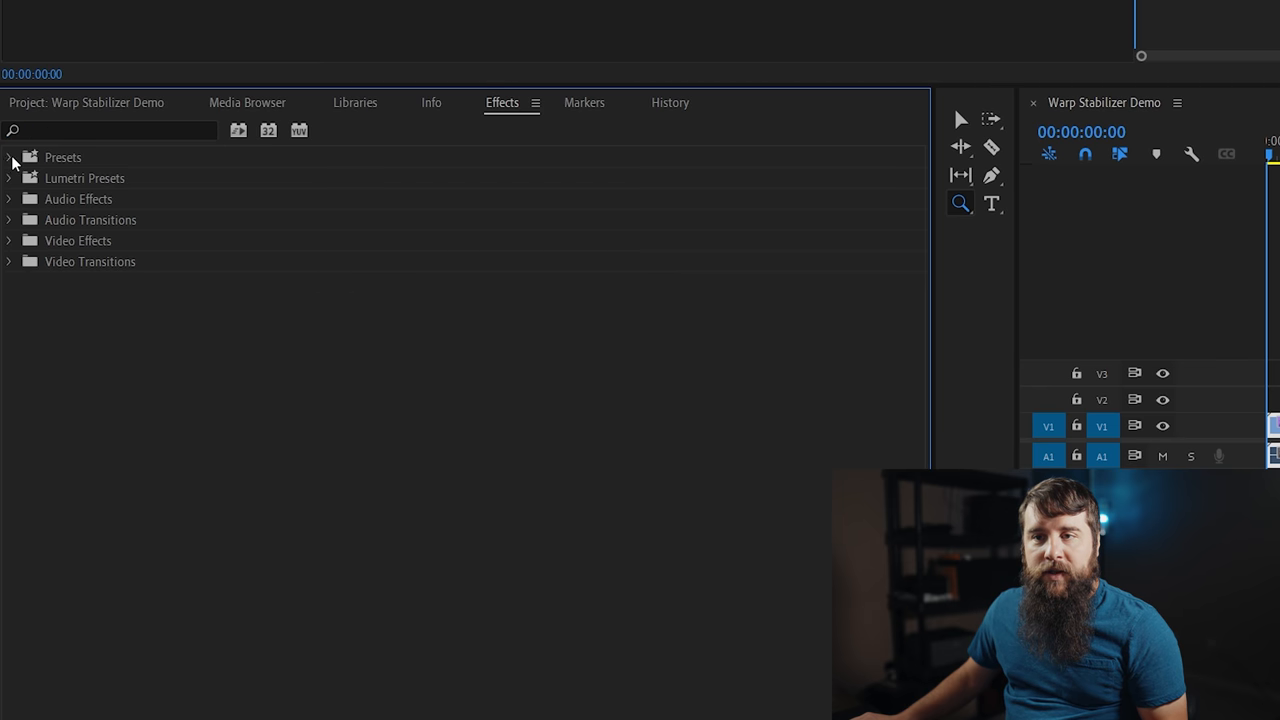
click(8, 156)
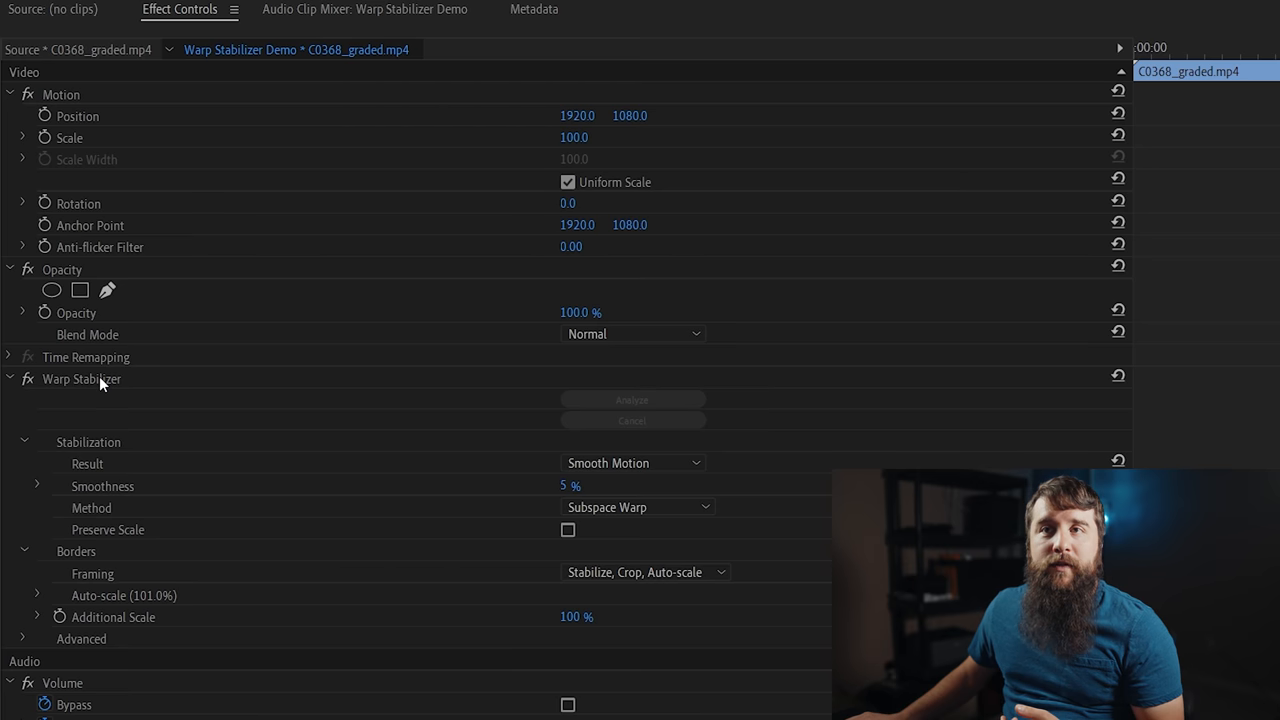
Save the 5% settings as a preset named '5% Warp Stabilizer - whoisma...'.
right_click(82, 378)
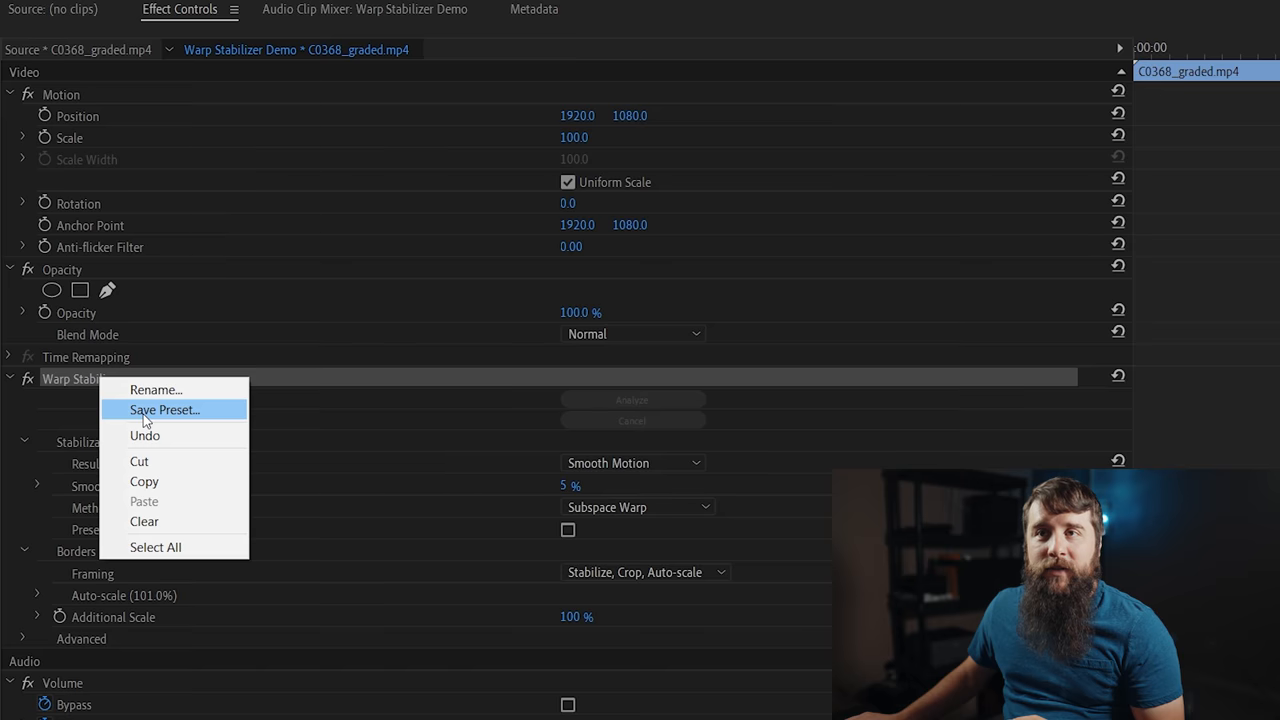
click(164, 408)
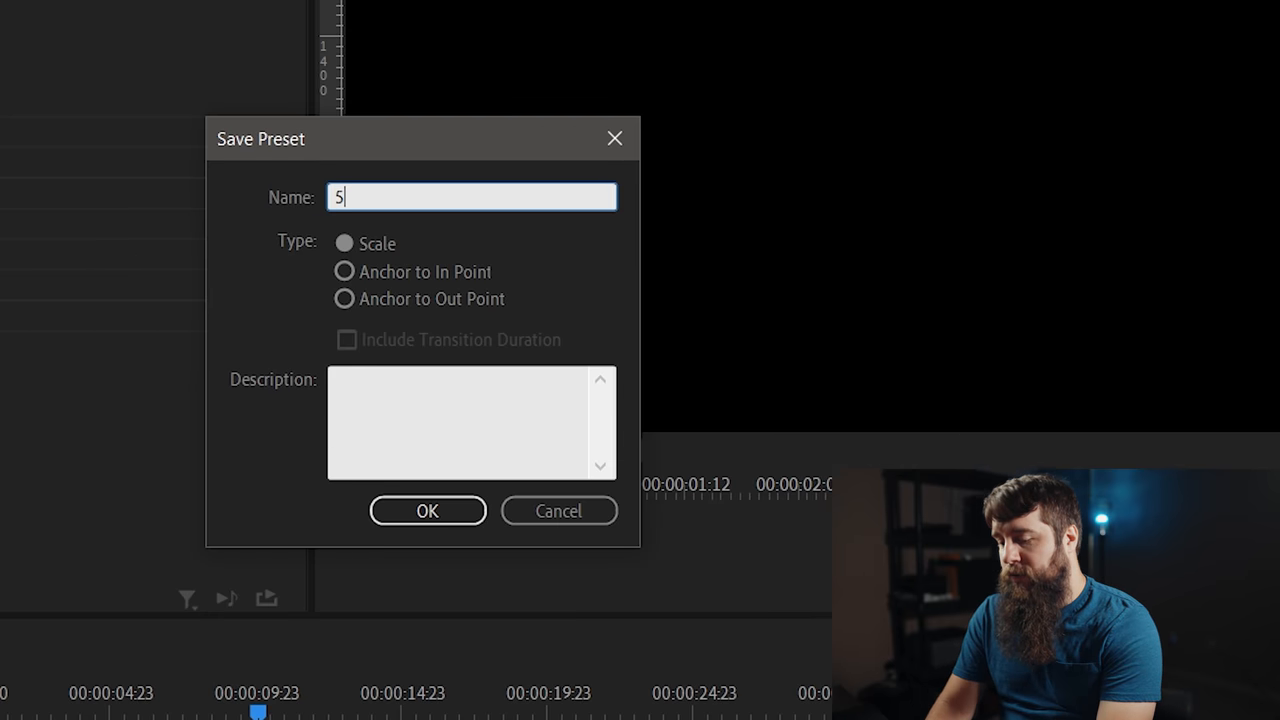
text(% Warp St)
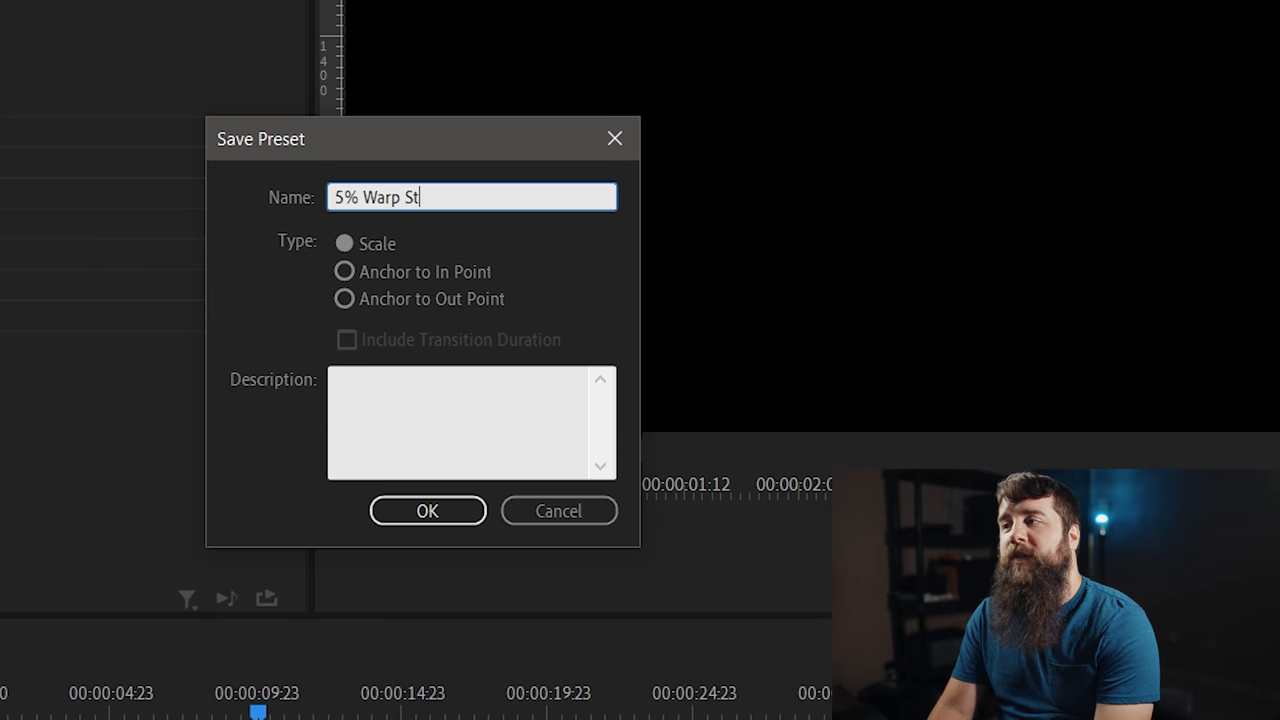
text(abilizer - whoisma)
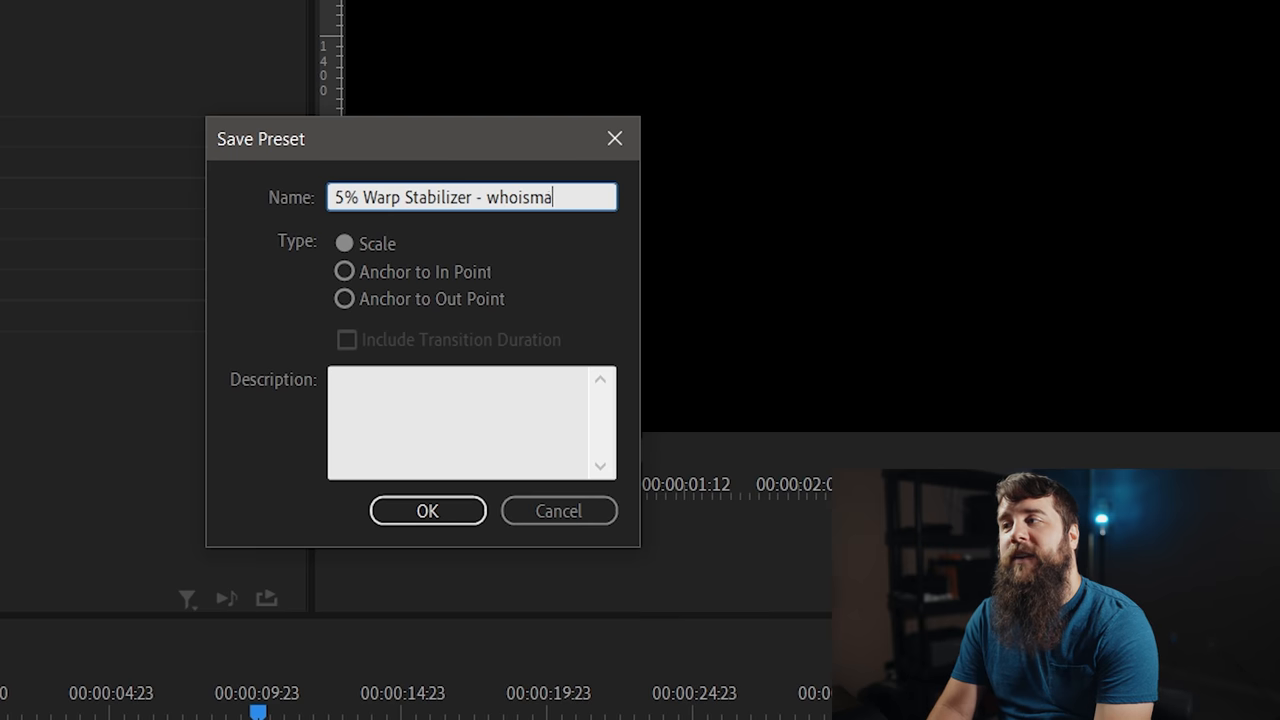
click(428, 512)
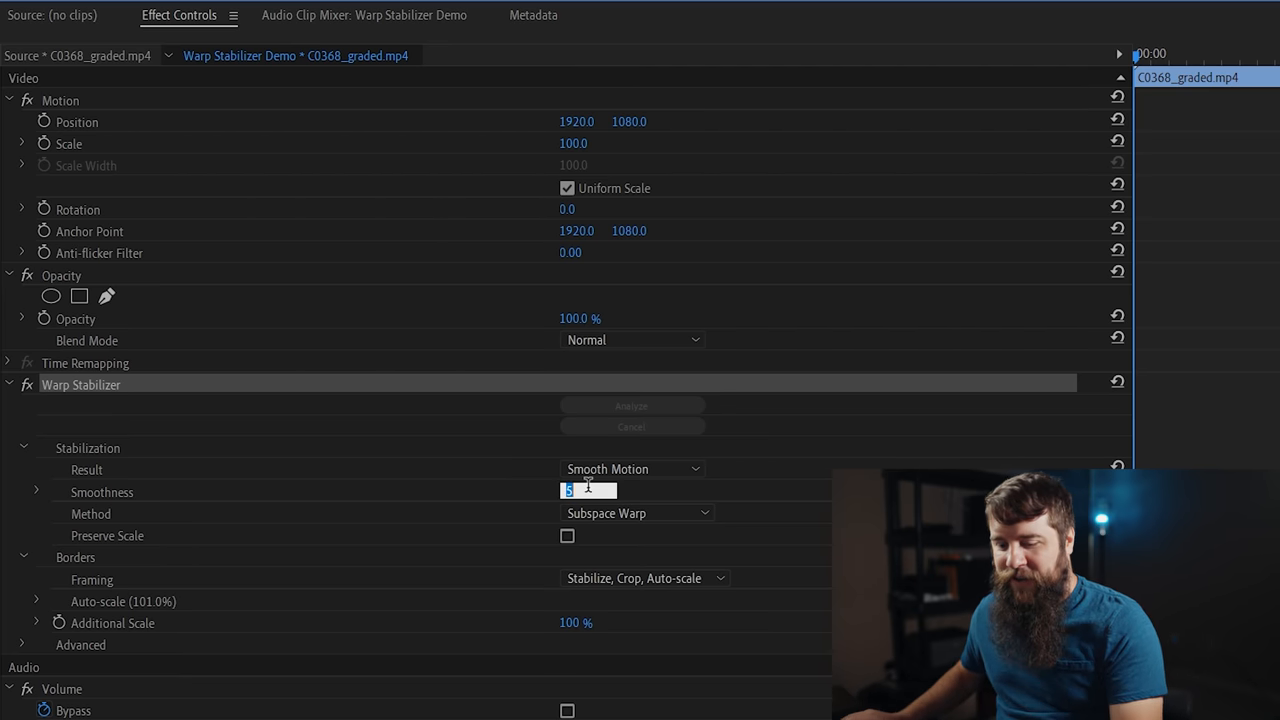
Set Warp Stabilizer Smoothness to 1%.
text(1 %)
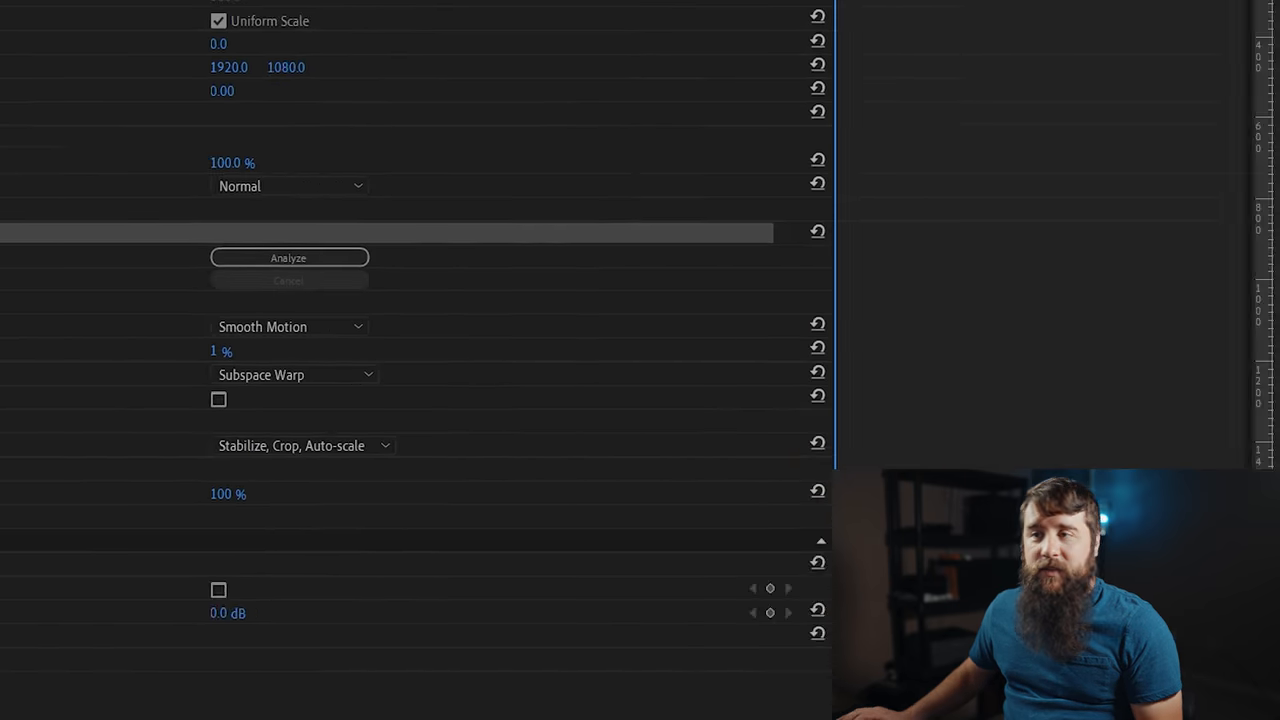
Name the preset '1% Warp Stabilizer - whoismatt' and save it.
text(1% Warp St)
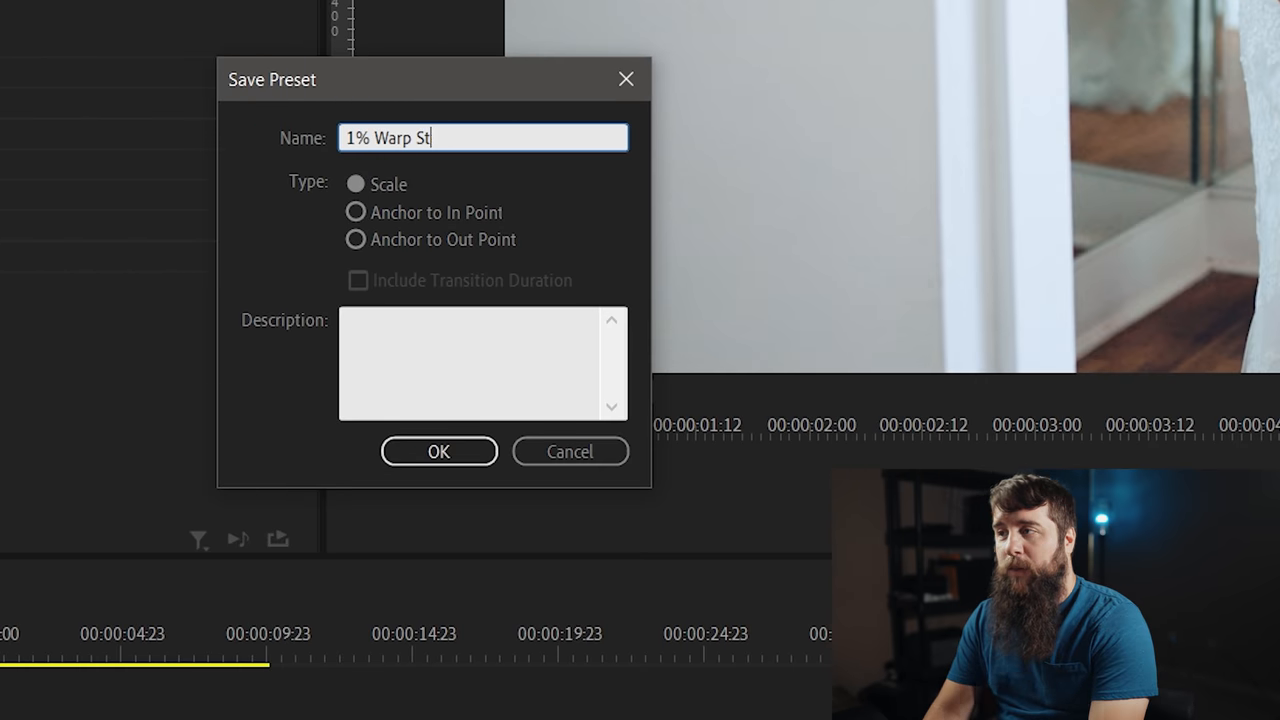
text(abilizer - whoismatt)
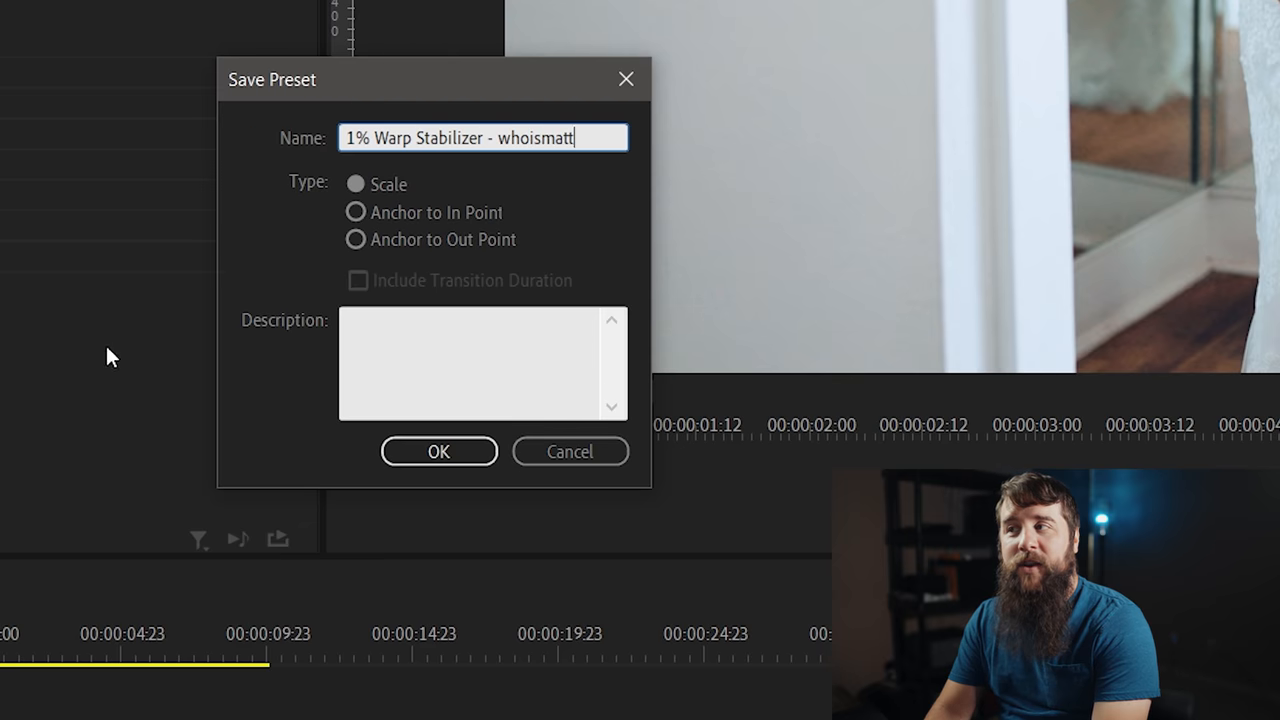
click(438, 452)
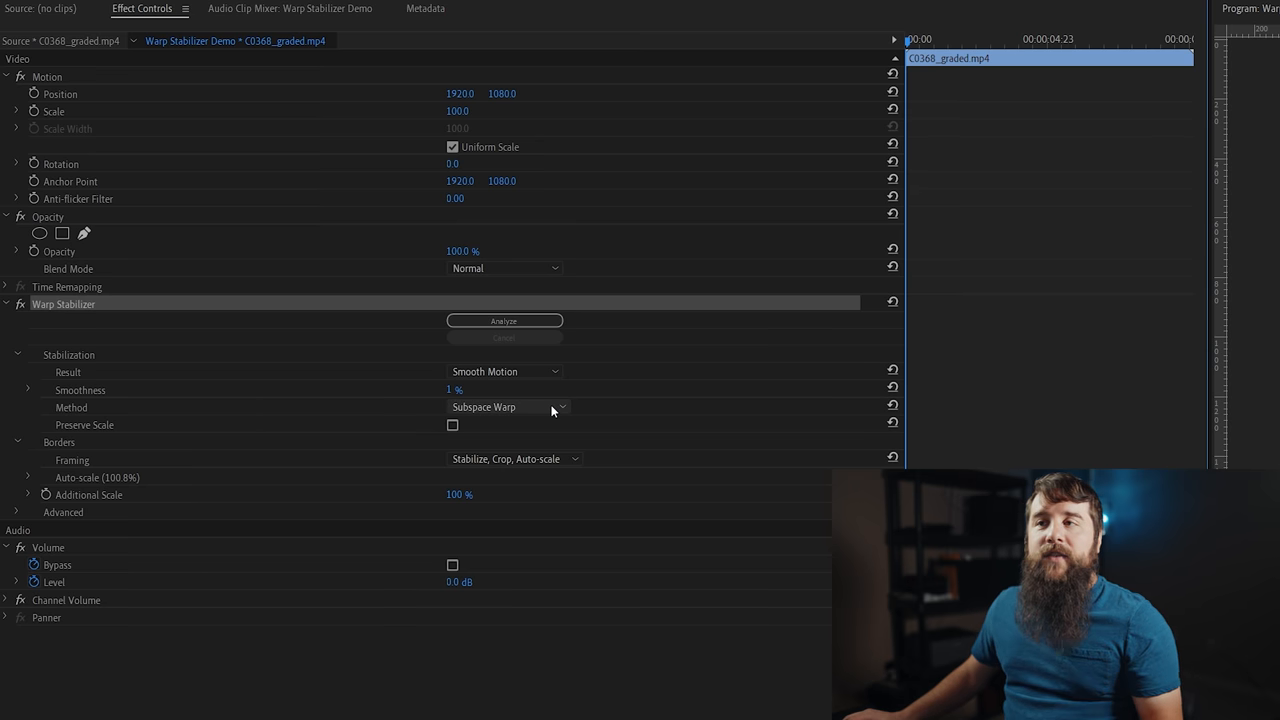
click(510, 408)
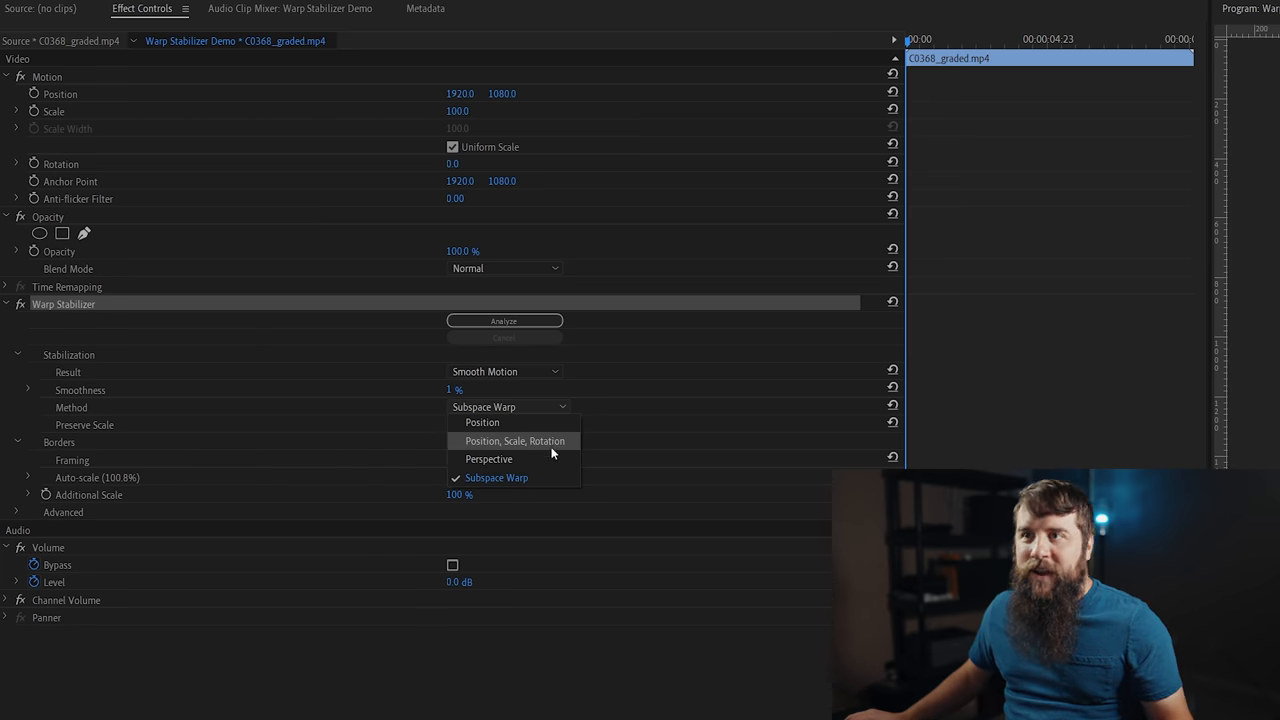
mouse_move(604, 464)
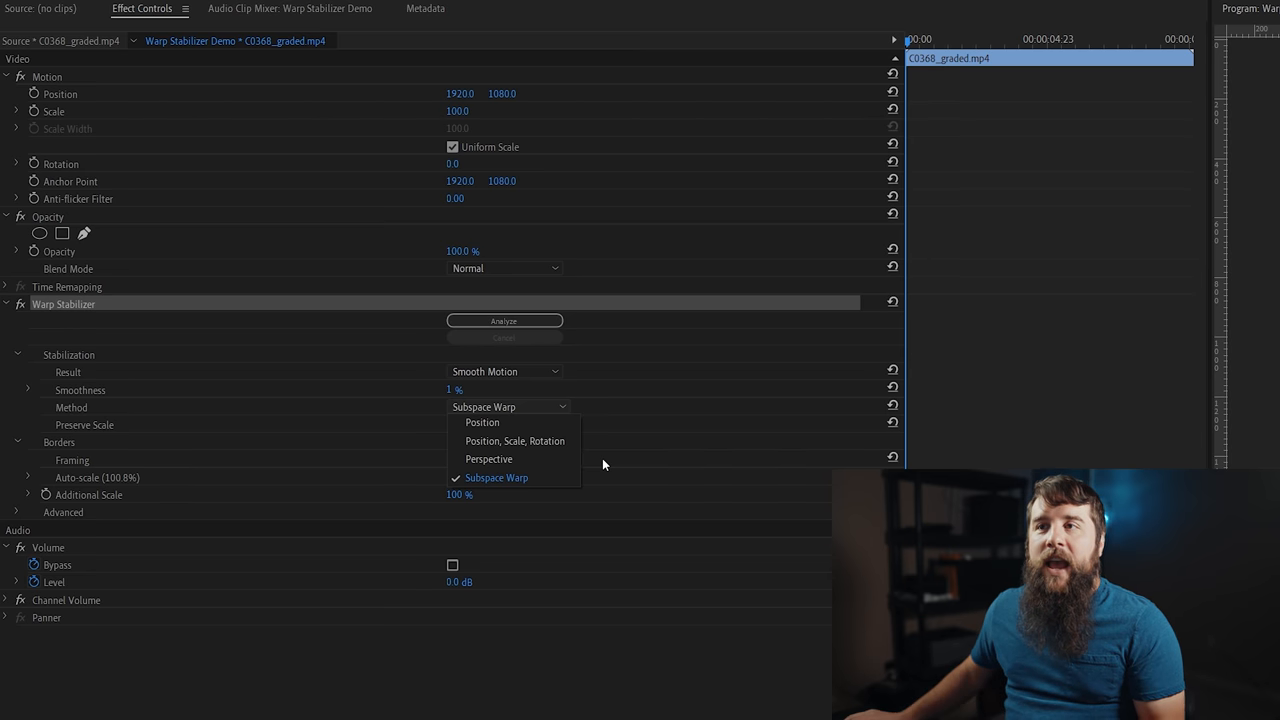
mouse_move(516, 476)
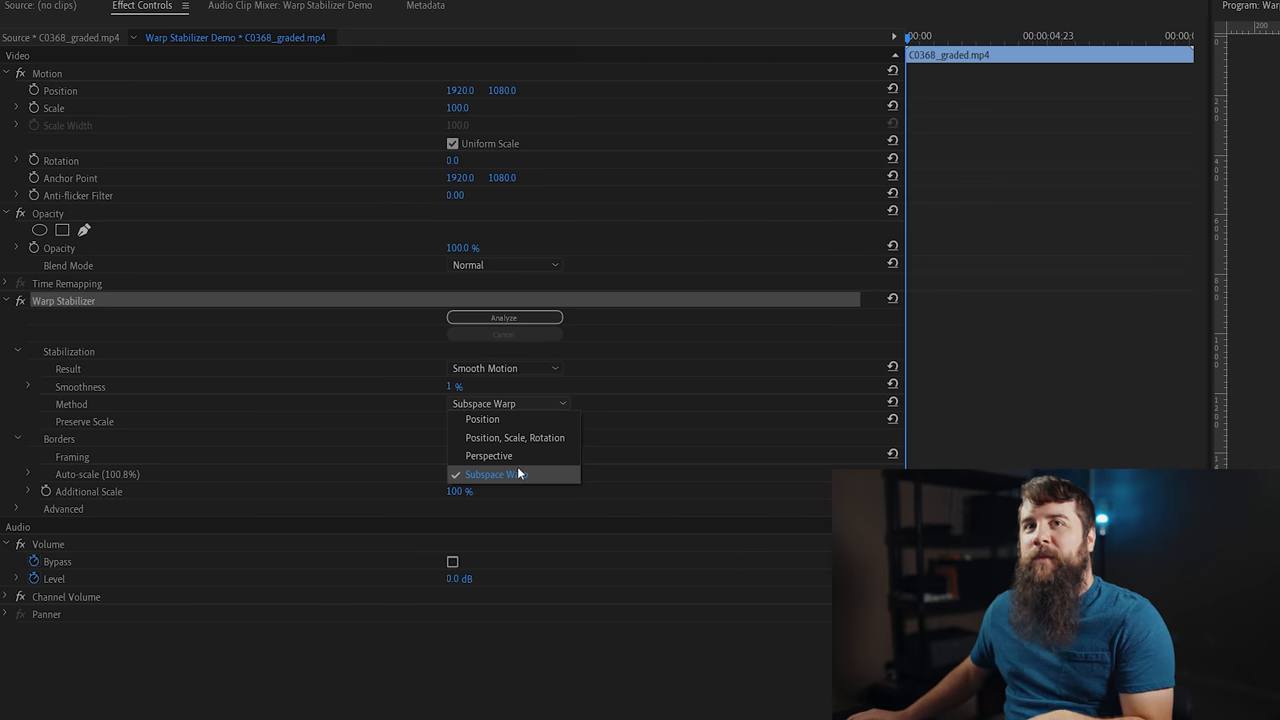
mouse_move(556, 482)
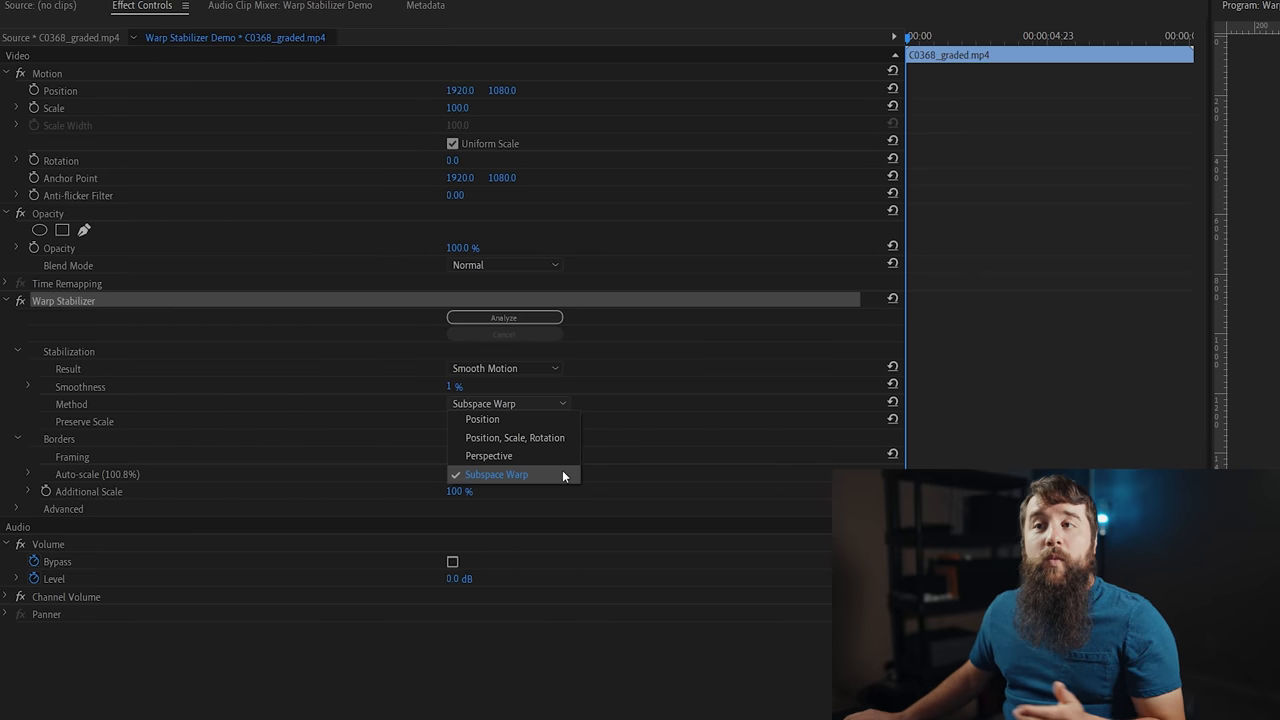
click(496, 474)
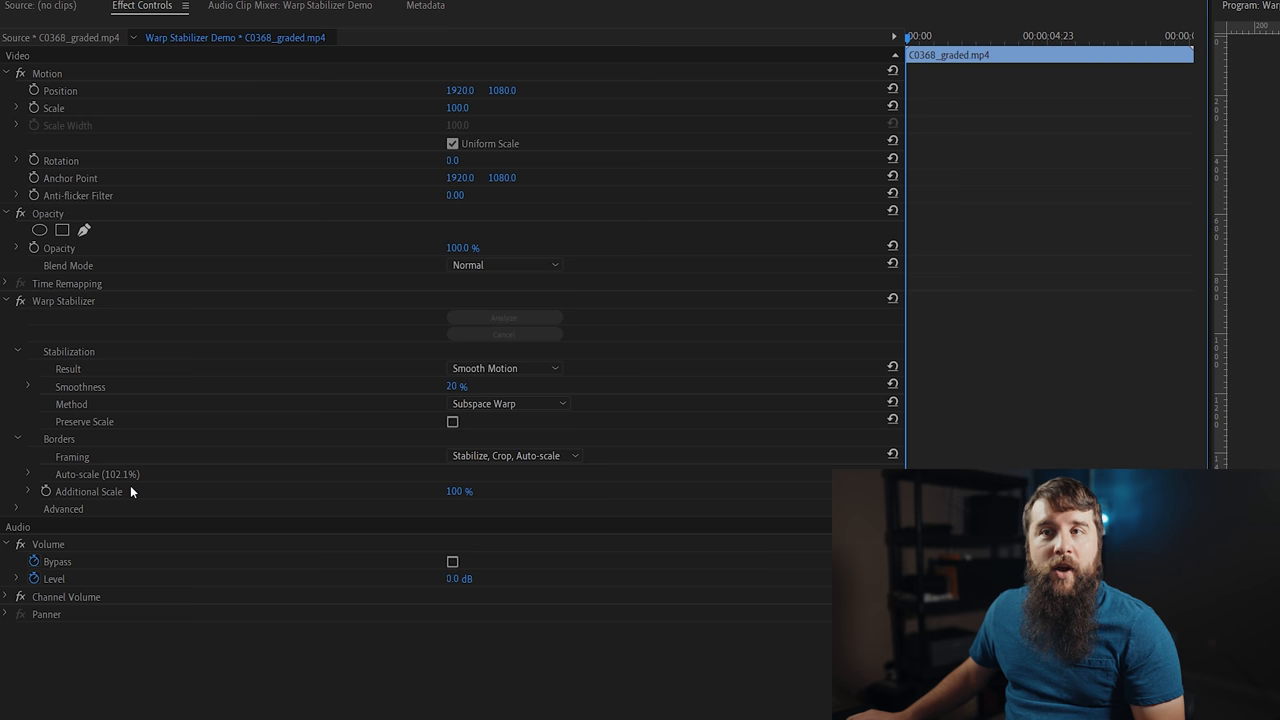
Enable Preserve Scale under Warp Stabilizer's Stabilization settings.
click(452, 422)
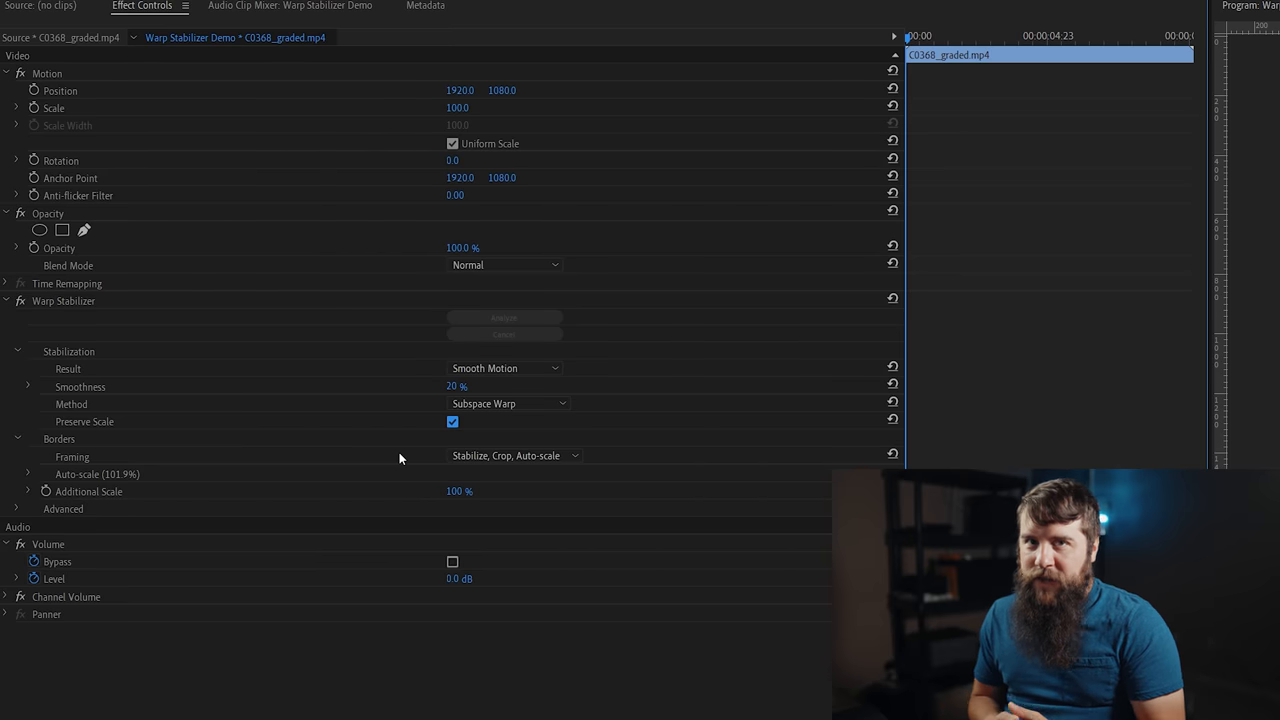
mouse_move(348, 446)
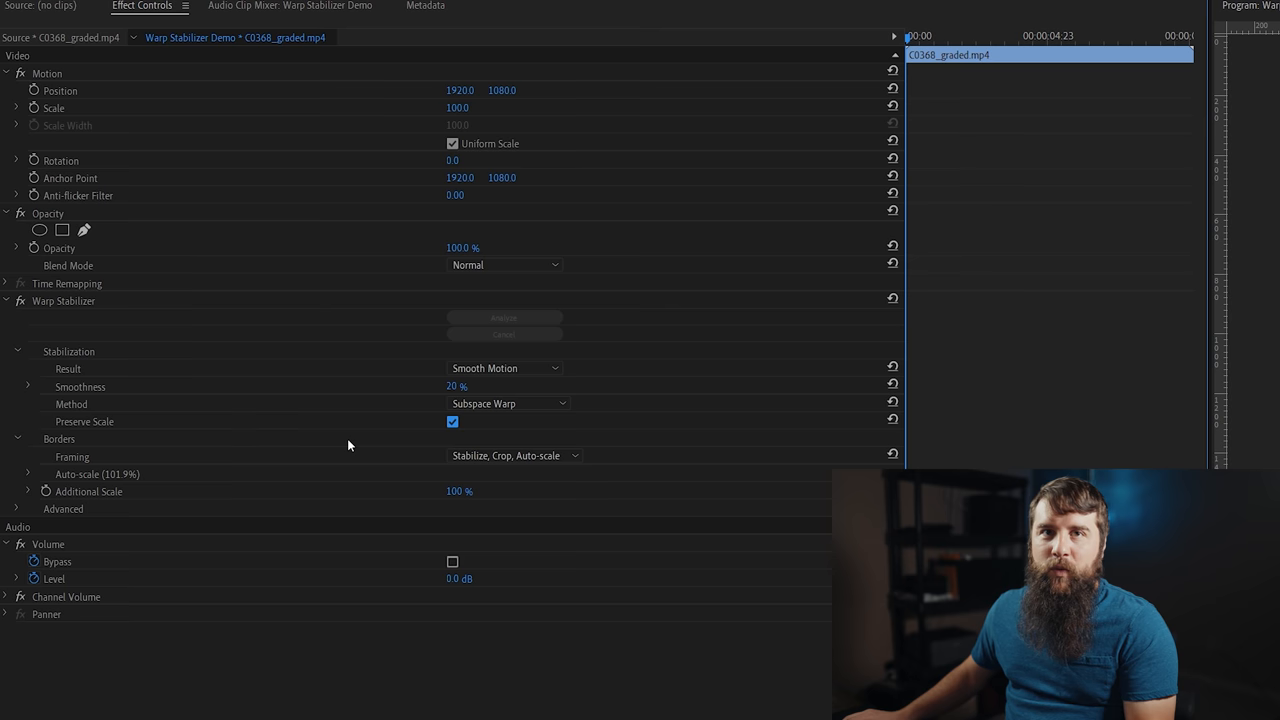
mouse_move(356, 436)
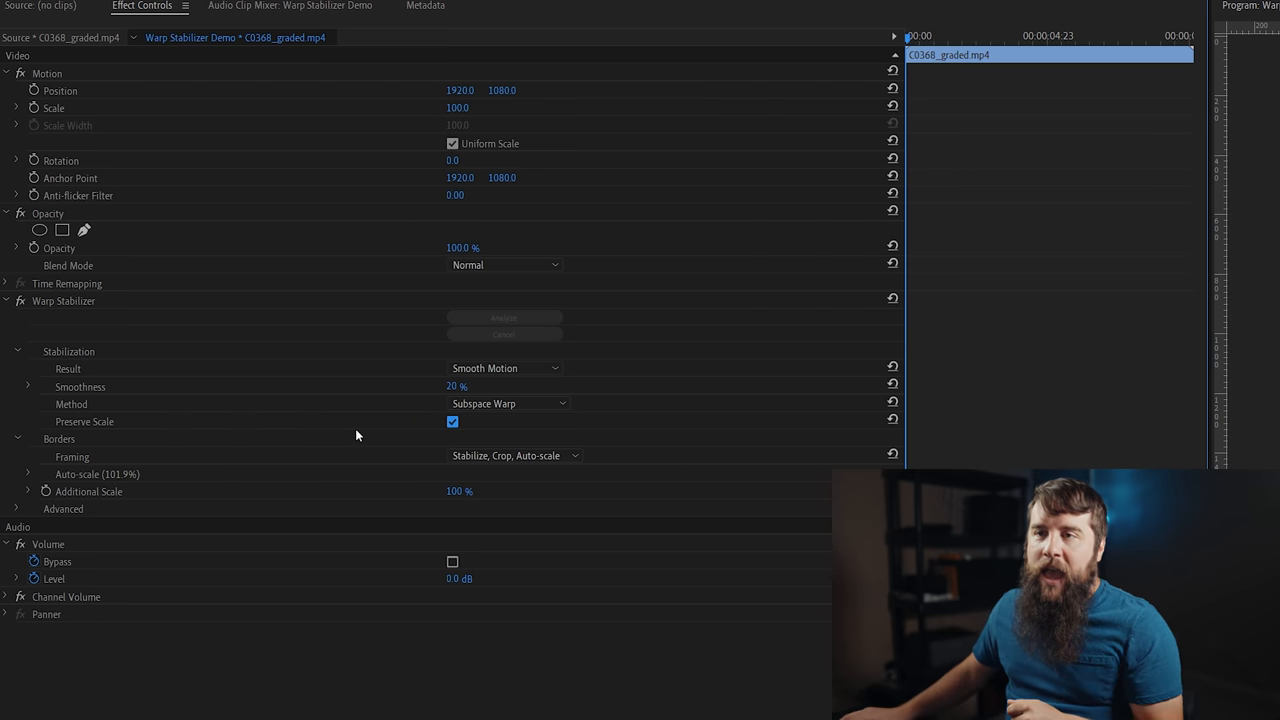
Expand Advanced, with Fast Analysis on, and raise Crop Less <-> Smooth More to 75%.
click(16, 510)
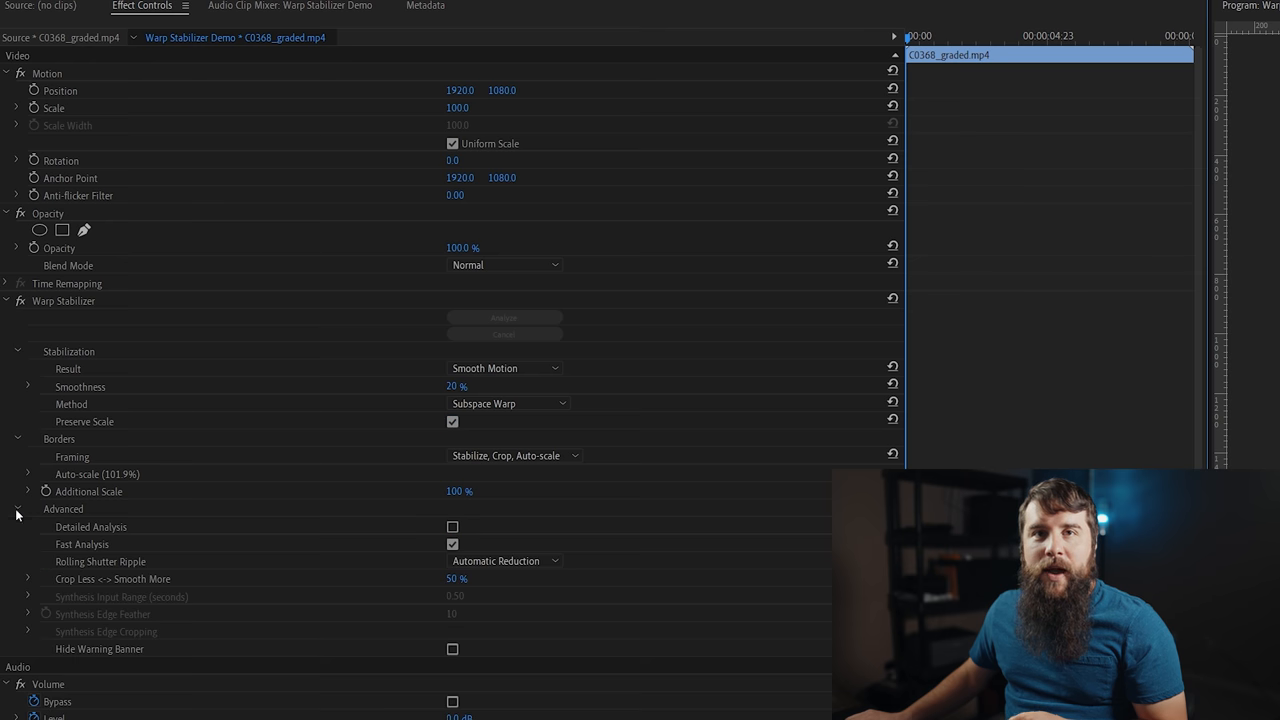
mouse_move(768, 588)
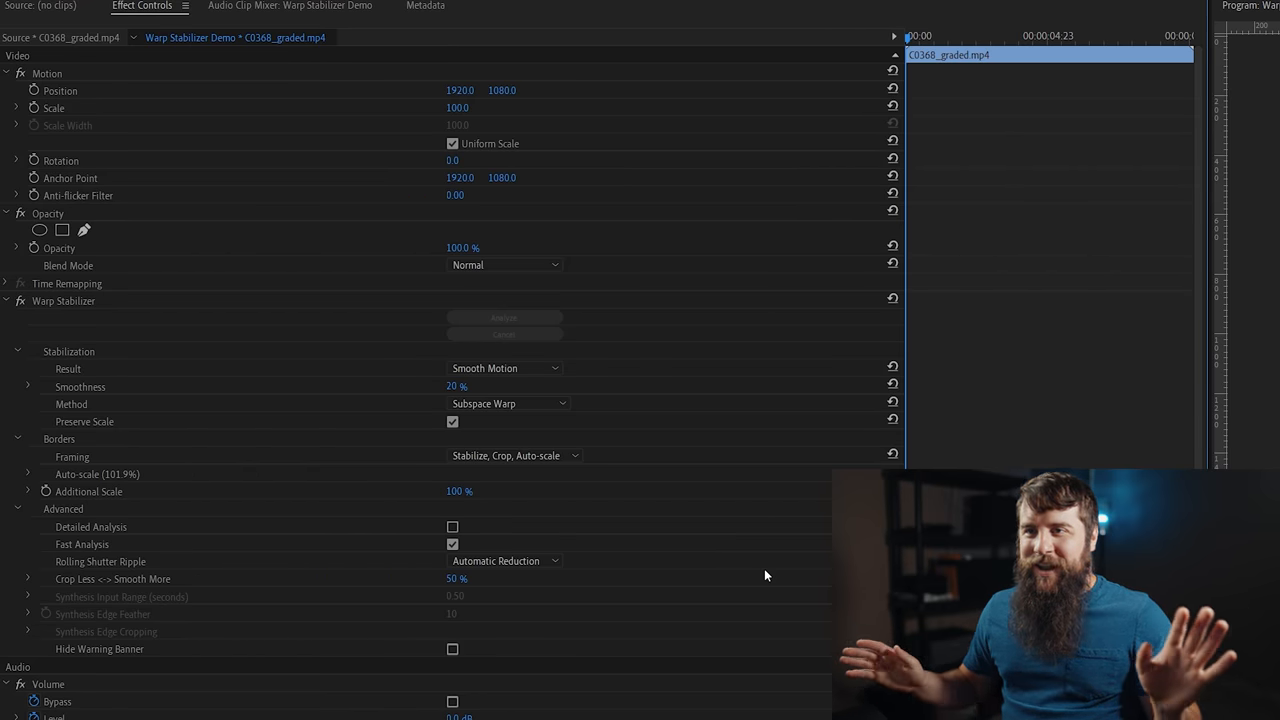
mouse_move(758, 576)
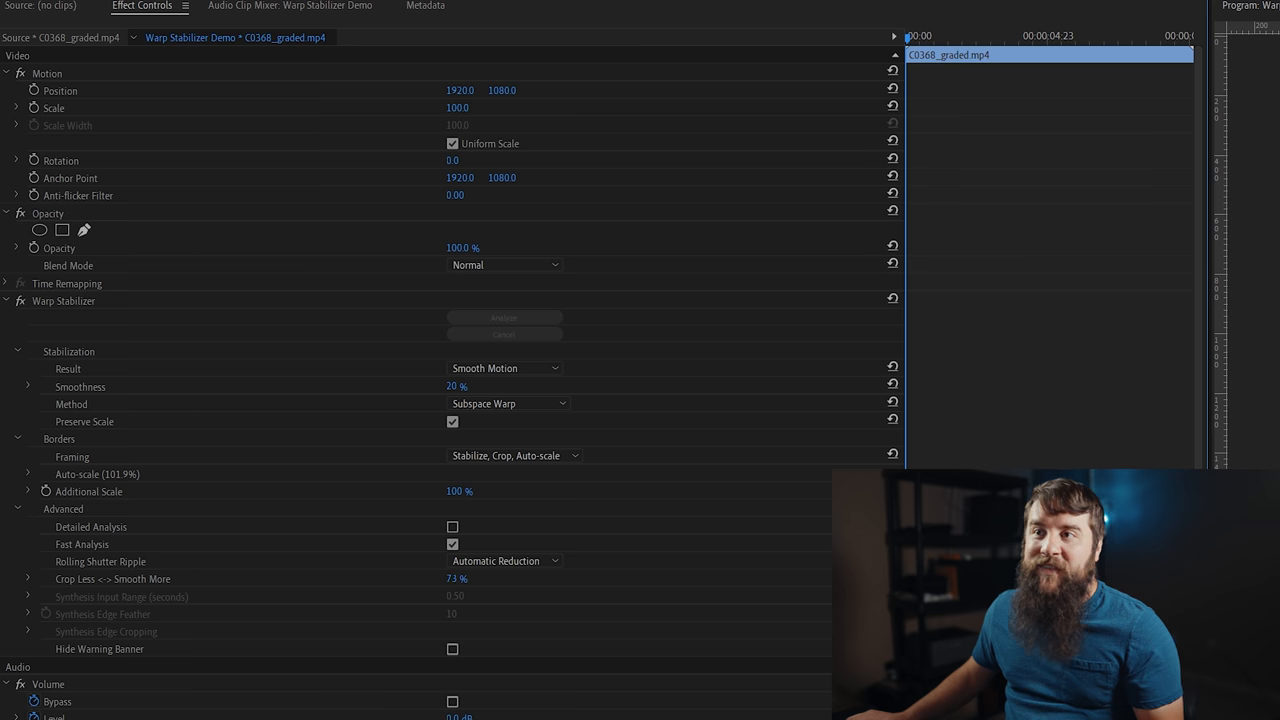
drag(456, 578, 472, 578)
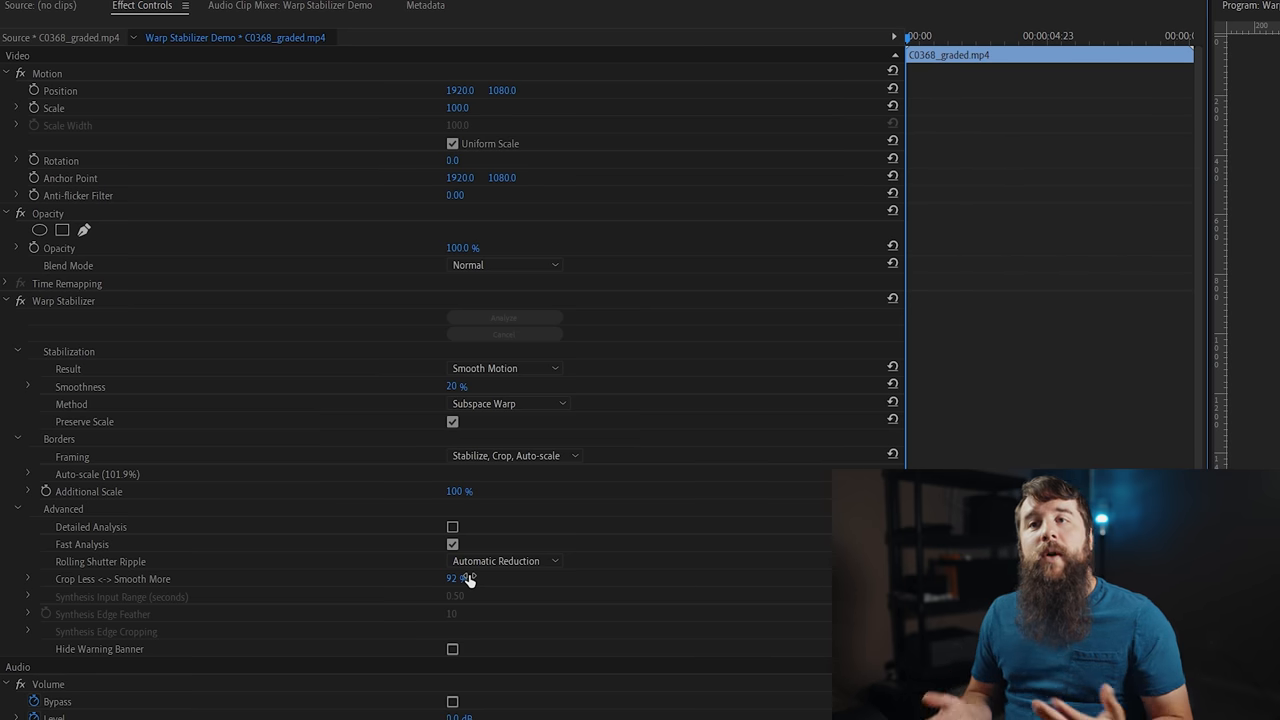
mouse_move(564, 626)
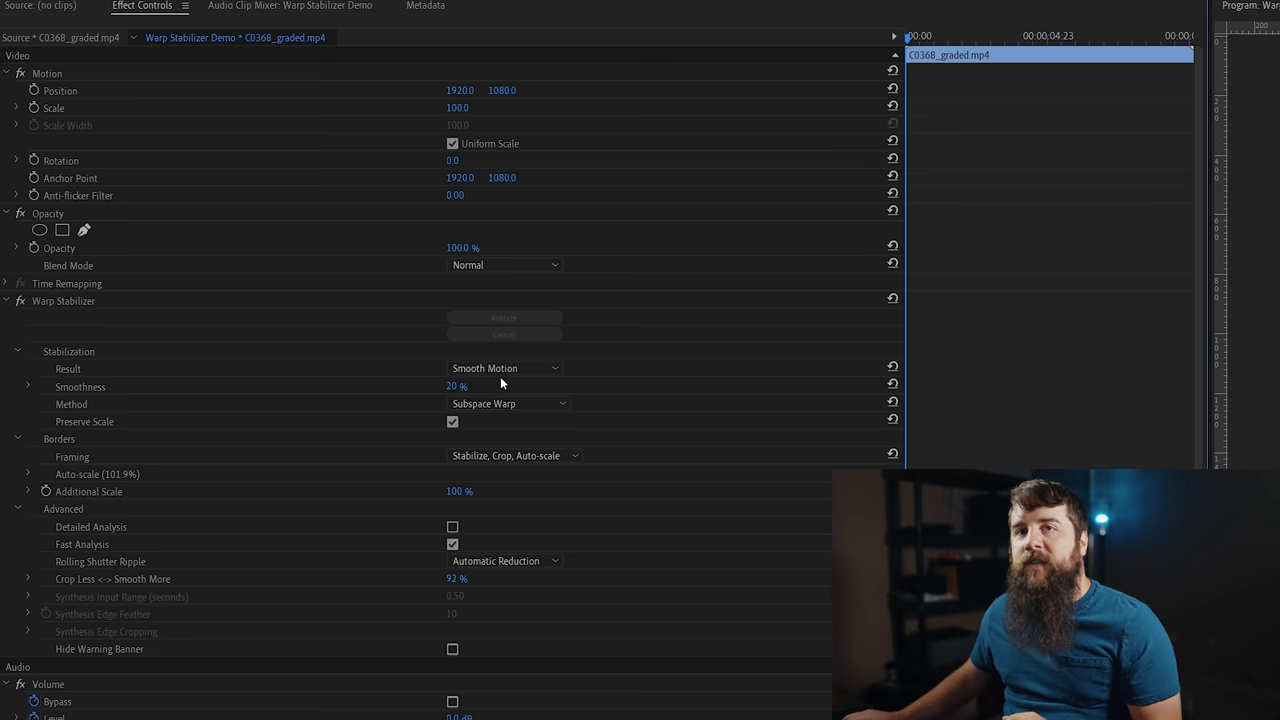
Turn off Preserve Scale and review the Framing dropdown options without changing them.
double_click(456, 578)
text(50)
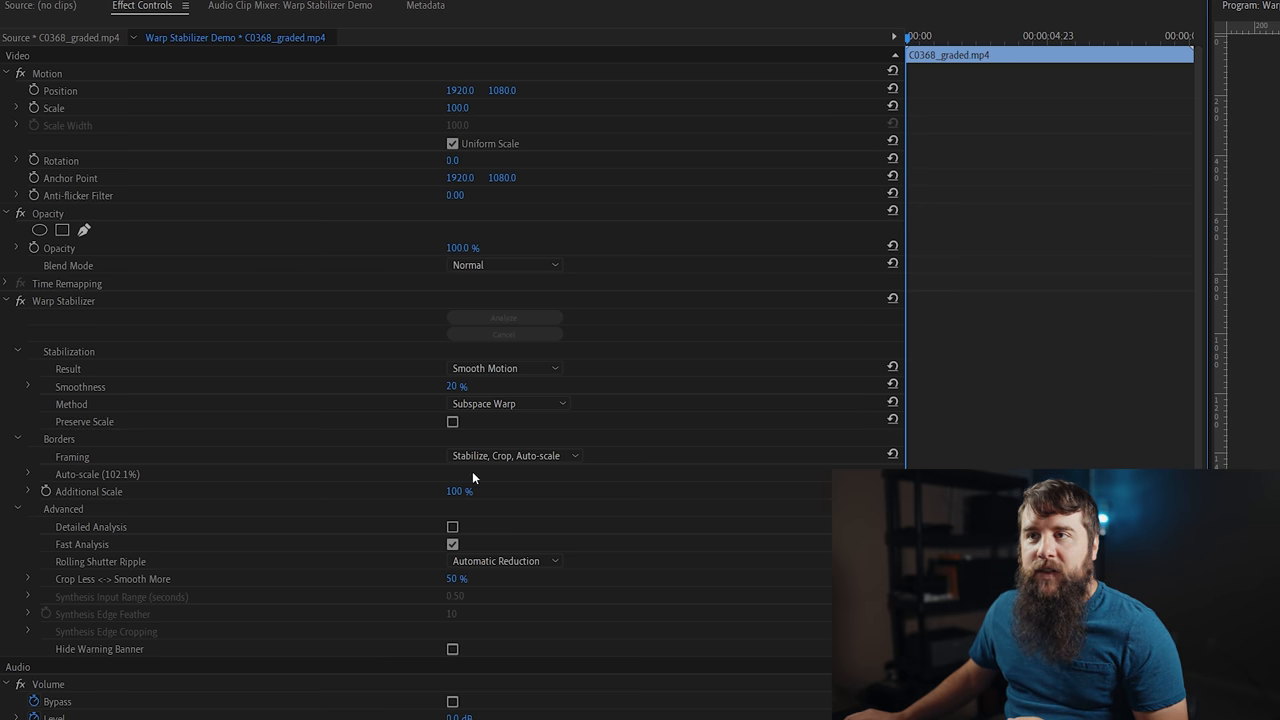
click(512, 456)
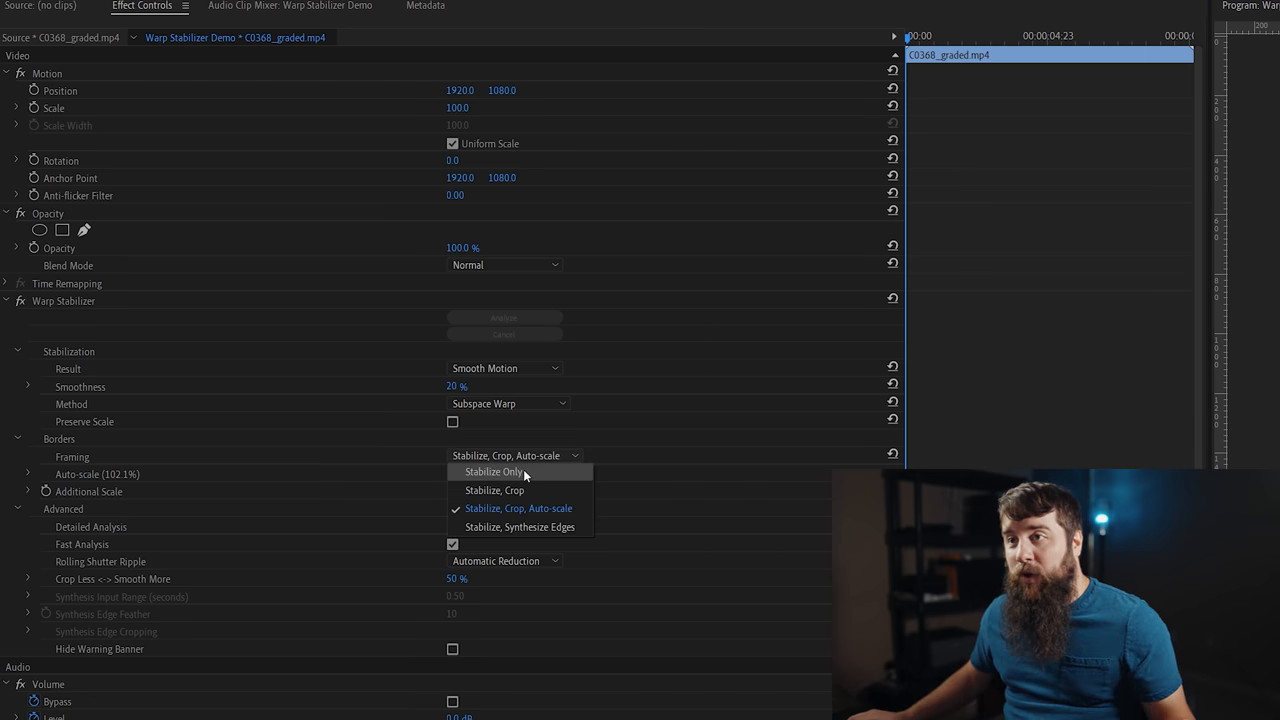
mouse_move(576, 528)
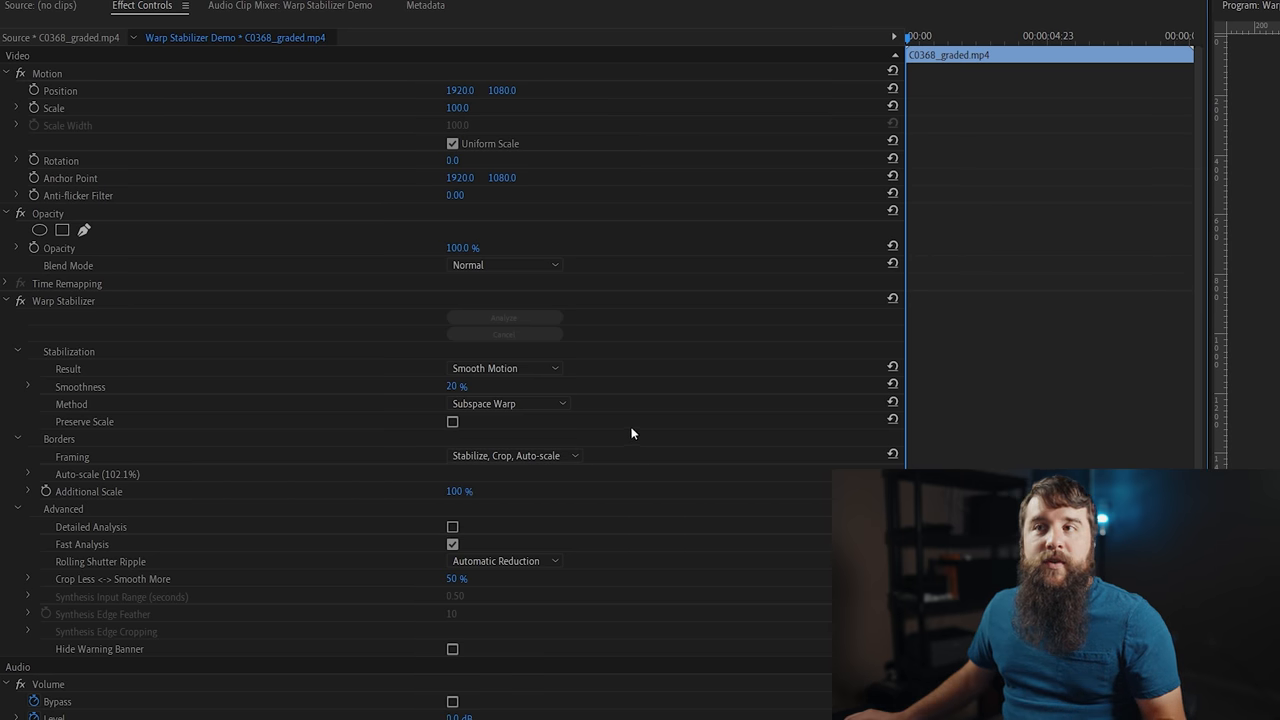
click(508, 404)
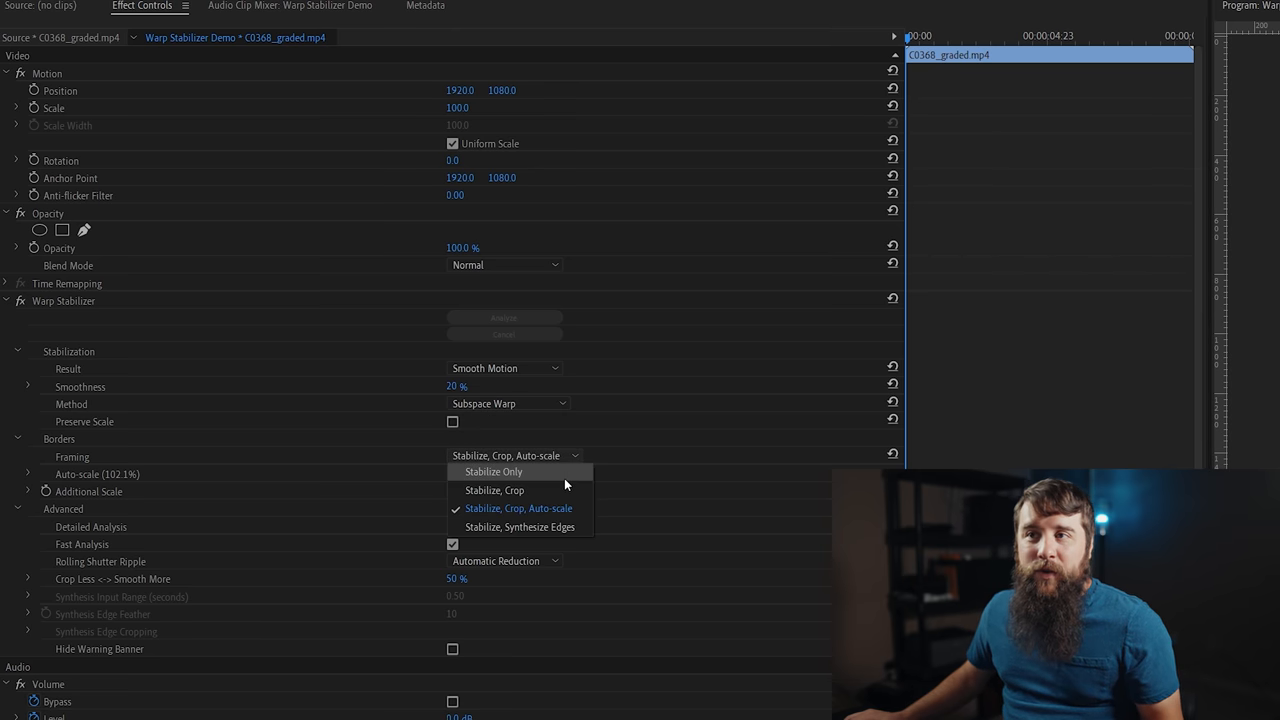
mouse_move(558, 490)
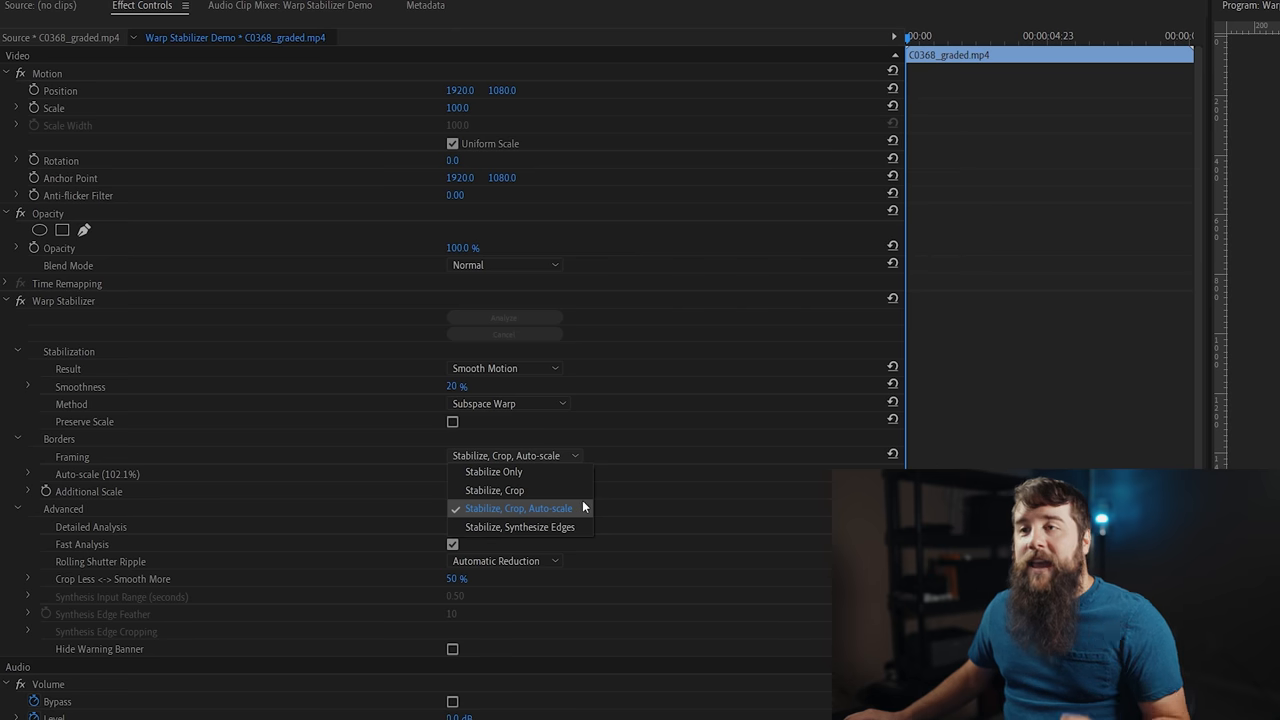
click(518, 508)
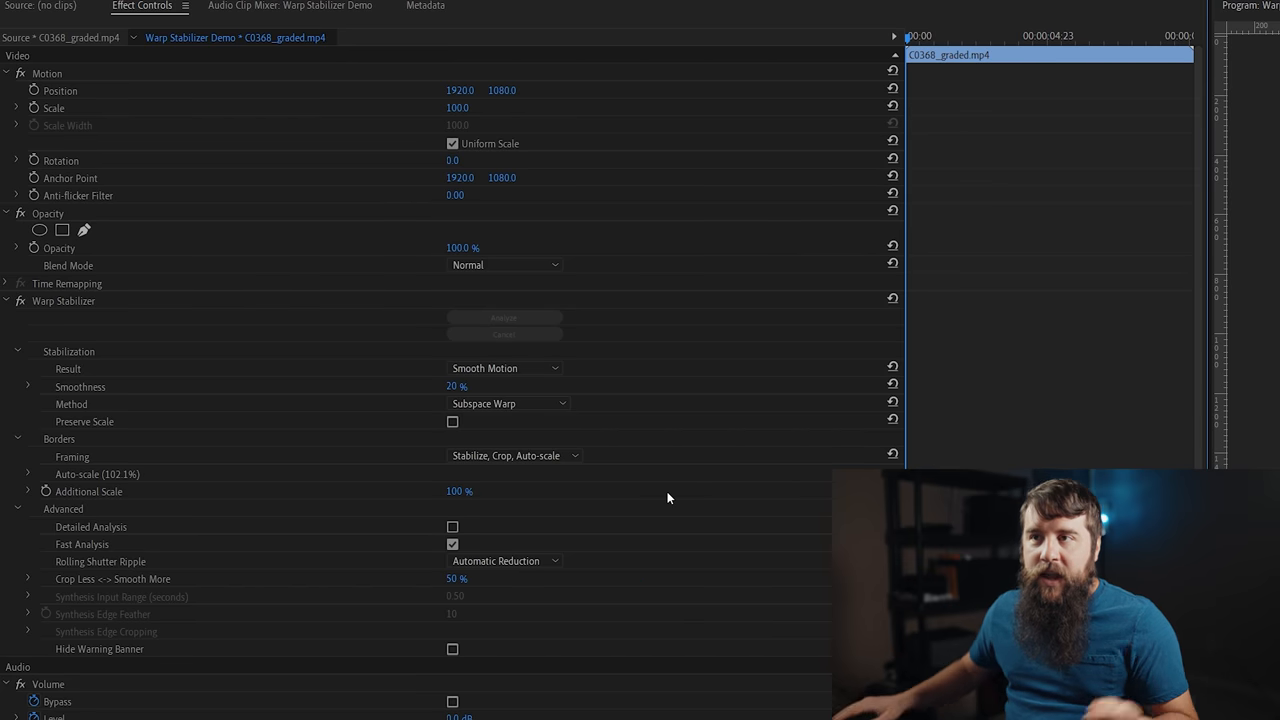
click(512, 456)
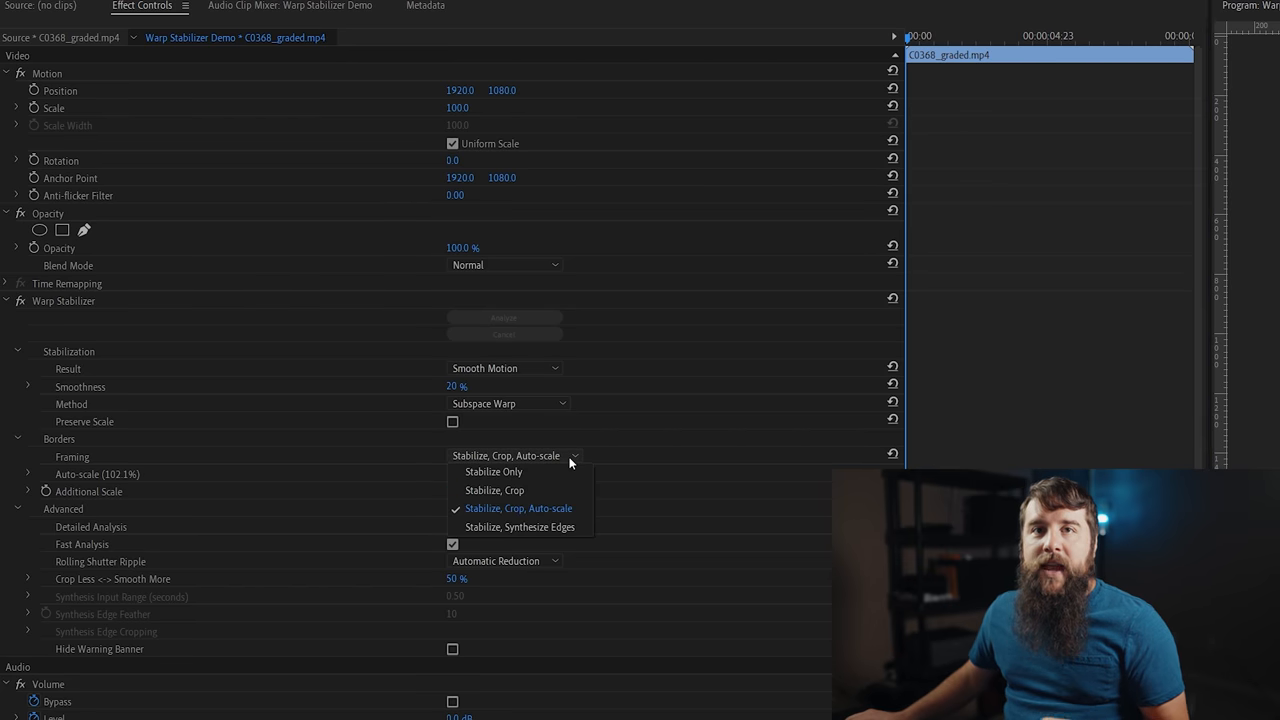
mouse_move(520, 528)
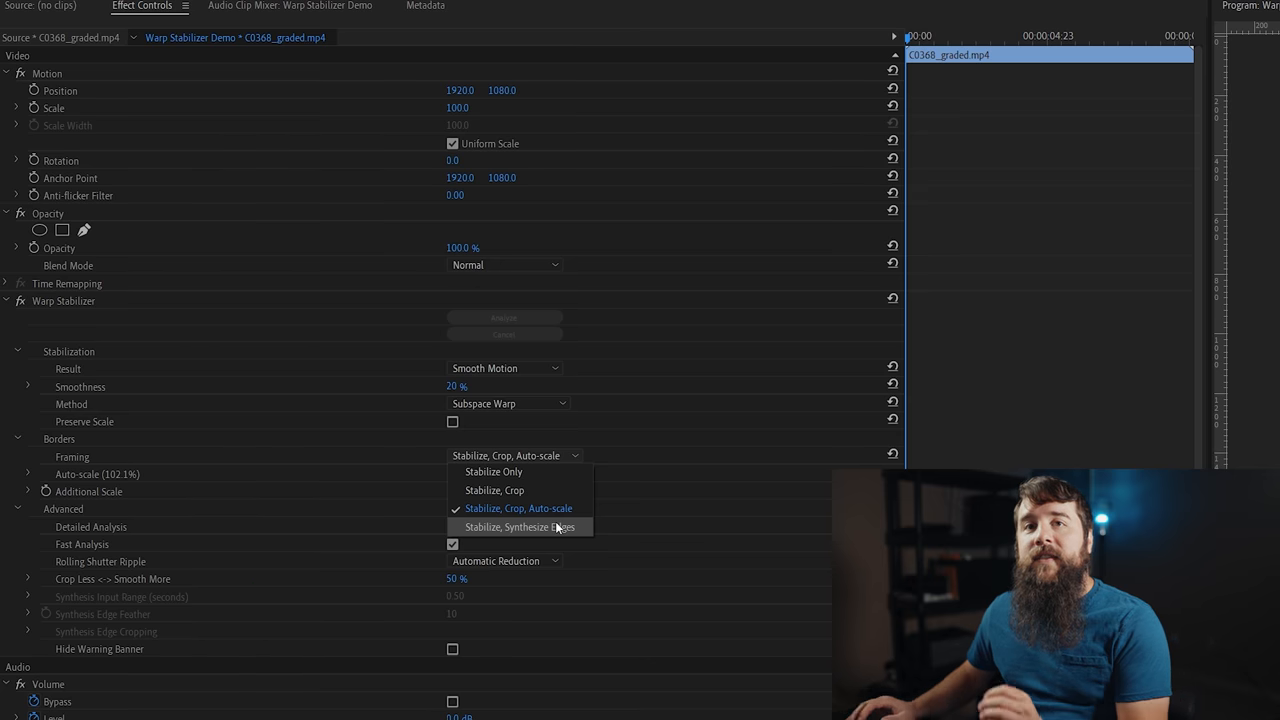
click(518, 528)
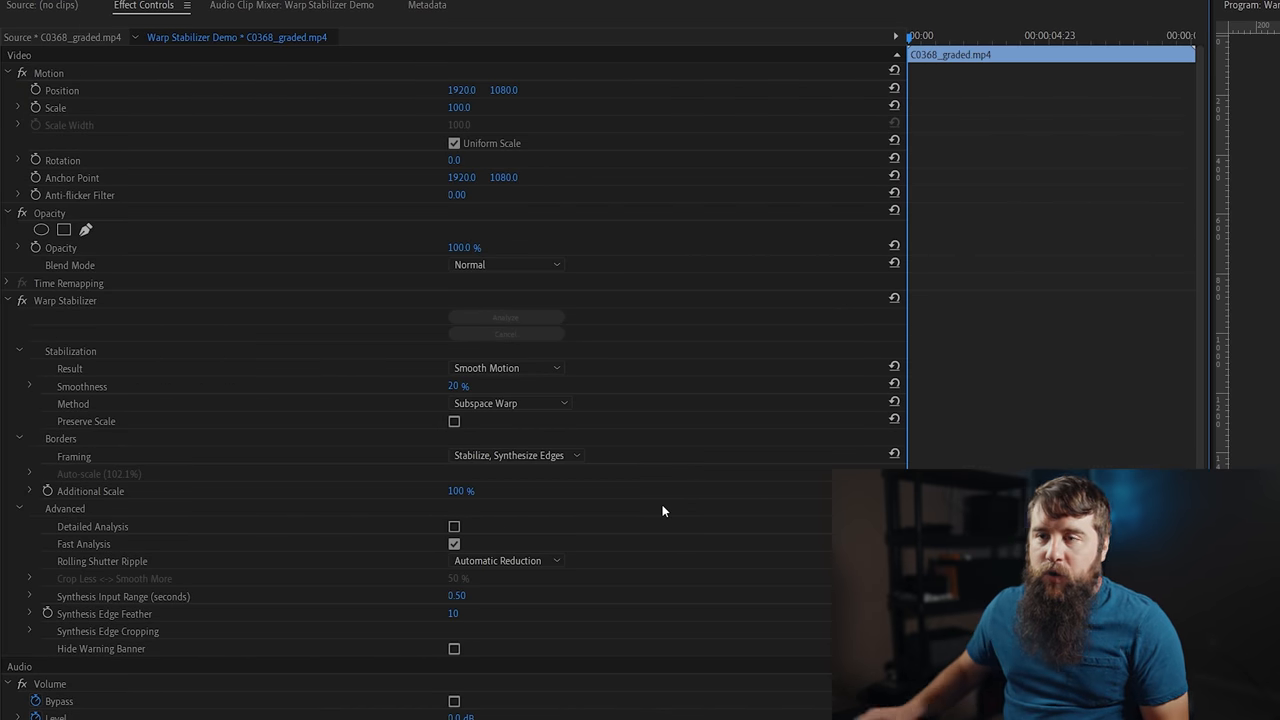
mouse_move(138, 504)
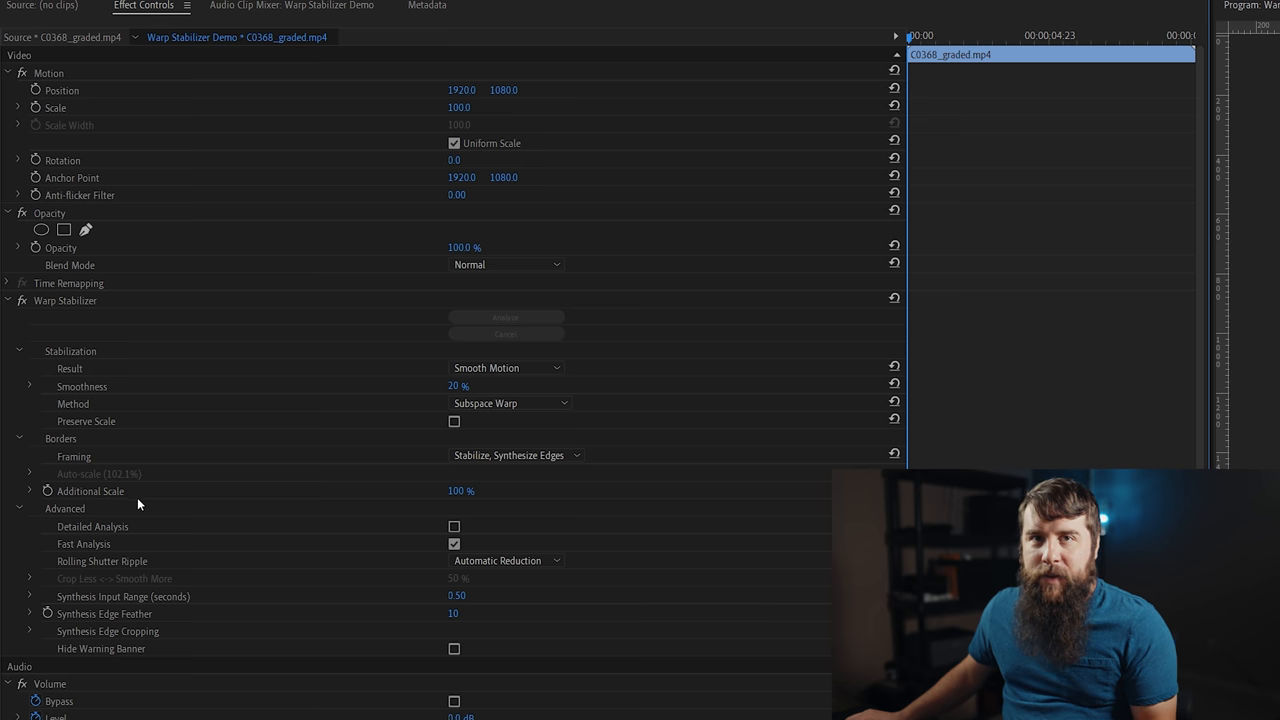
mouse_move(220, 608)
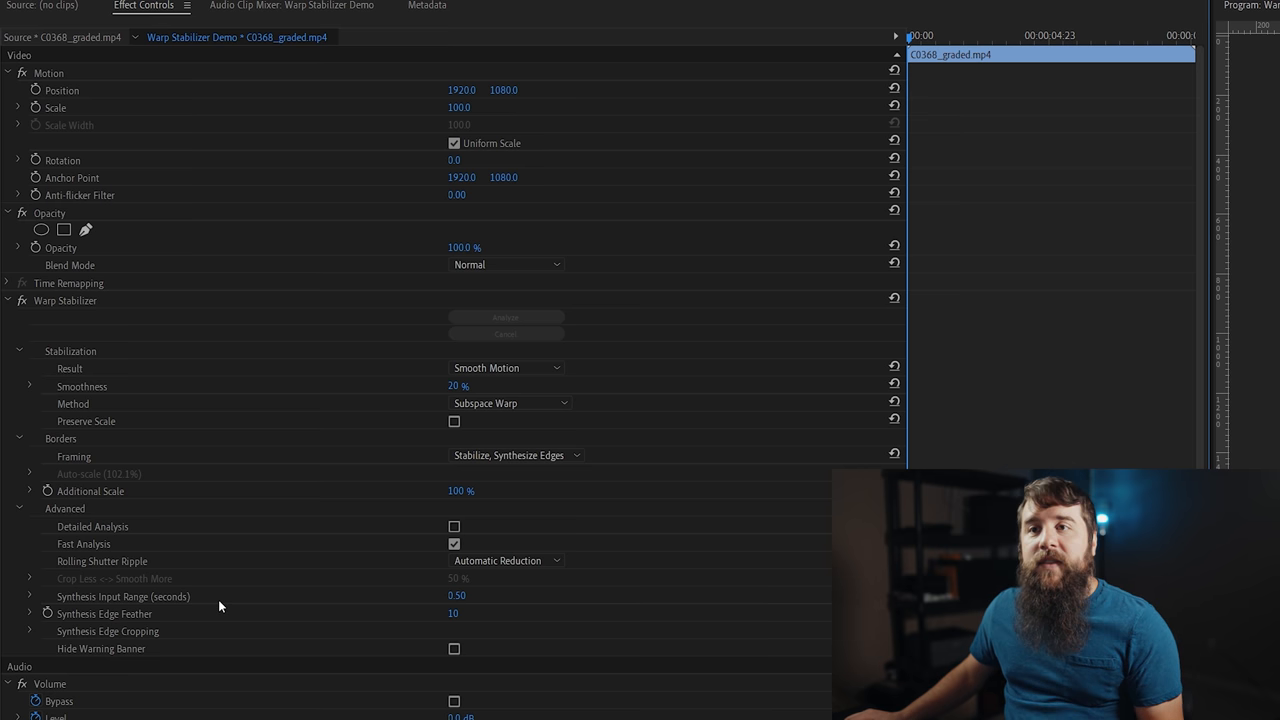
mouse_move(196, 624)
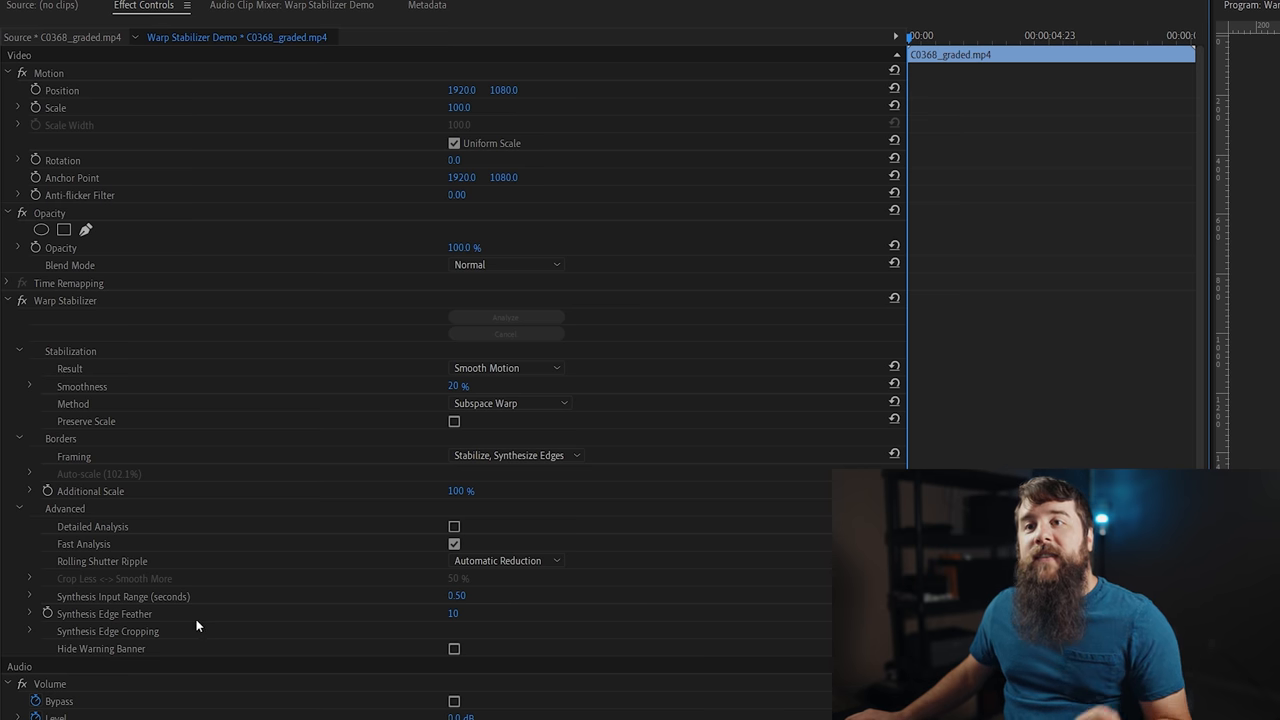
mouse_move(162, 636)
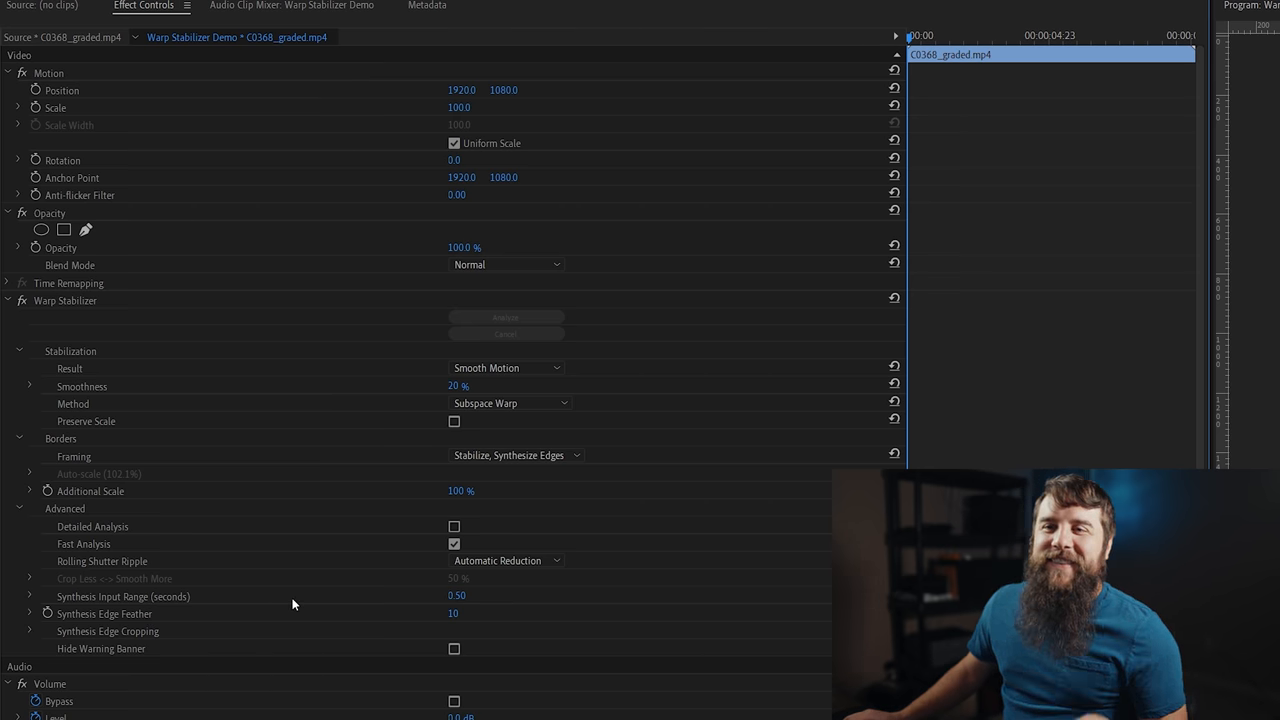
mouse_move(168, 608)
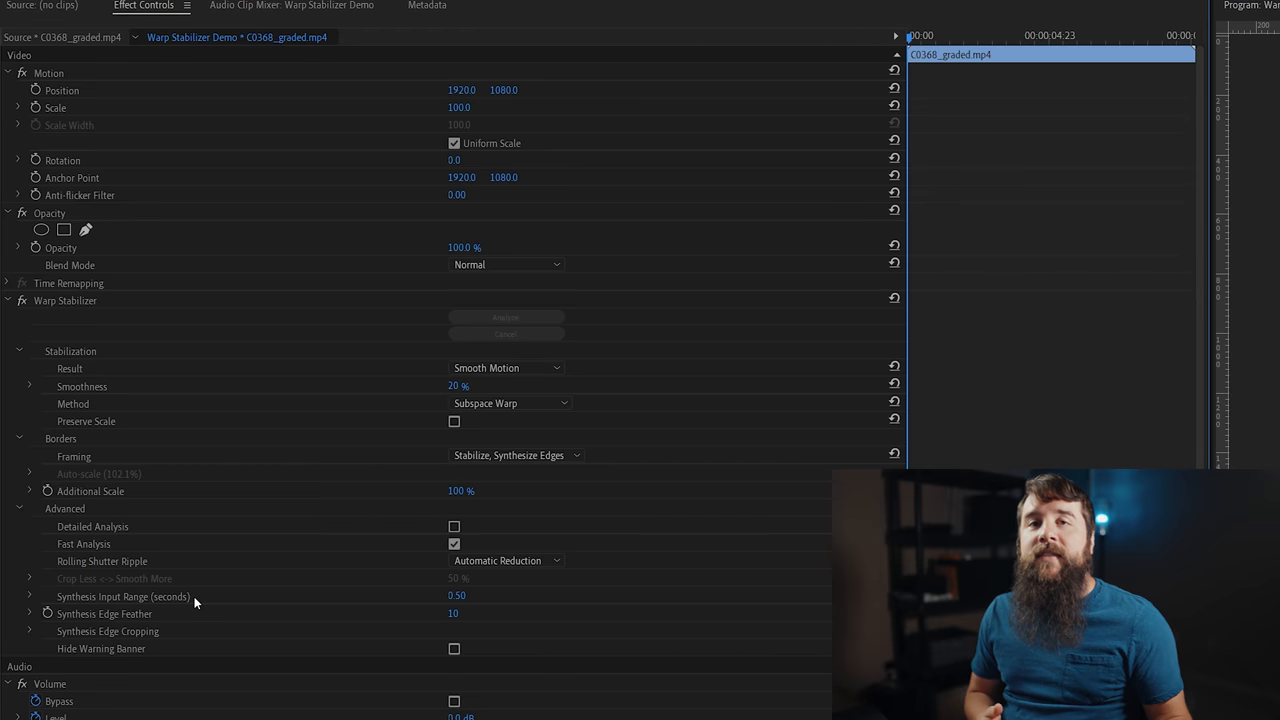
mouse_move(402, 614)
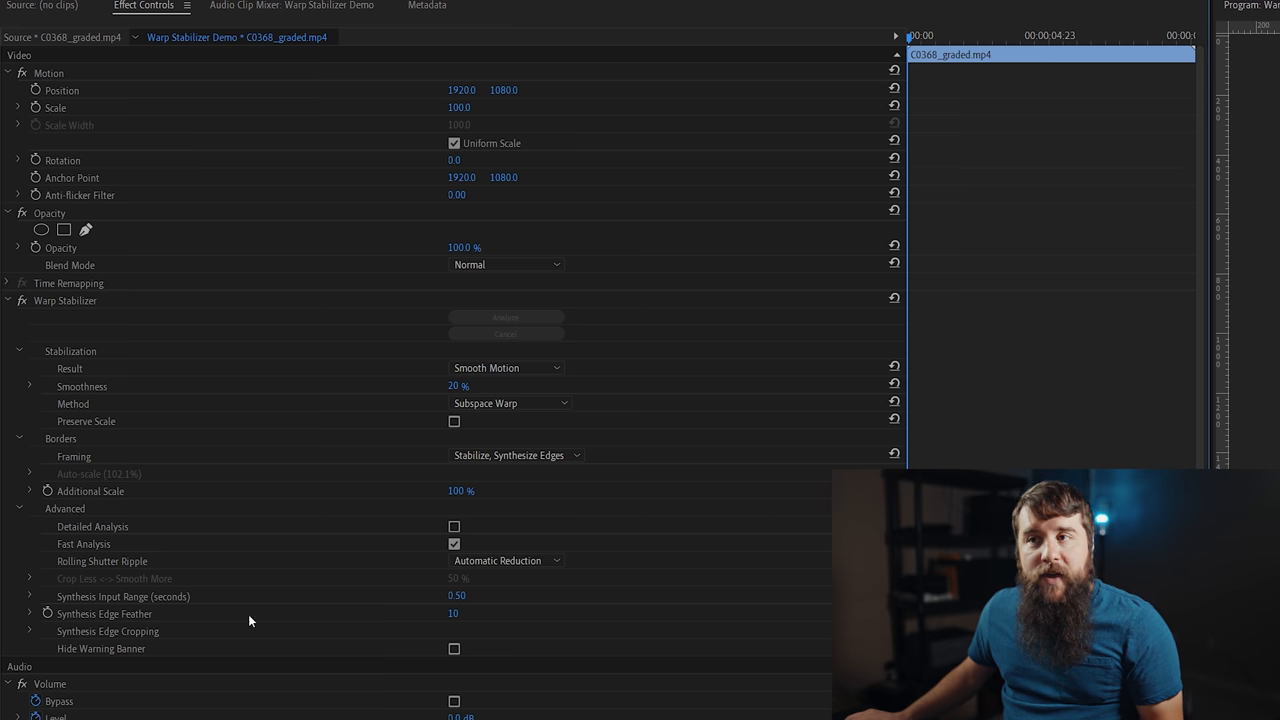
mouse_move(432, 624)
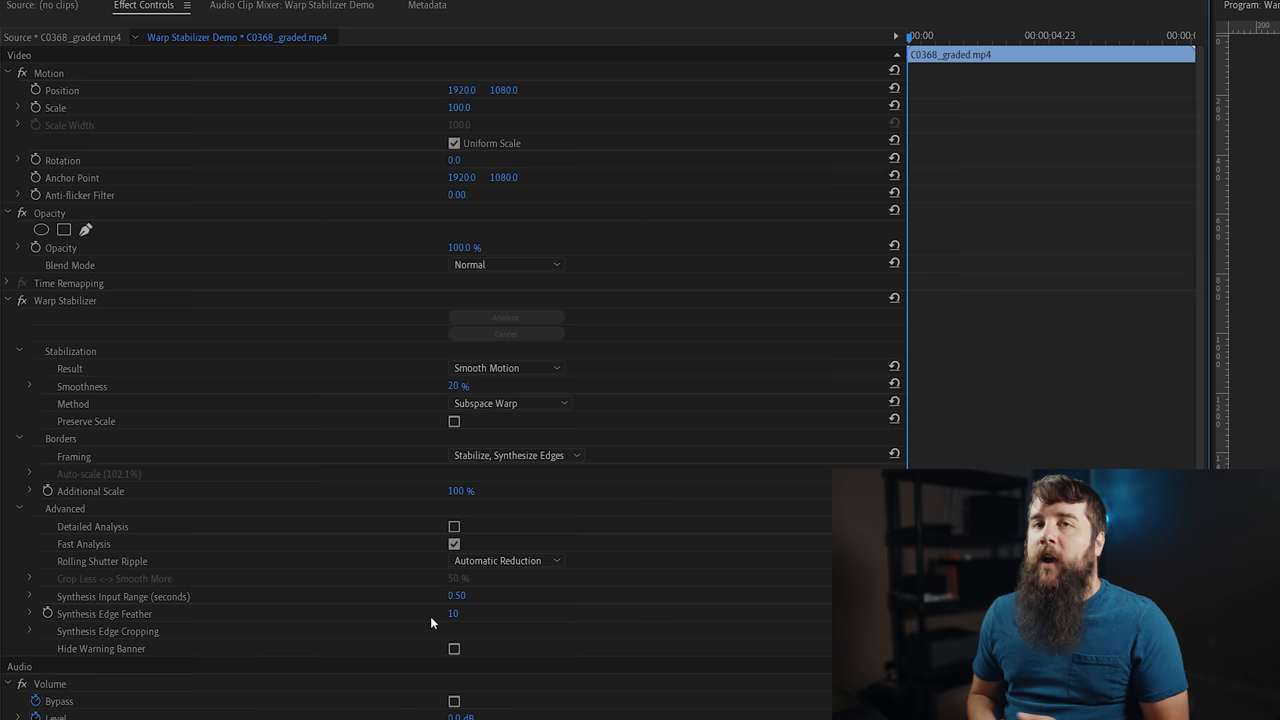
mouse_move(176, 640)
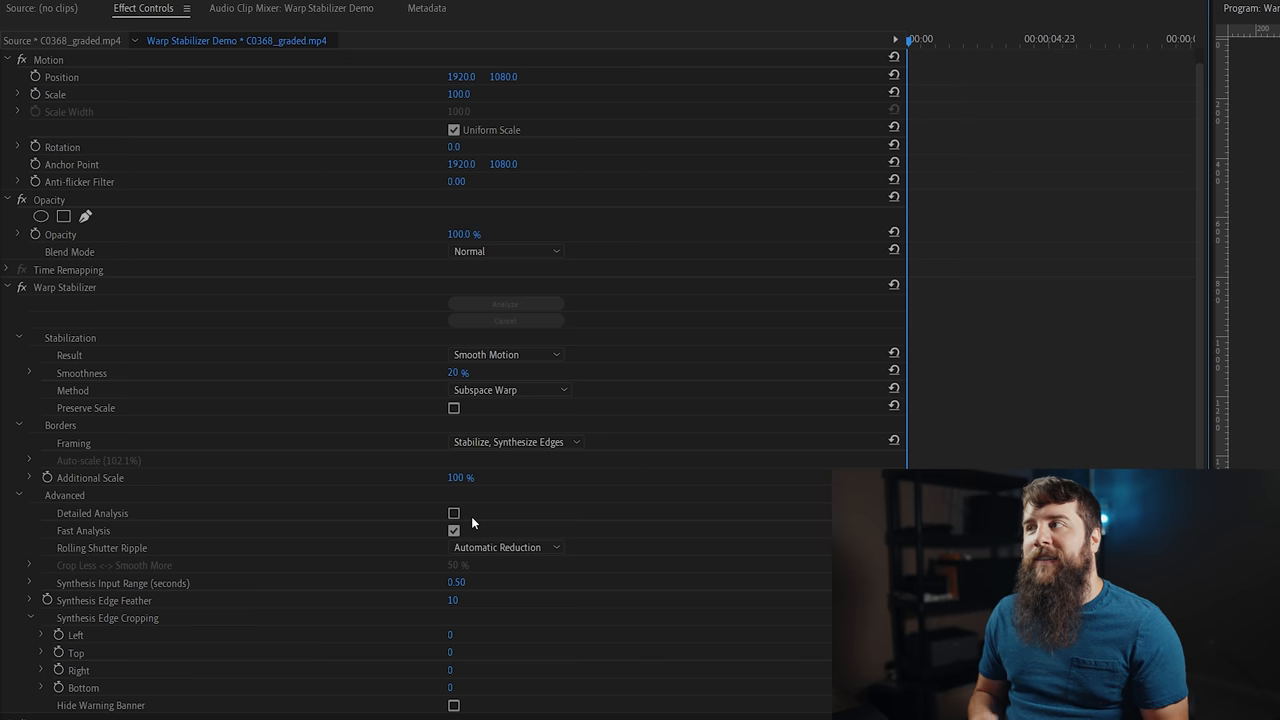
mouse_move(498, 514)
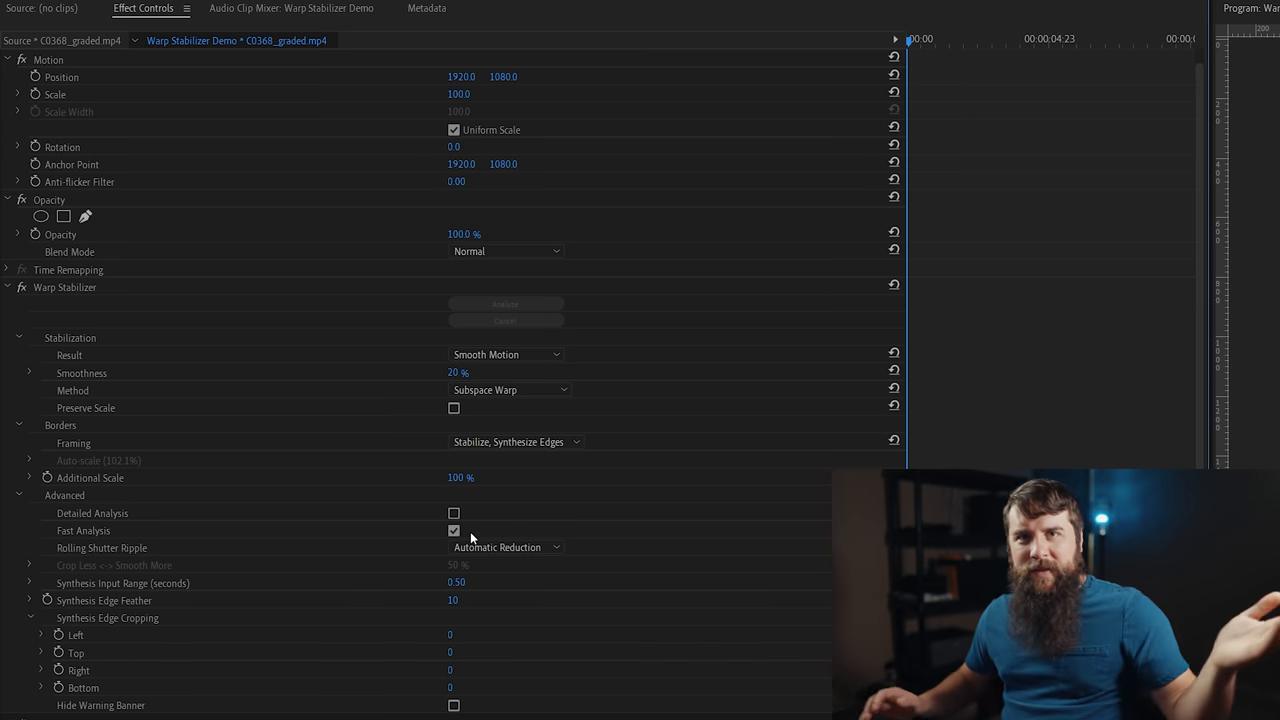
mouse_move(374, 548)
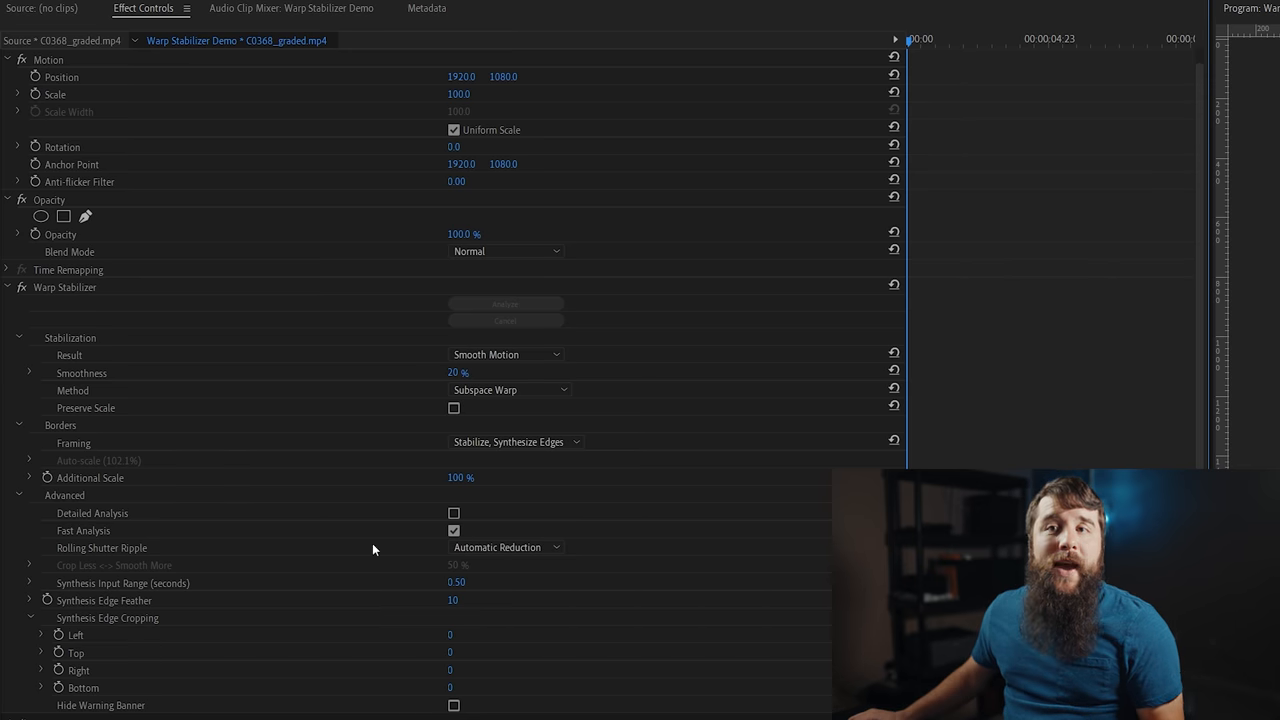
mouse_move(180, 556)
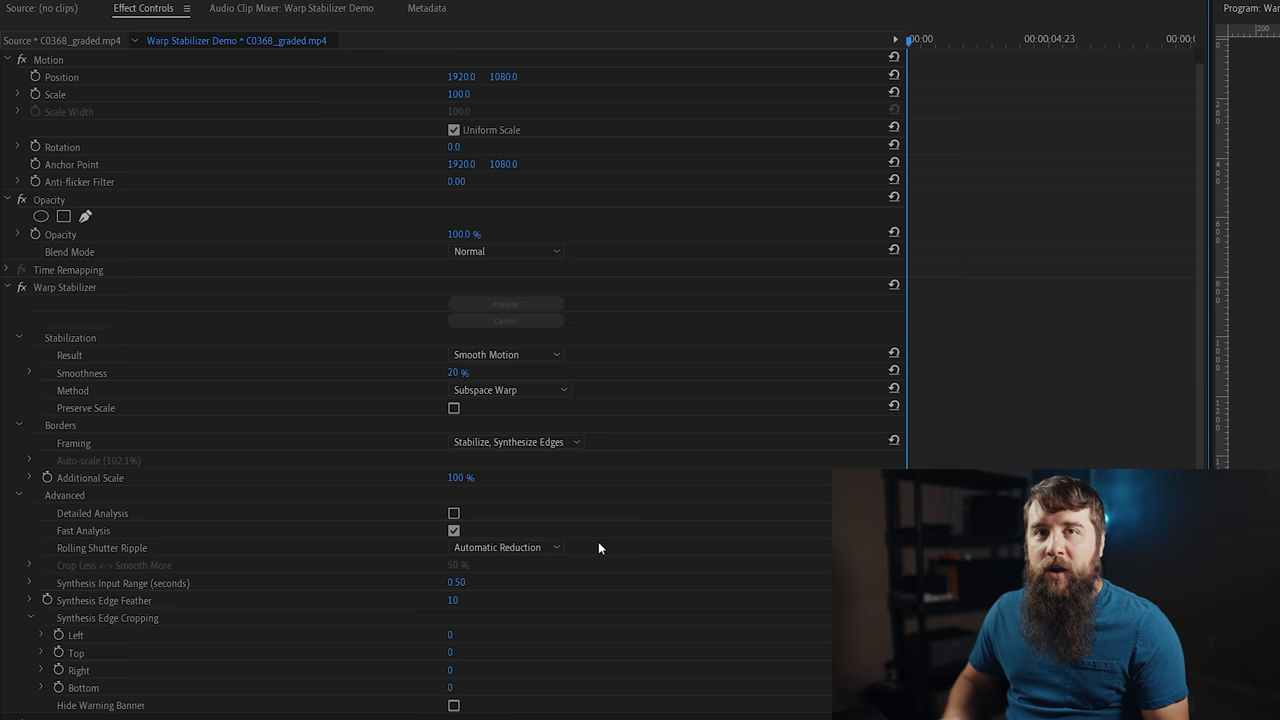
List the Rolling Shutter Ripple modes, Automatic Reduction and Enhanced Reduction, keeping Automatic set.
click(504, 548)
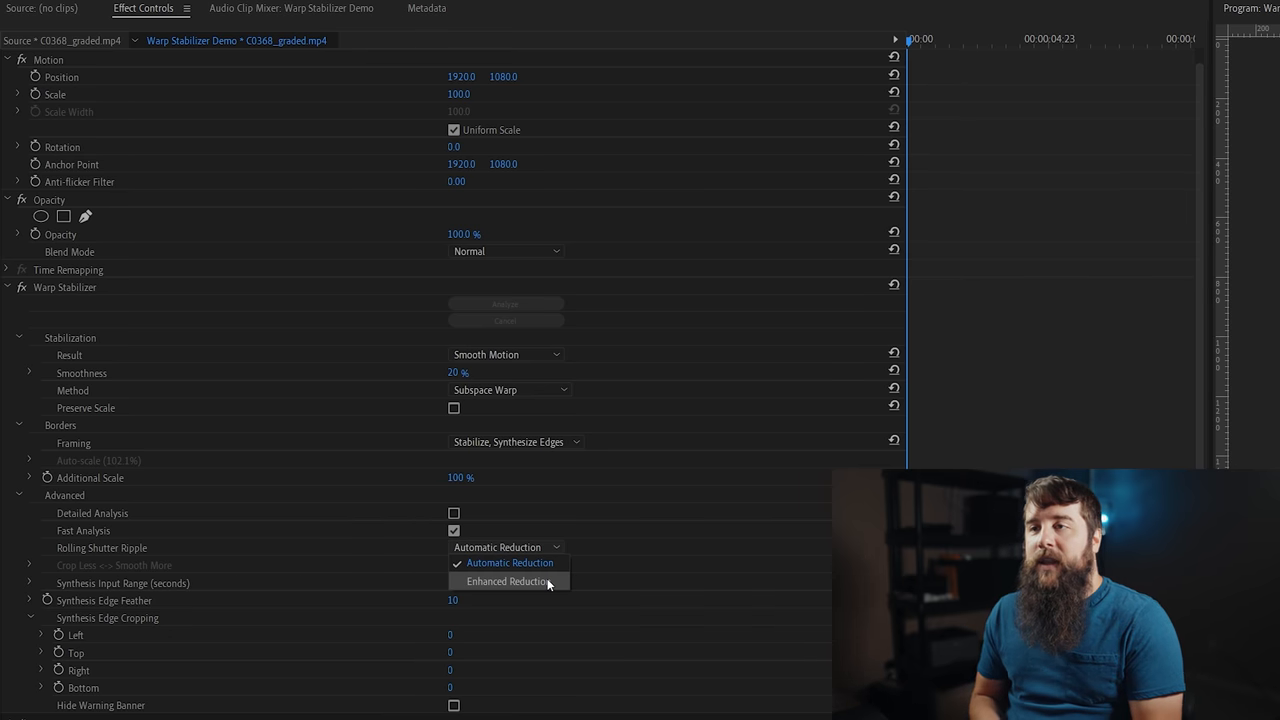
click(510, 562)
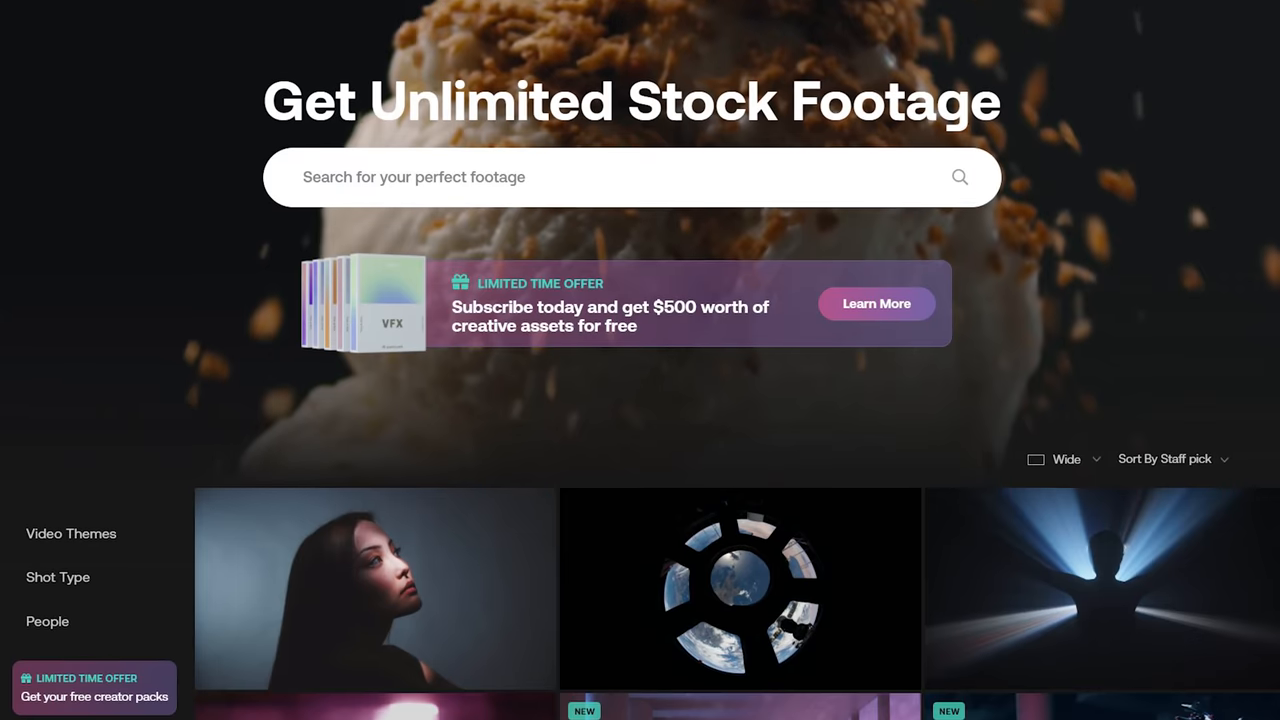
Scroll down through the Staff pick footage grid on the Artgrid homepage.
scroll(down, 3)
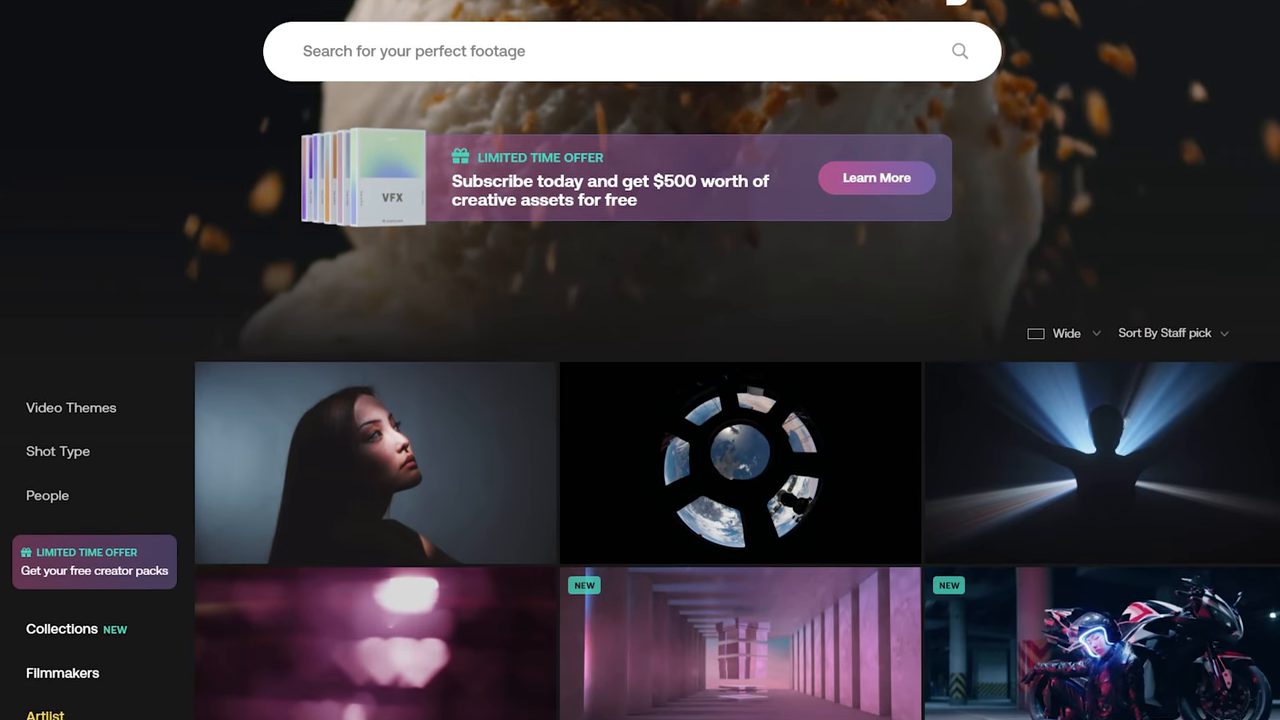
scroll(down, 3)
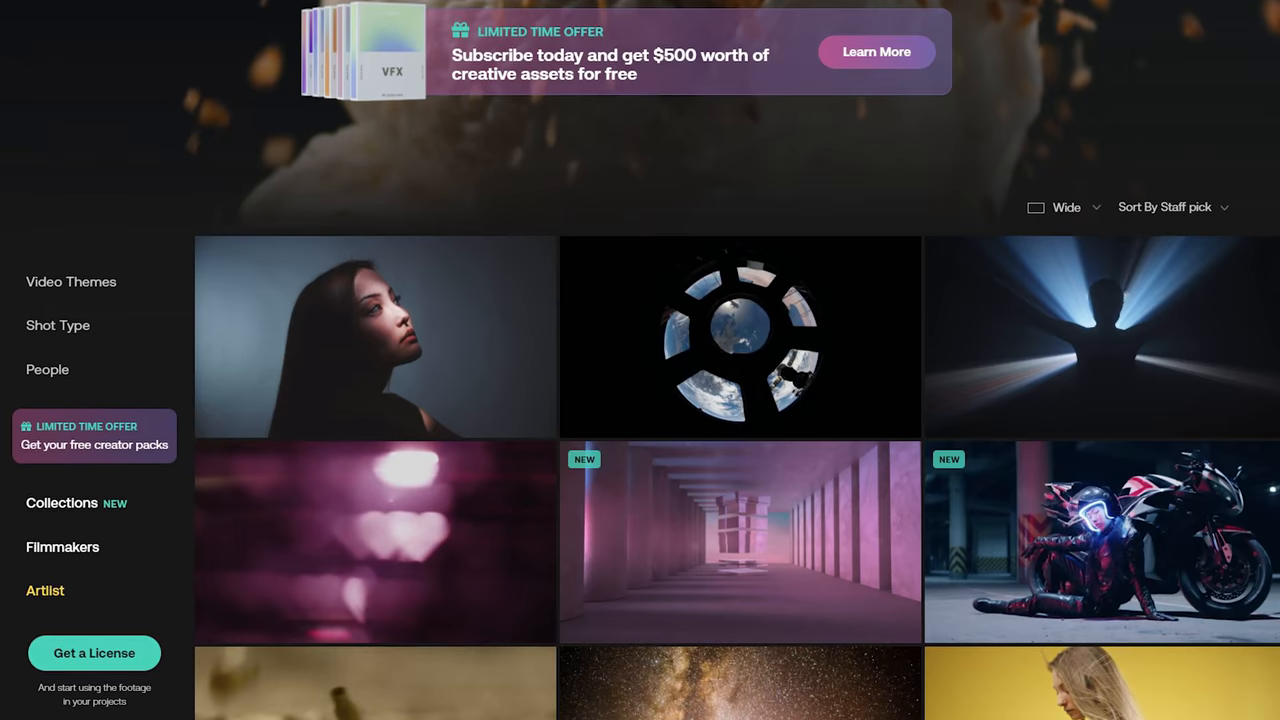
scroll(down, 3)
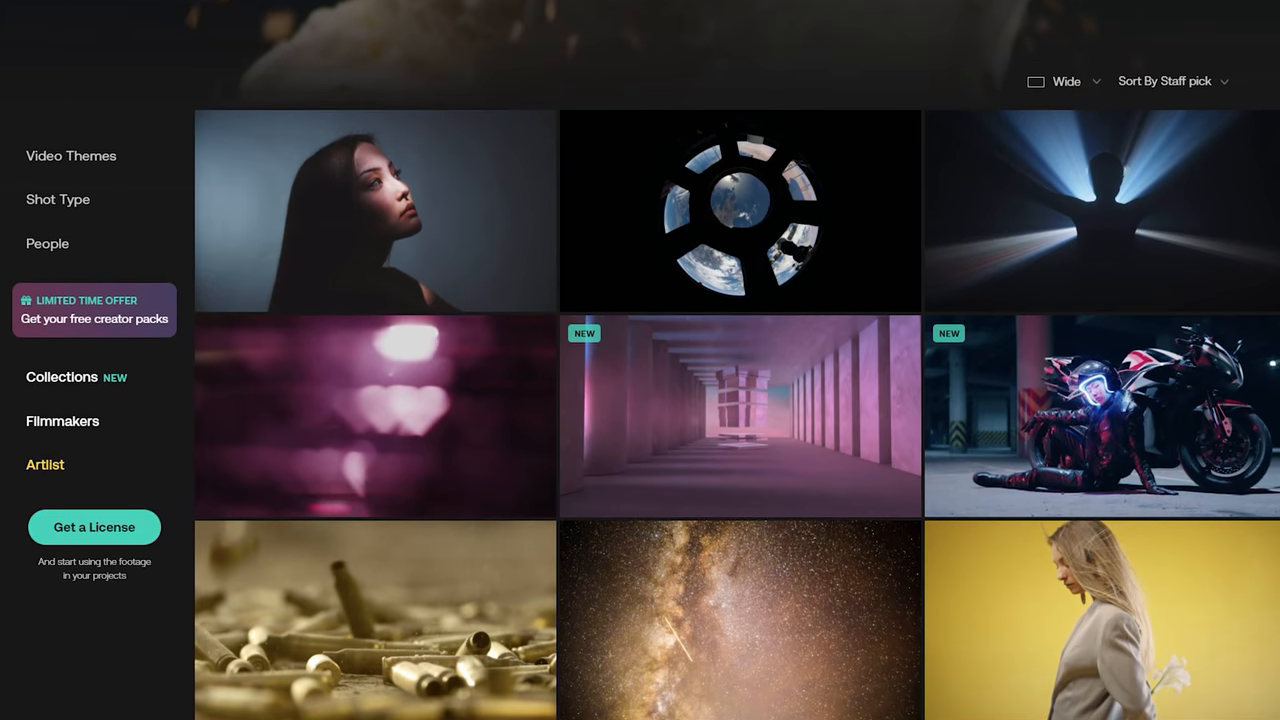
scroll(down, 3)
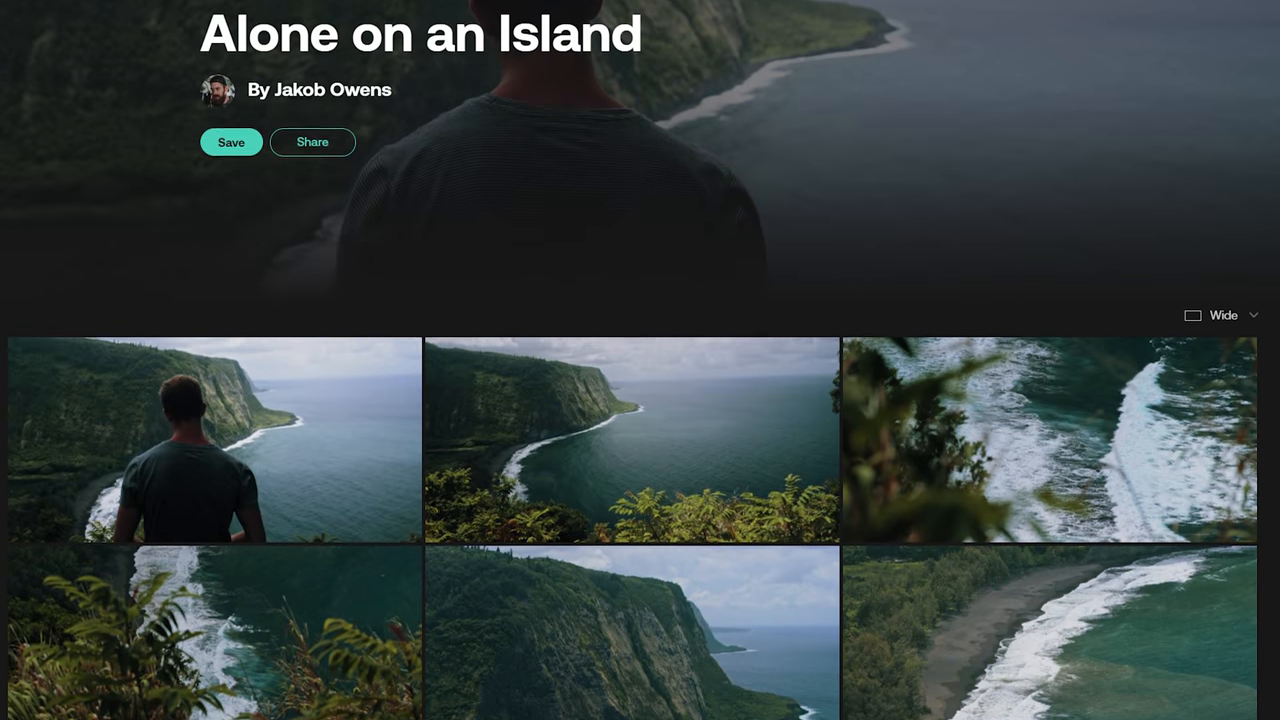
Browse the Alone on an Island clip thumbnails, then head to Pricing in the top bar.
scroll(down, 3)
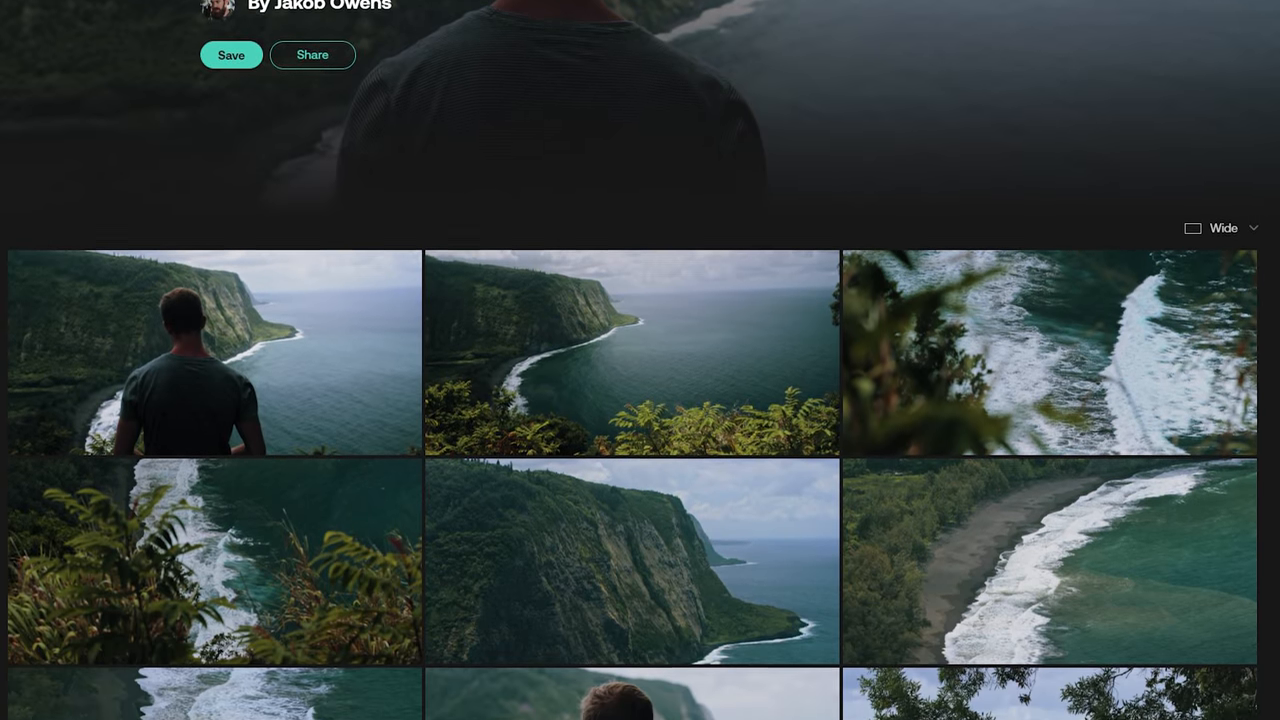
scroll(down, 3)
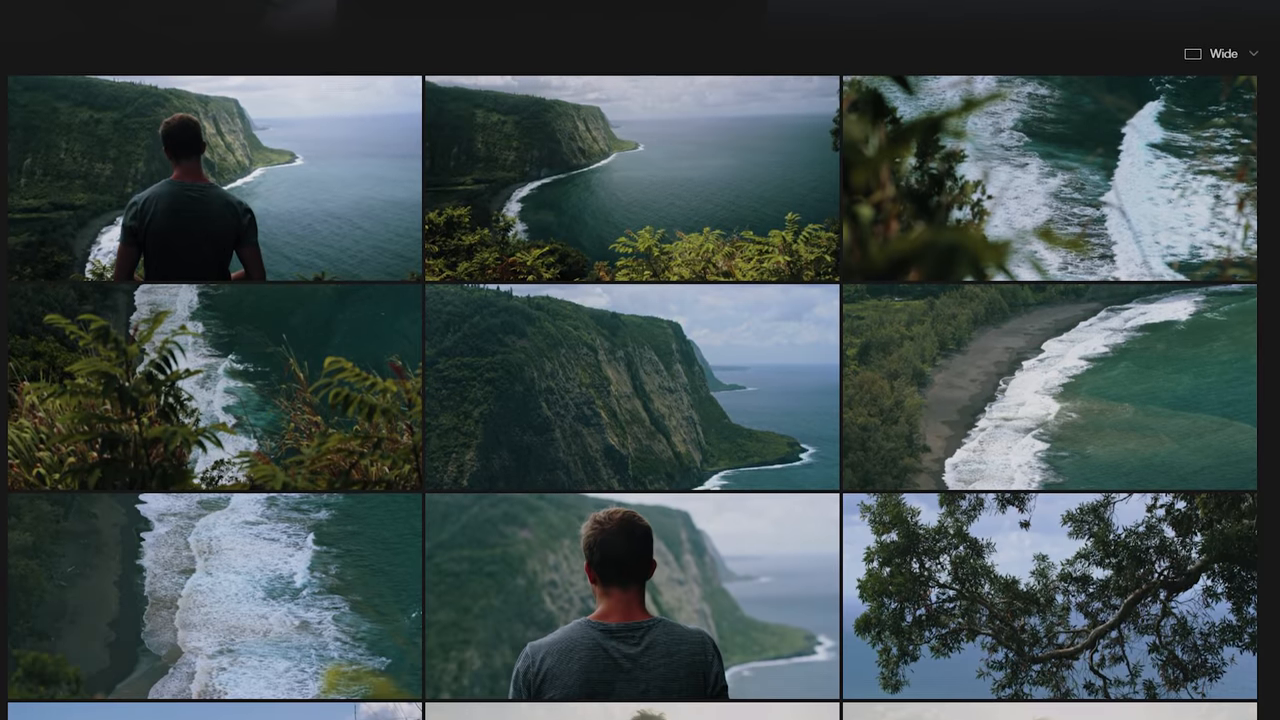
click(1148, 12)
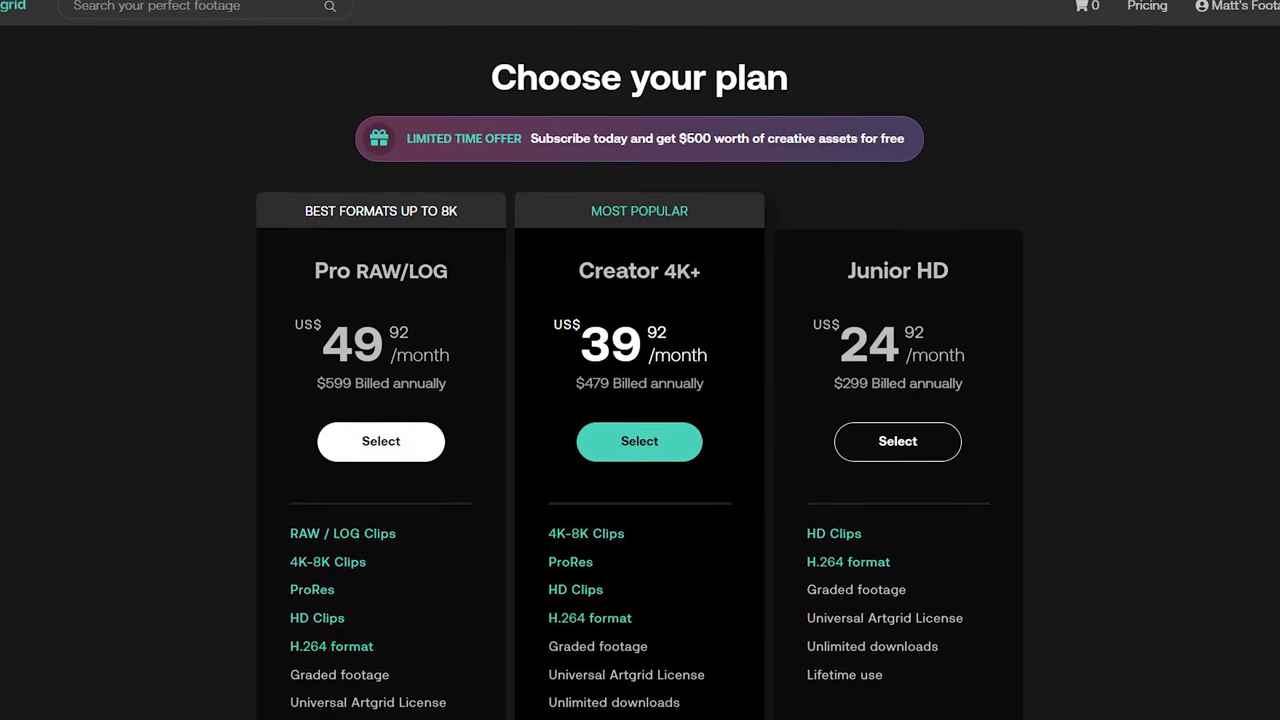
Scroll through the Choose your plan cards for Pro RAW/LOG, Creator 4K+ and Junior HD.
scroll(down, 3)
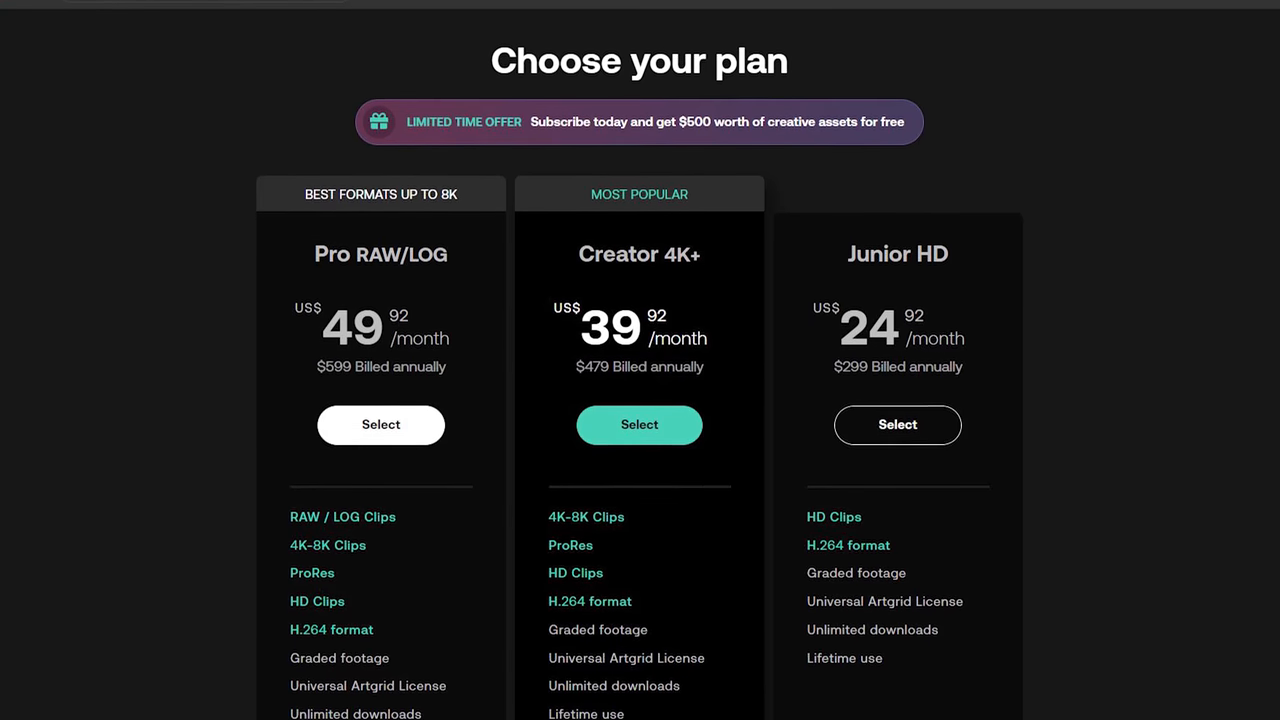
scroll(down, 3)
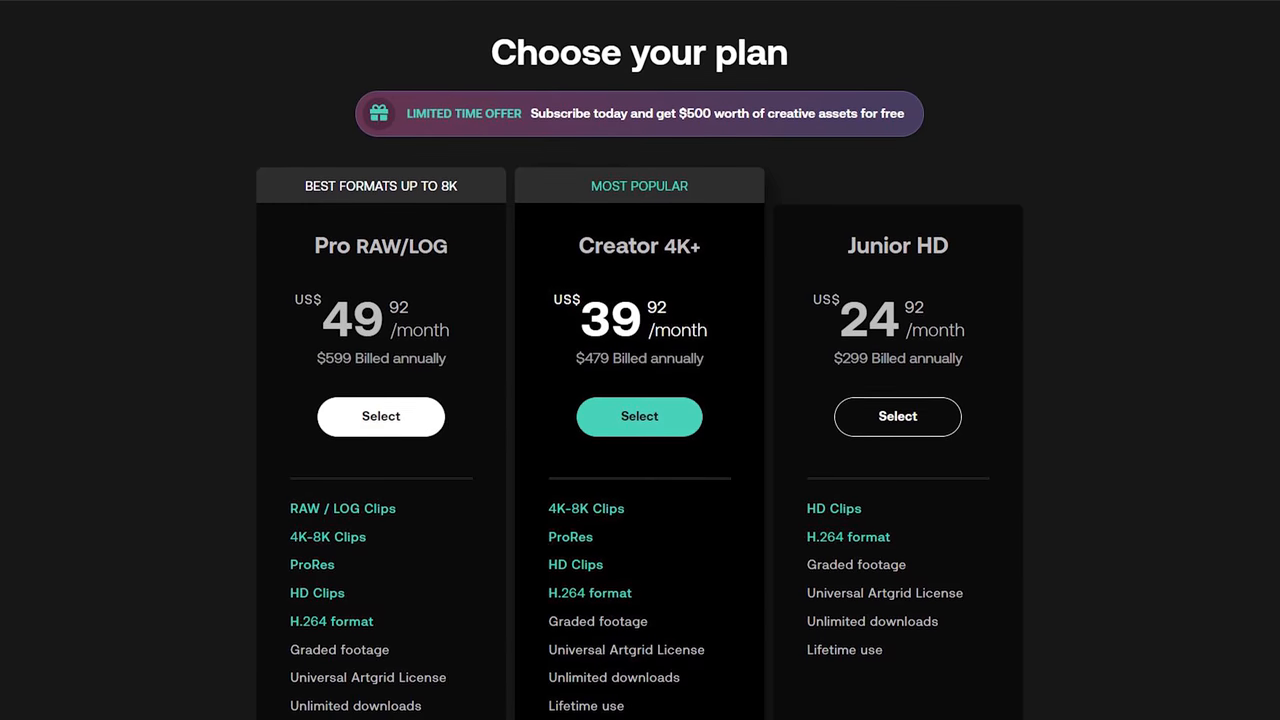
scroll(down, 3)
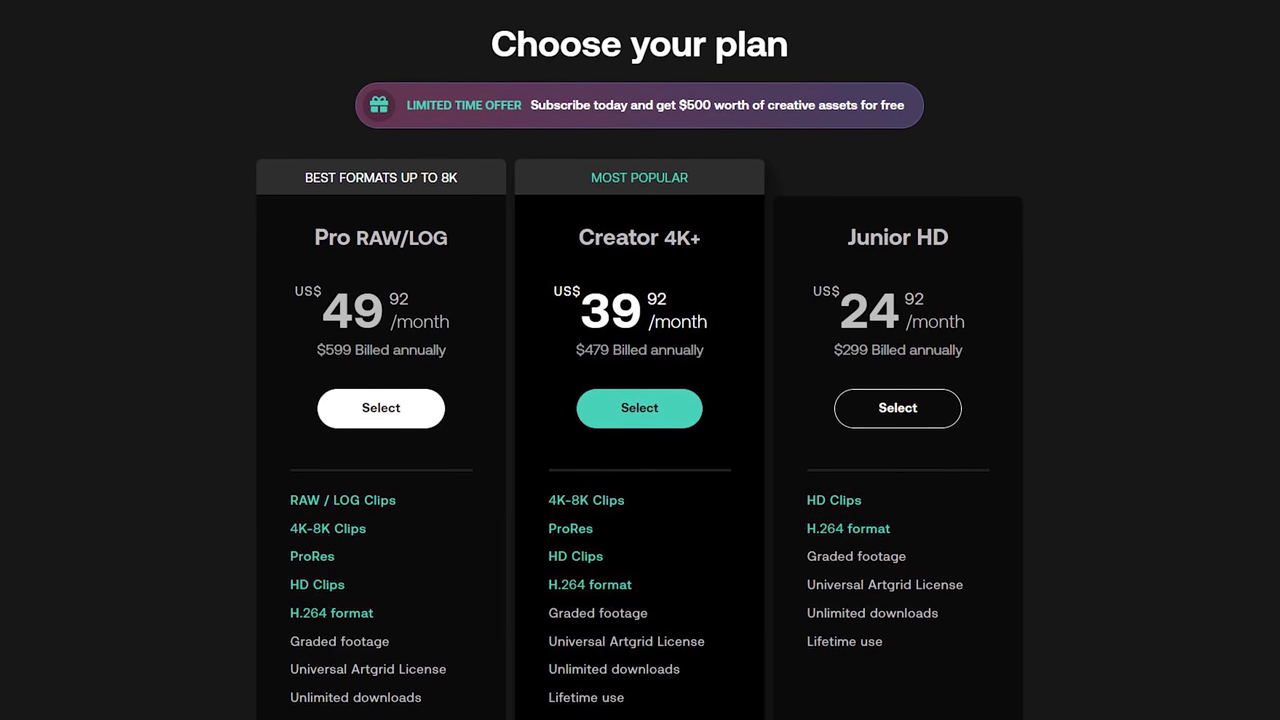
scroll(down, 3)
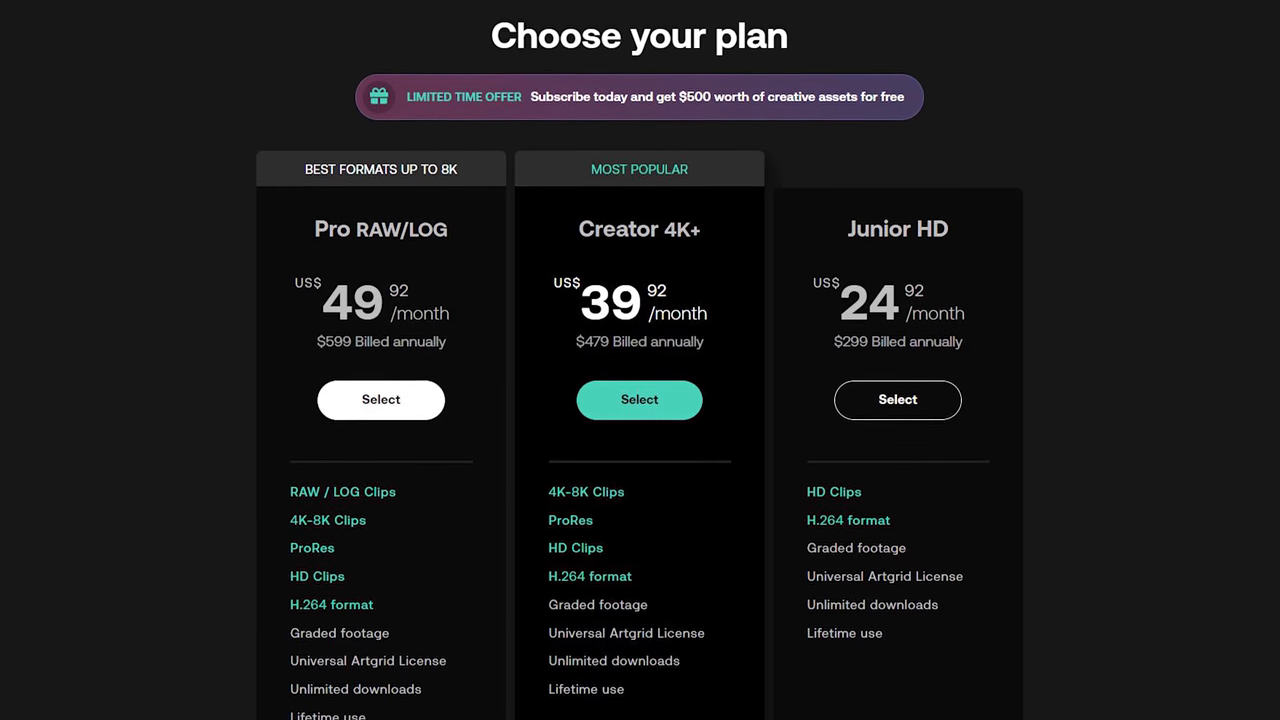
scroll(down, 3)
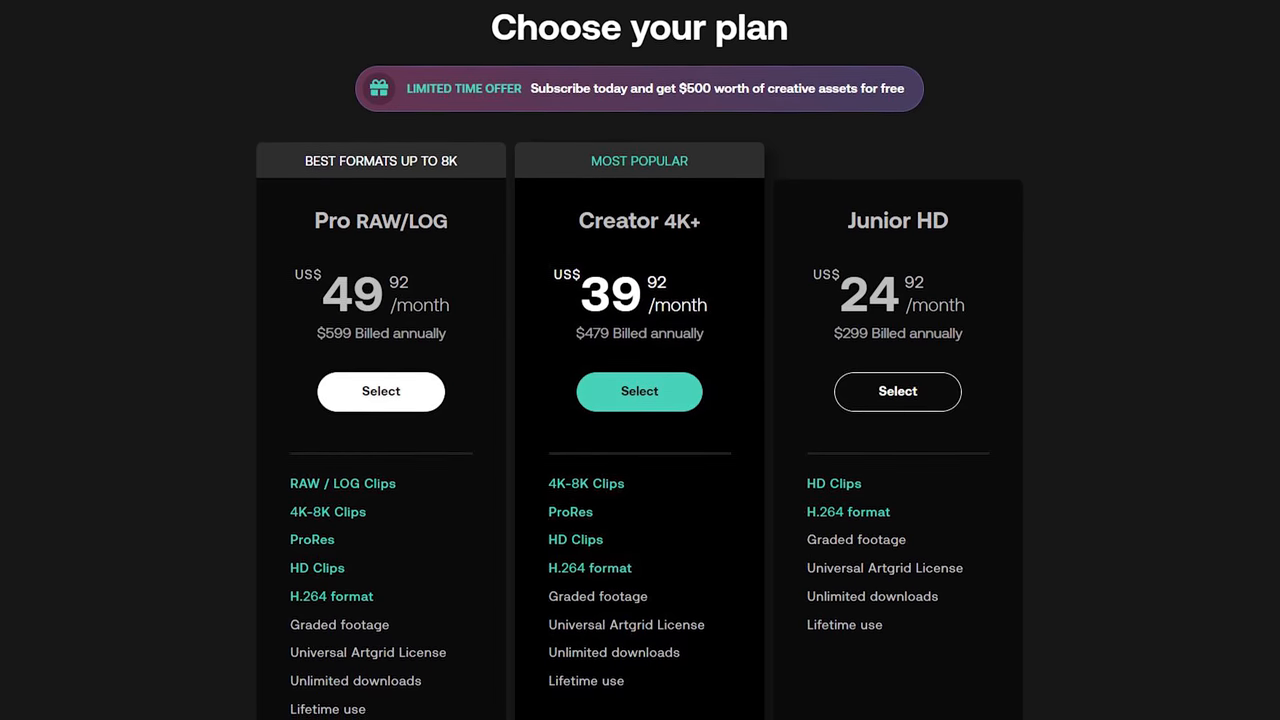
scroll(down, 3)
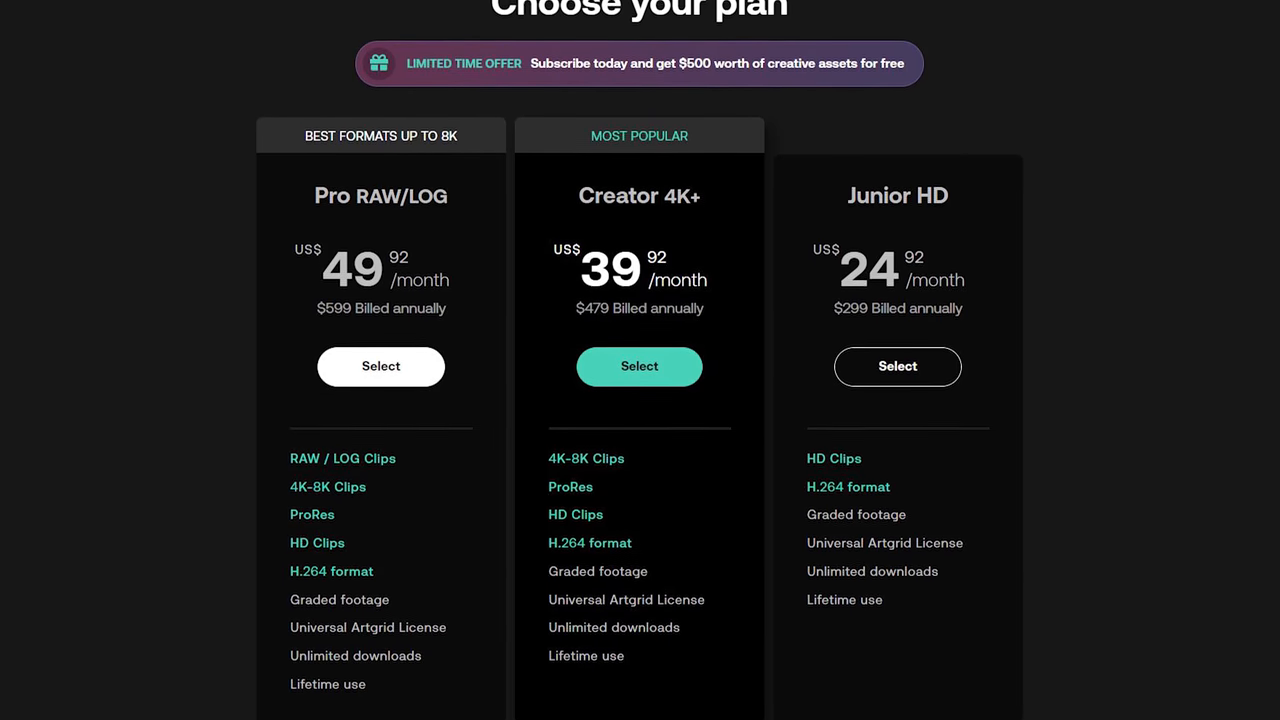
Review each plan's feature list, the money-back guarantee and the payment notes.
scroll(down, 3)
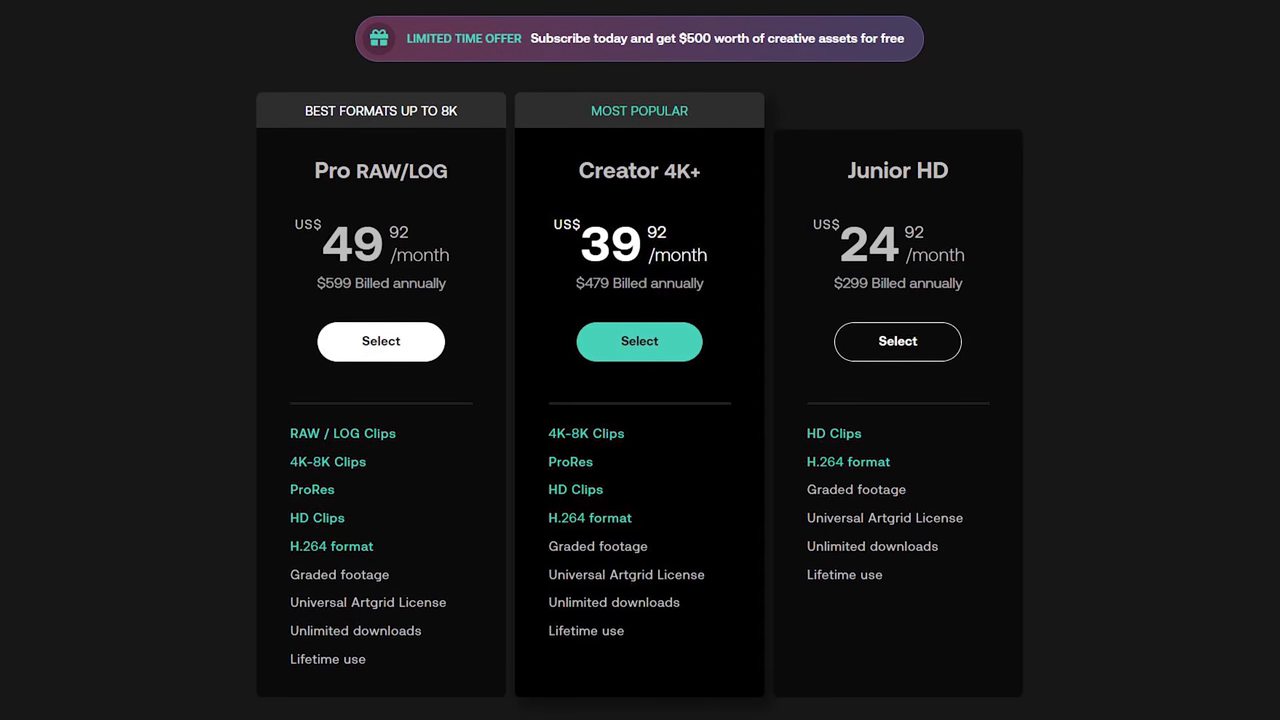
scroll(down, 3)
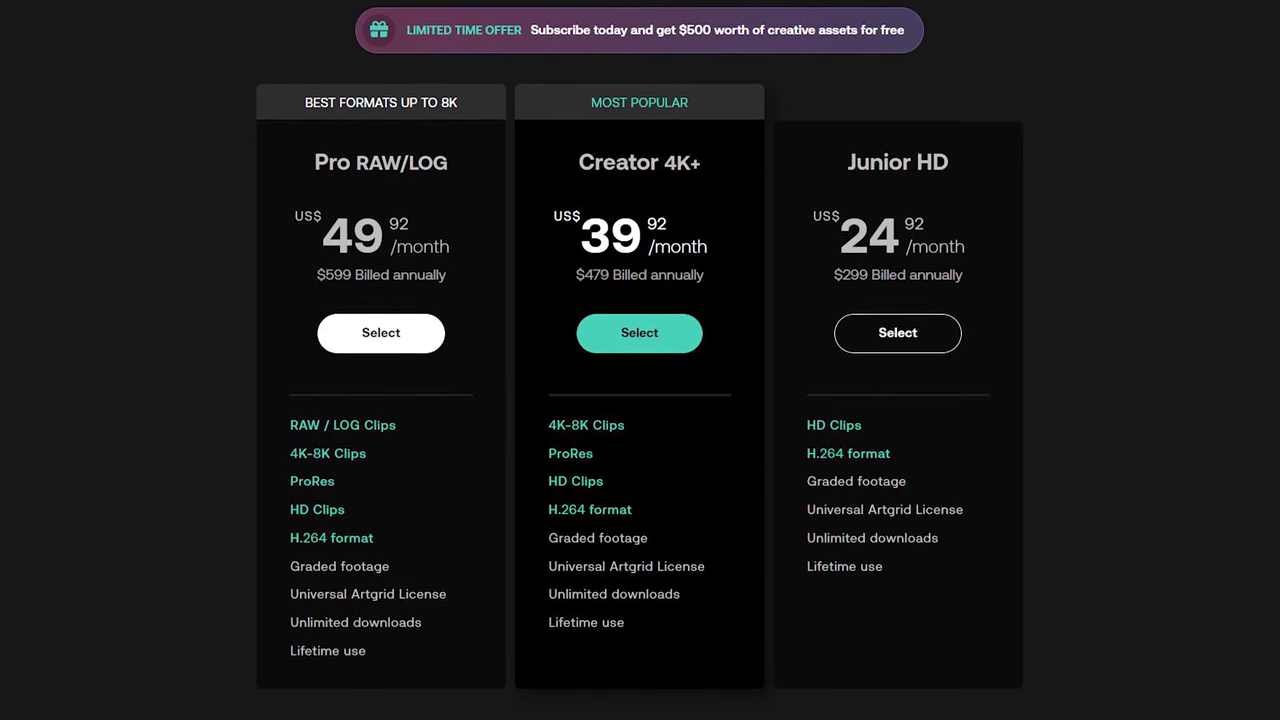
scroll(up, 3)
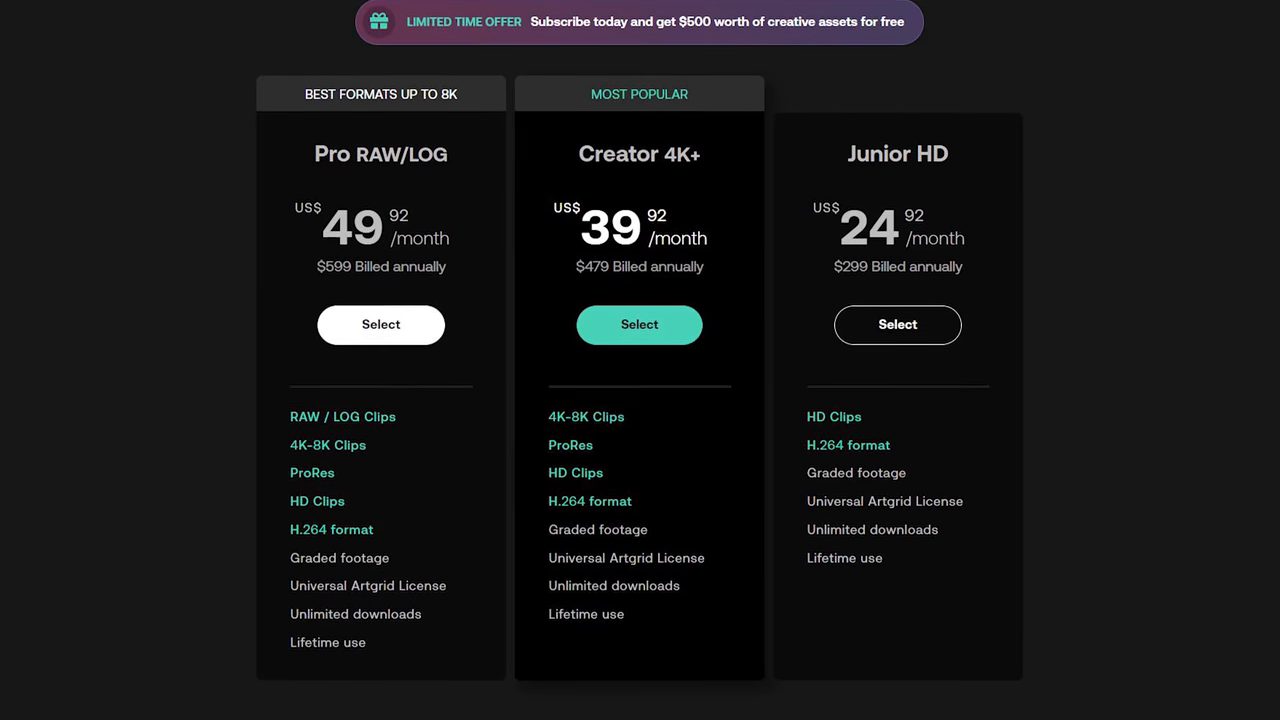
scroll(down, 3)
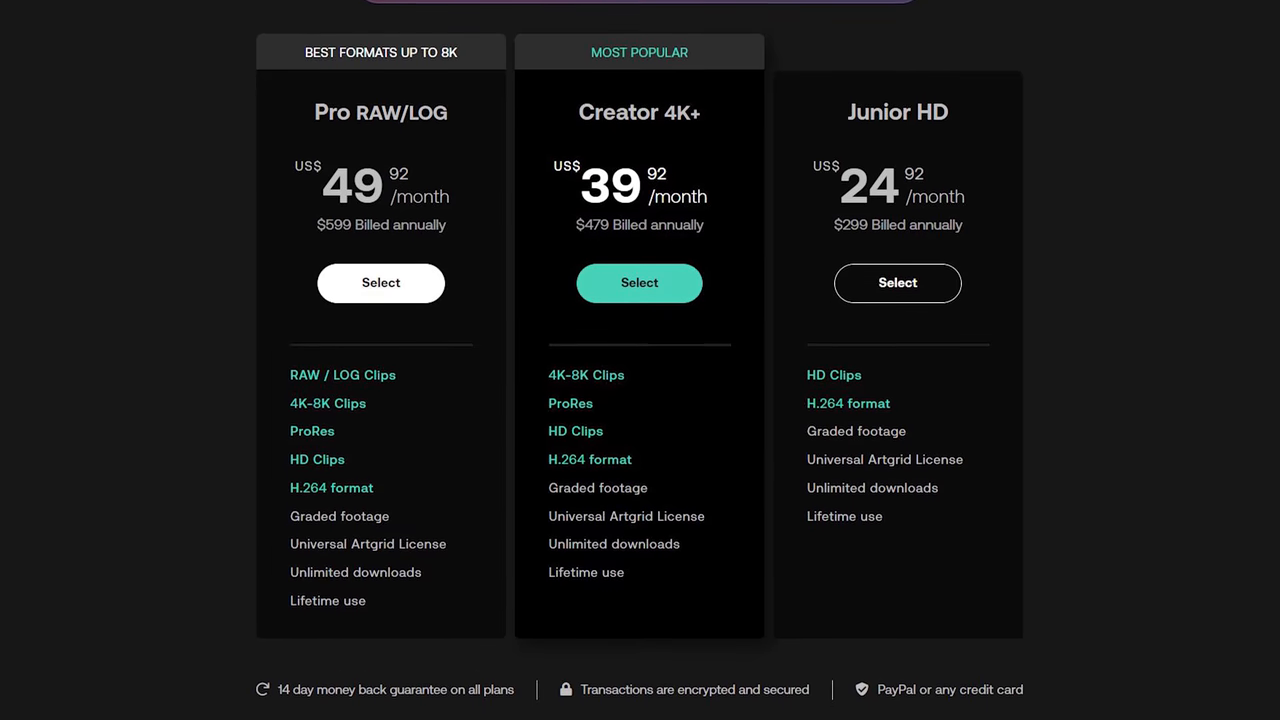
scroll(down, 3)
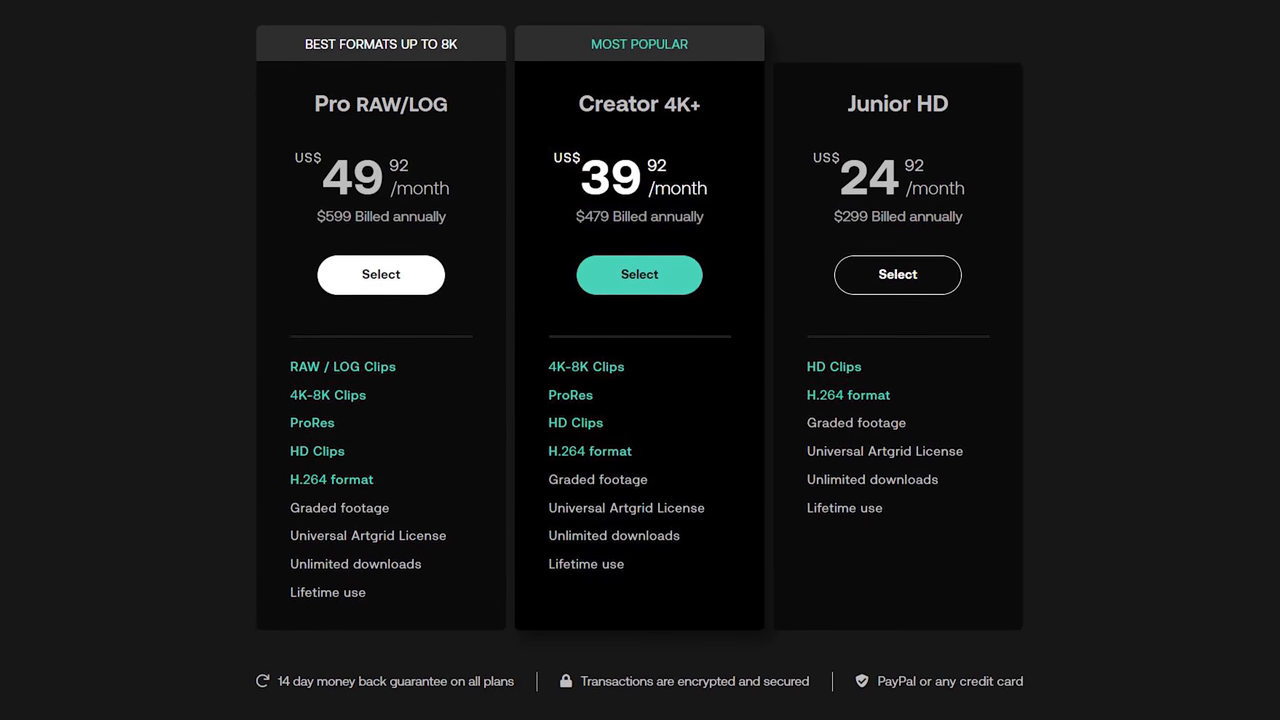